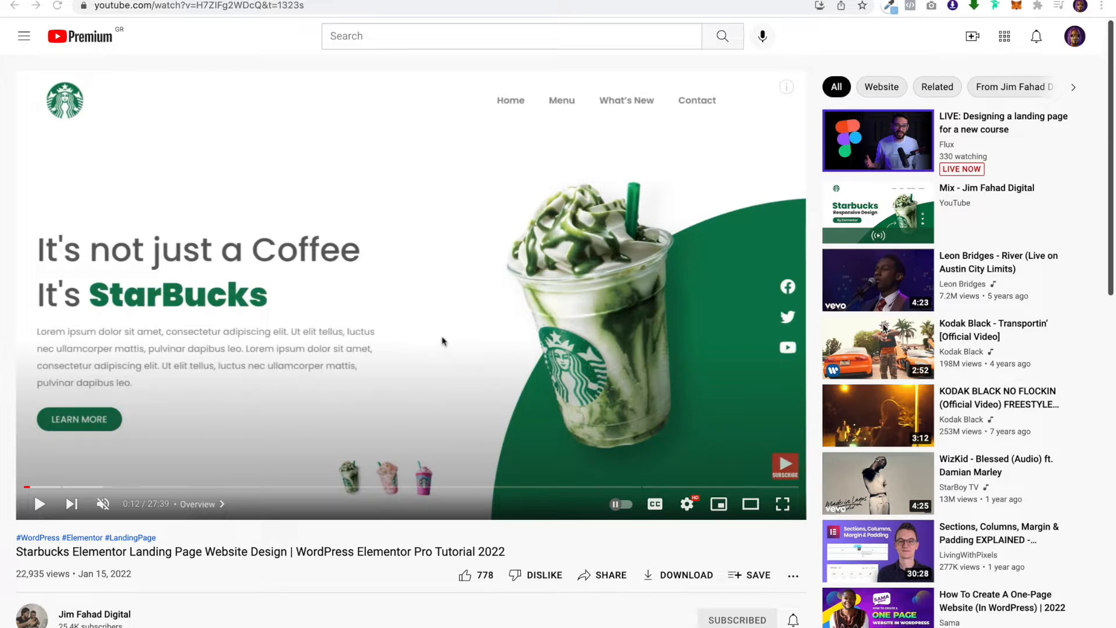
pyautogui.moveTo(181, 413)
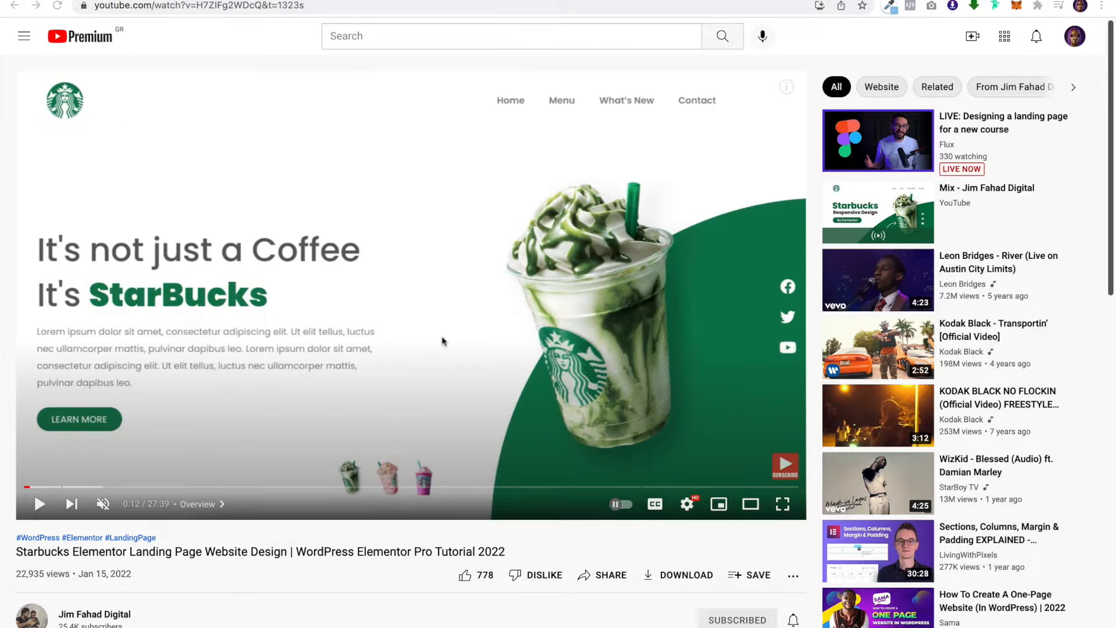
# Browse the module library filtered to hero modules and search for 'meyer'.
pyautogui.click(190, 6)
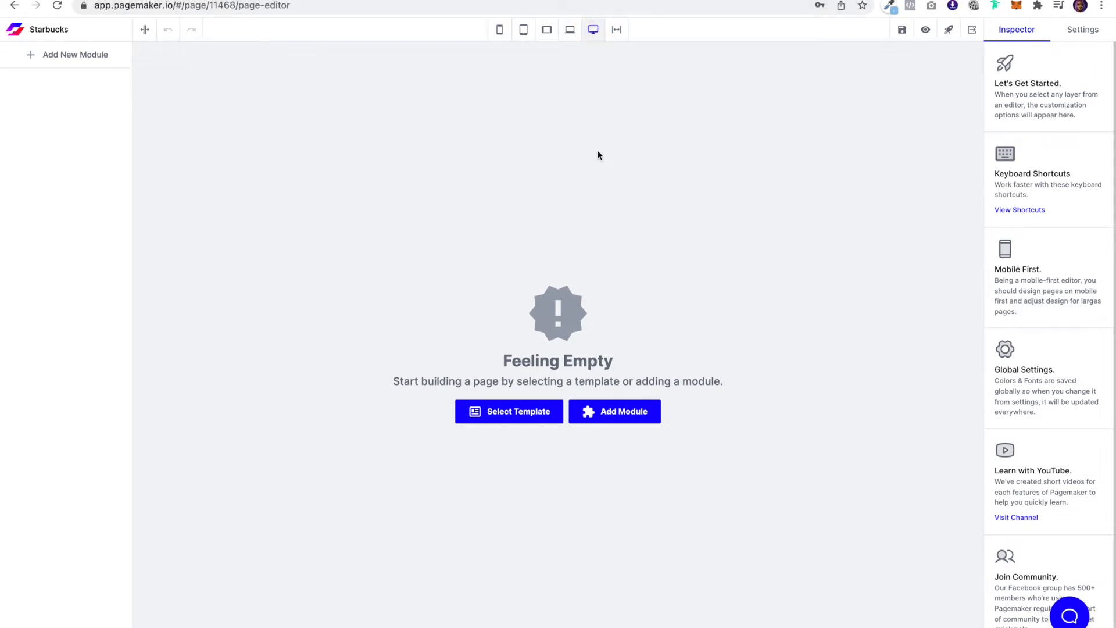
pyautogui.moveTo(623, 386)
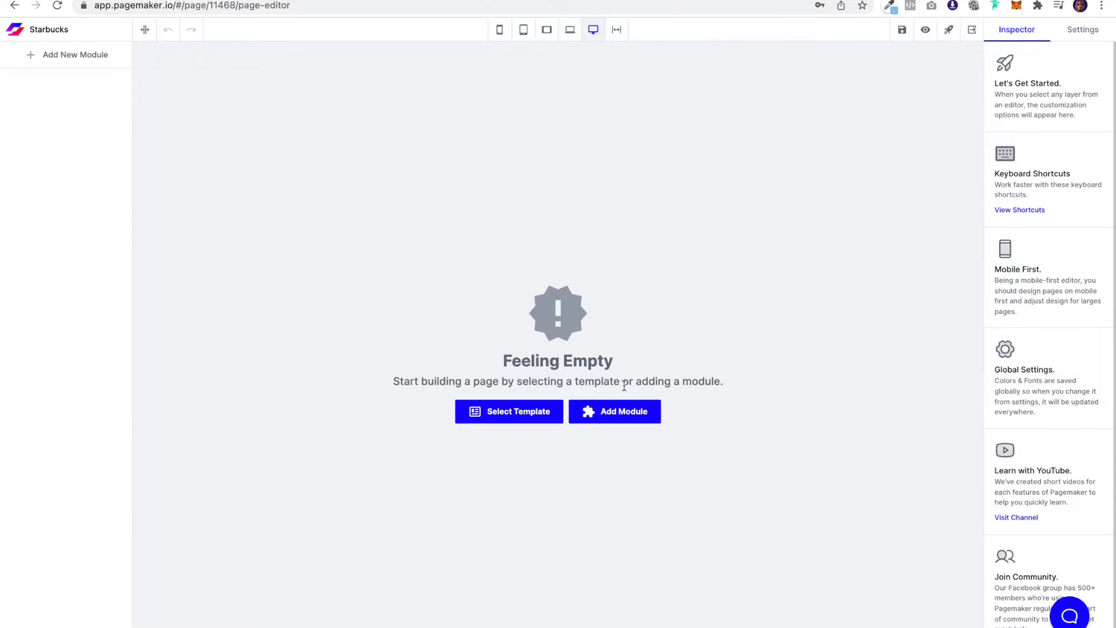
pyautogui.click(614, 411)
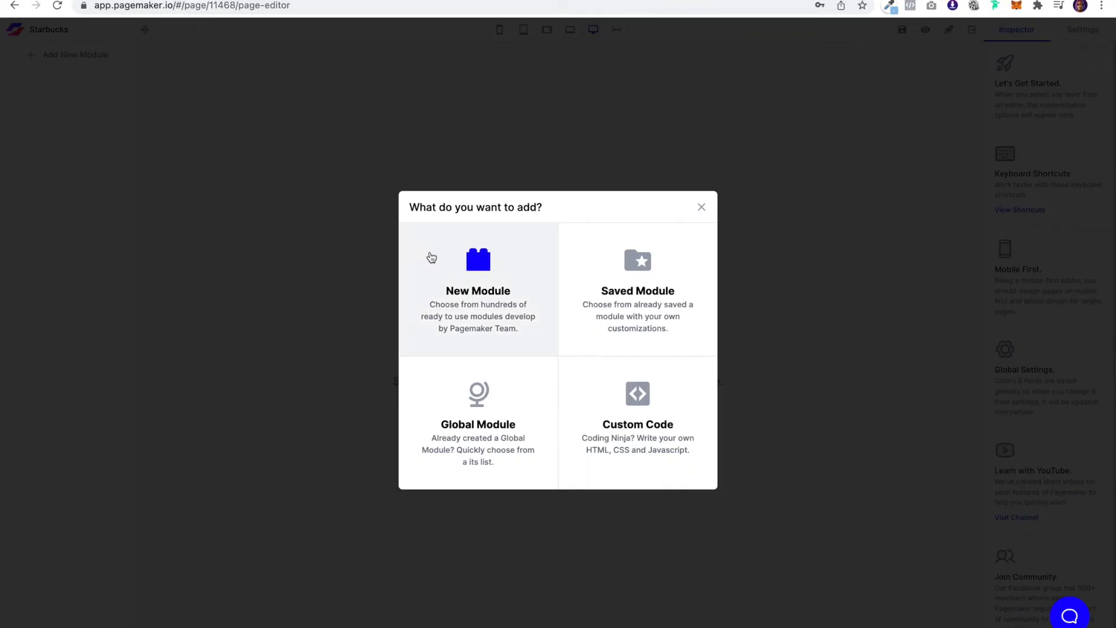
pyautogui.click(478, 291)
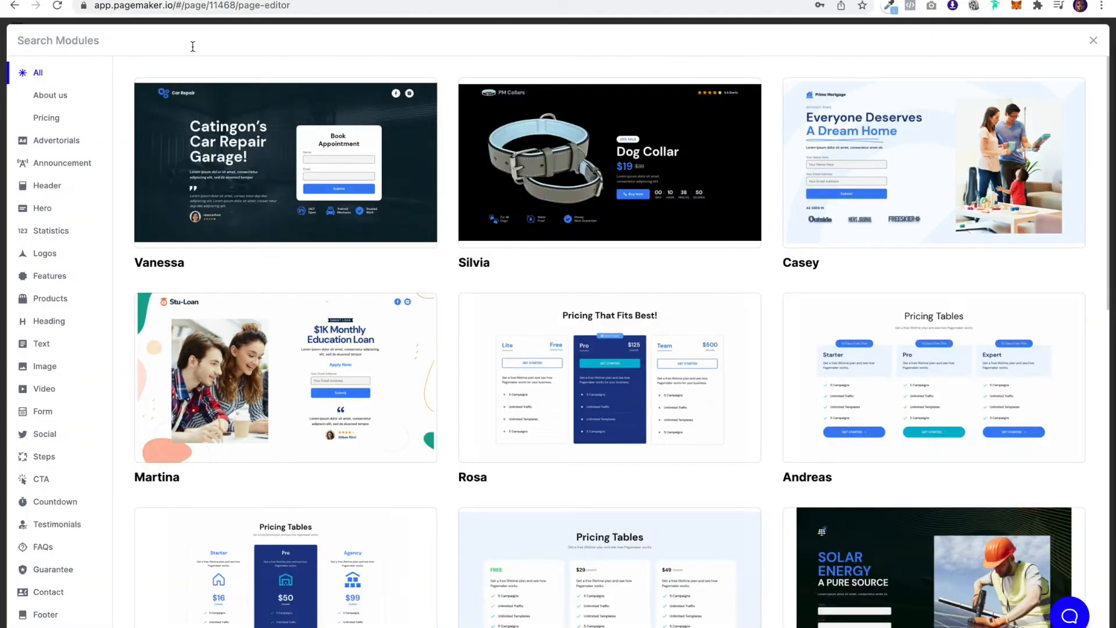
pyautogui.click(41, 209)
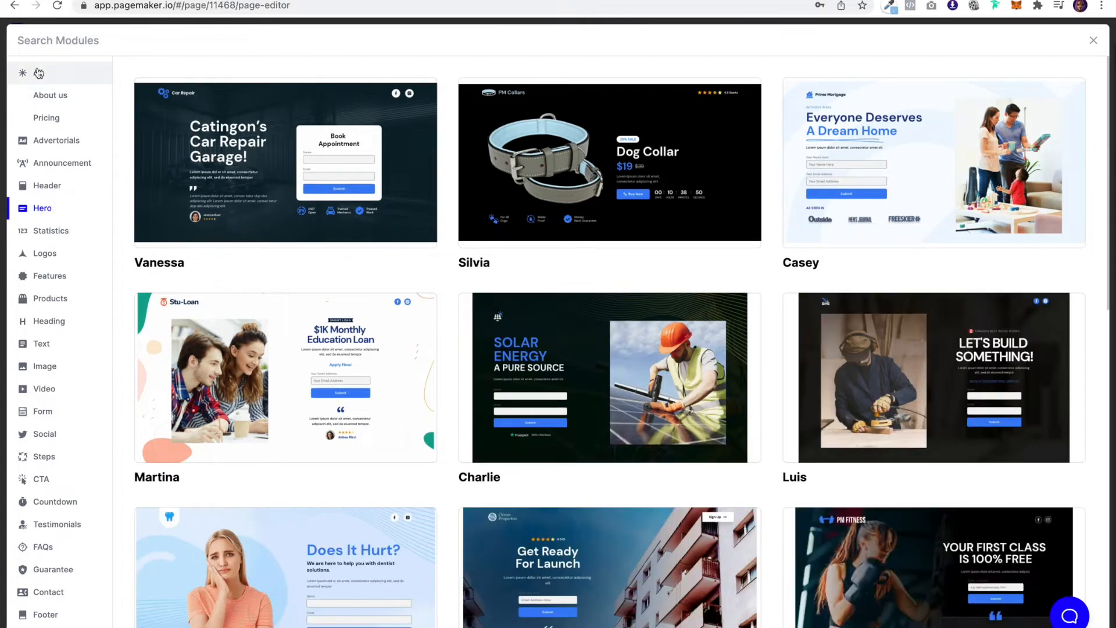
pyautogui.click(38, 72)
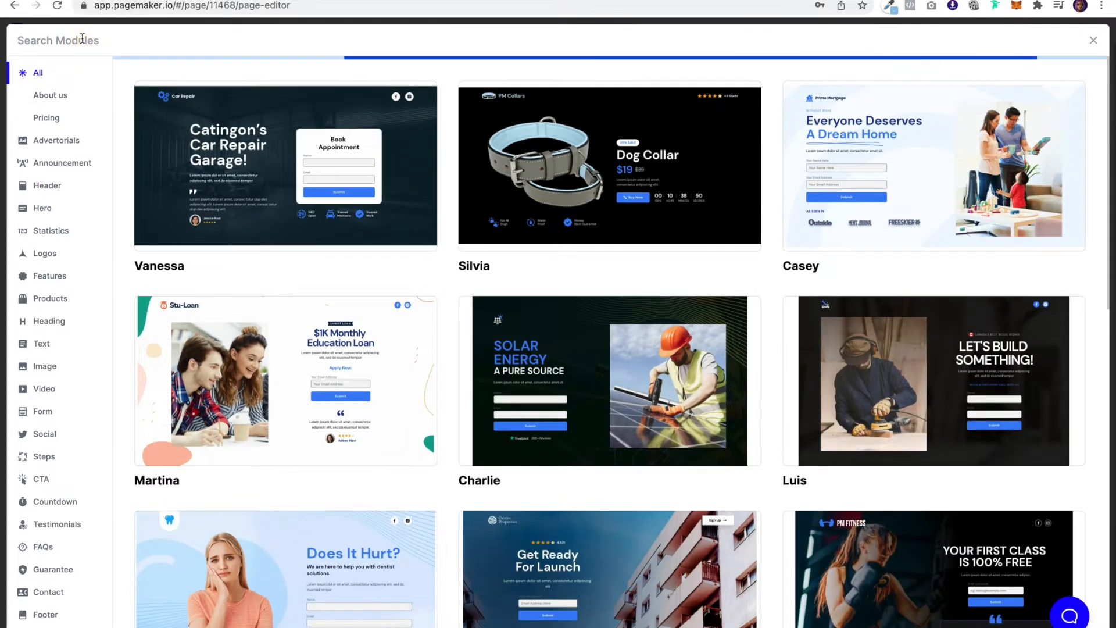
pyautogui.write('meyer')
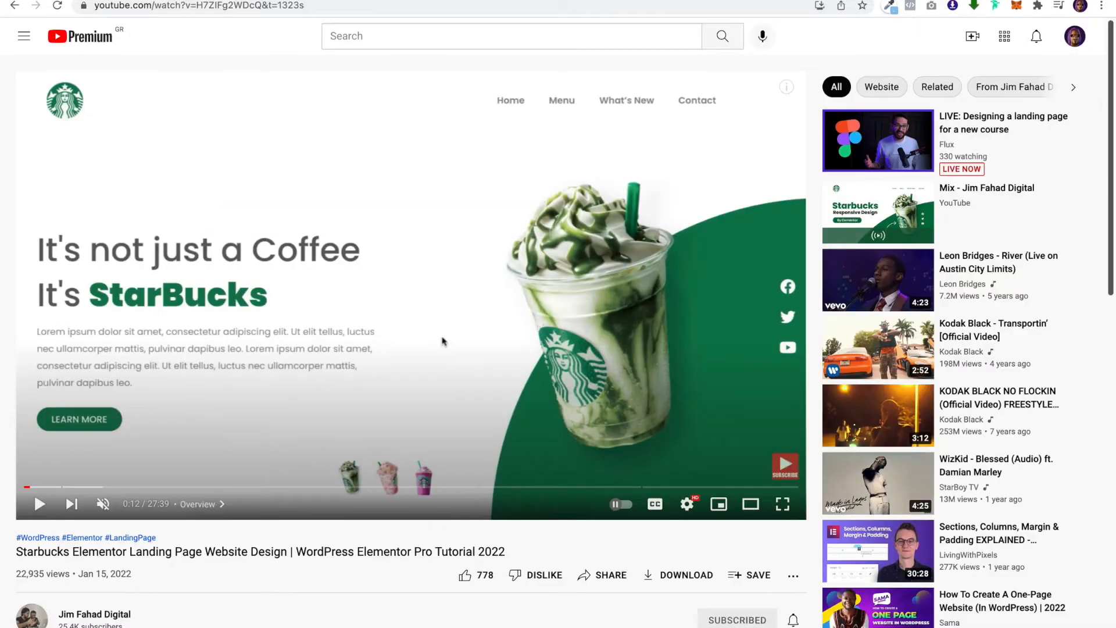
# Check the tutorial briefly and come back to the Pagemaker editor with the Meyer hero.
pyautogui.click(192, 6)
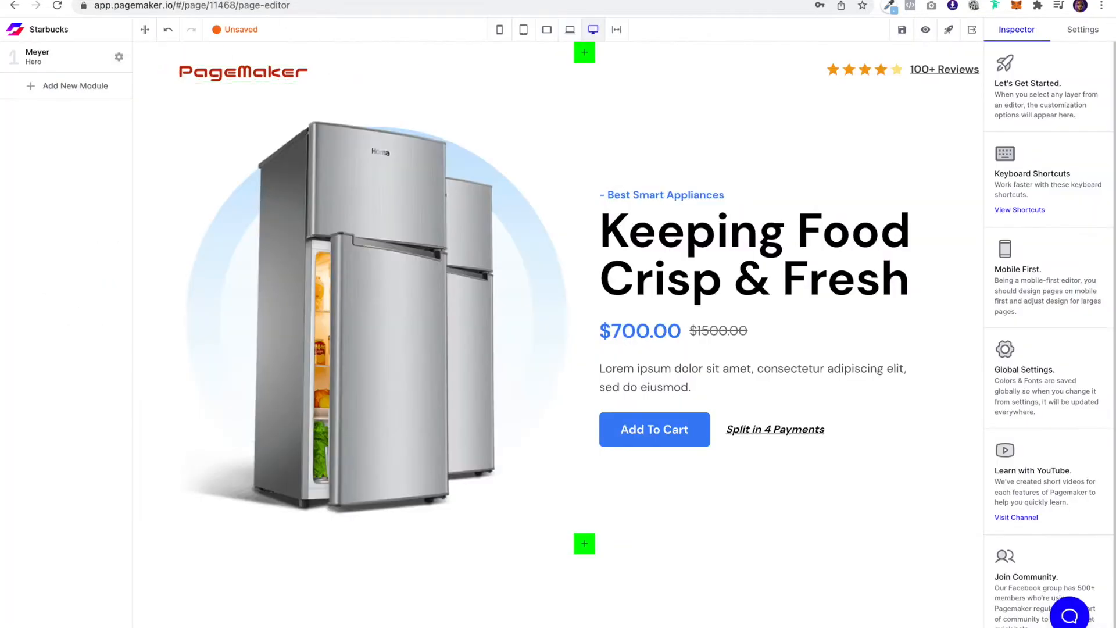
pyautogui.click(242, 15)
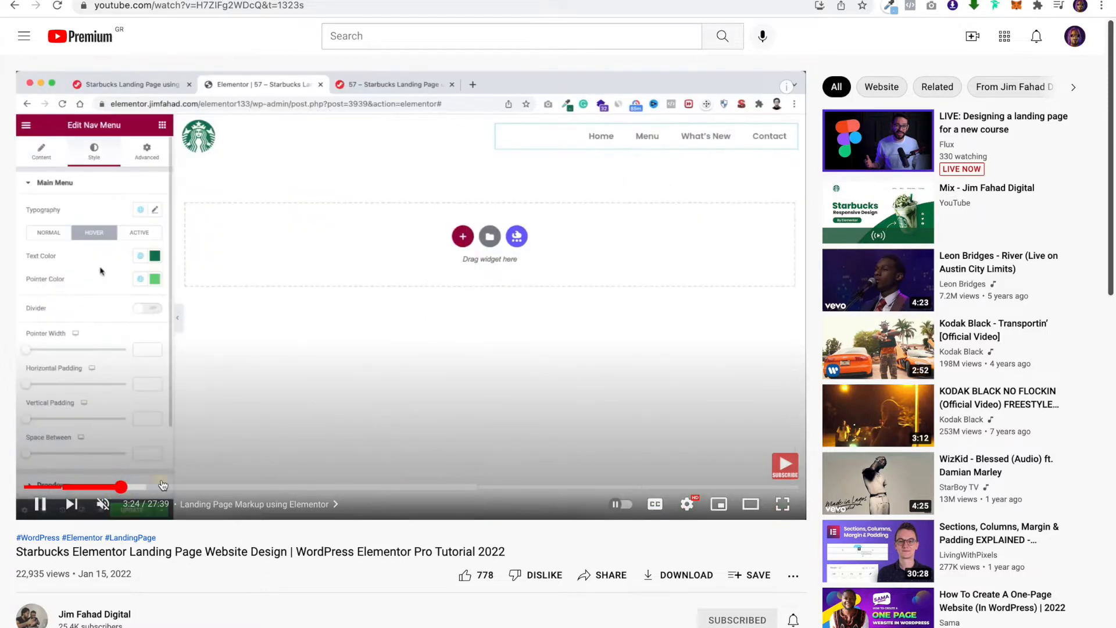
pyautogui.click(161, 487)
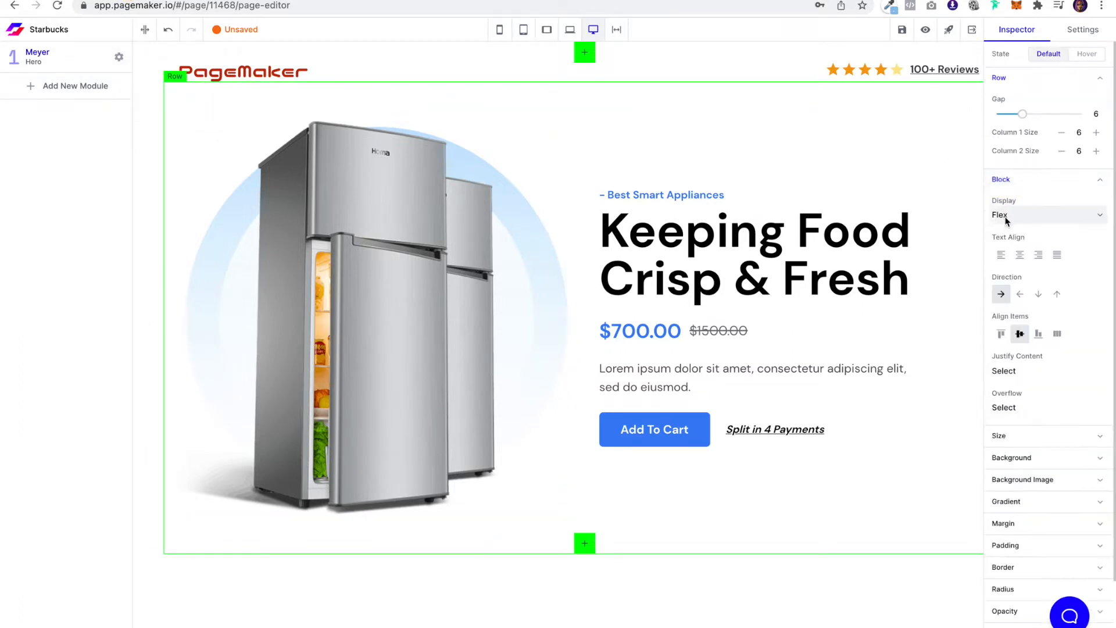
# Reverse the hero row so text sits left and image right, with 'Group 82' green shape as module background.
pyautogui.click(1019, 294)
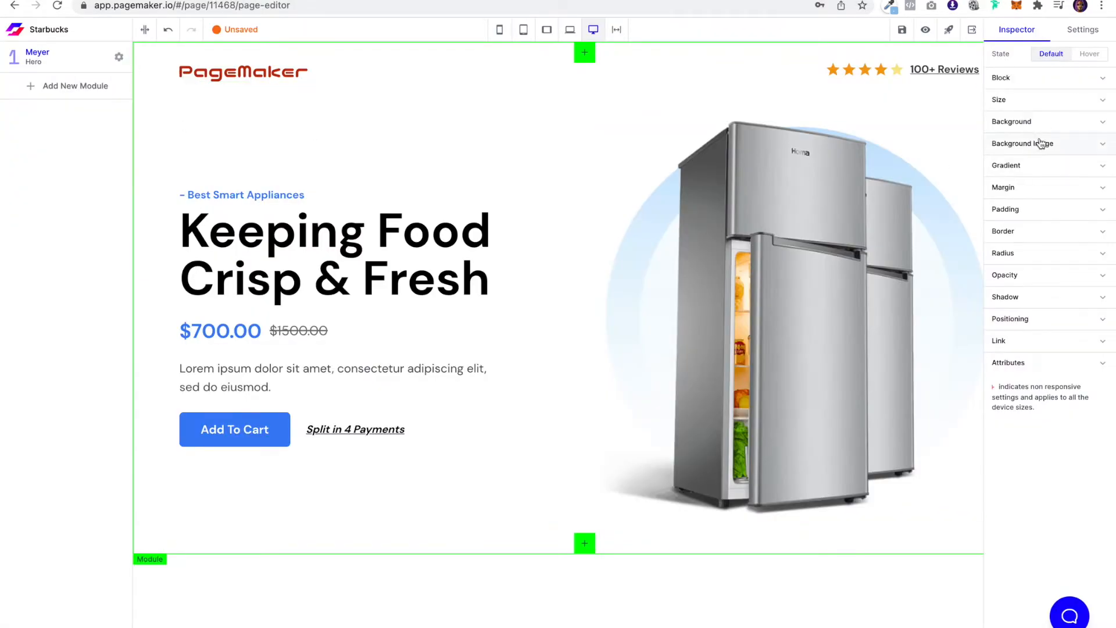
pyautogui.click(1022, 143)
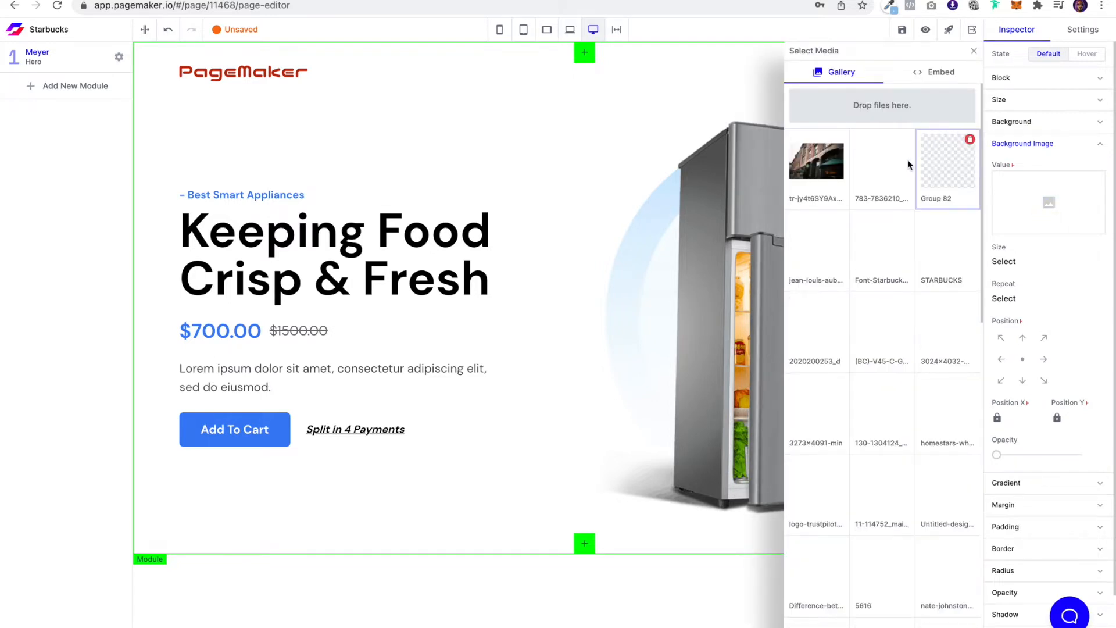
pyautogui.click(946, 163)
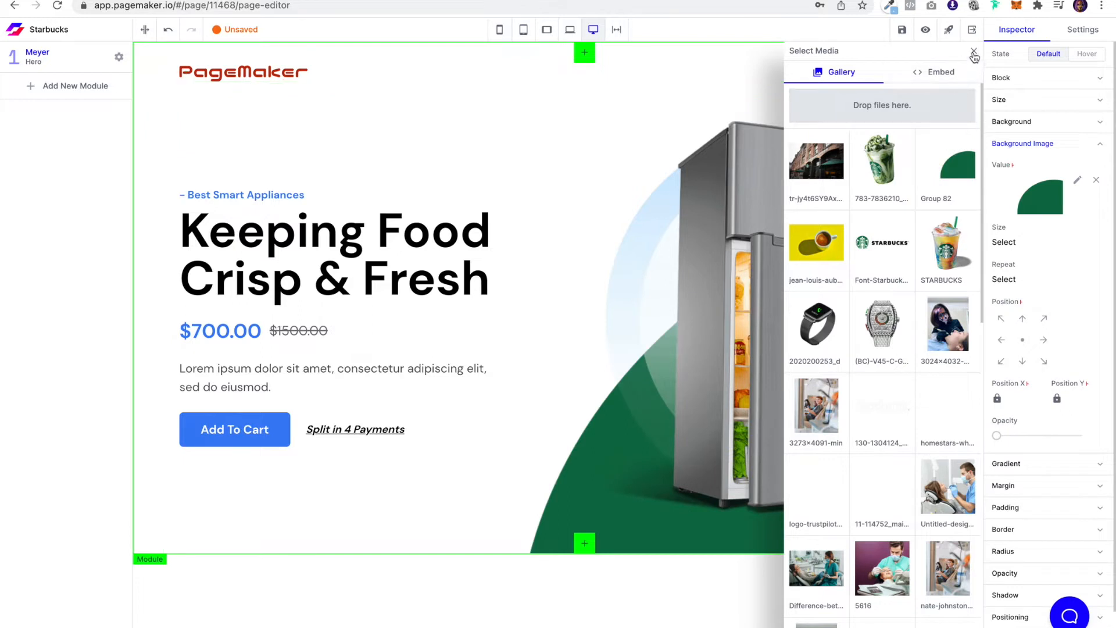
pyautogui.click(974, 55)
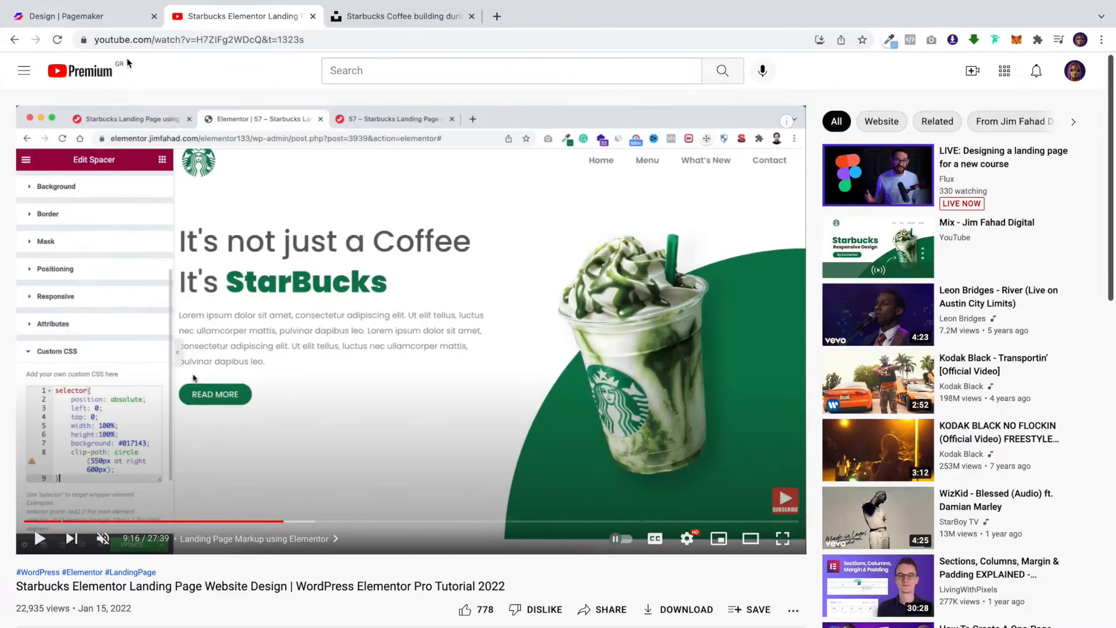
# Swap the hero's fridge photo for the green Starbucks frappuccino cup image.
pyautogui.click(71, 15)
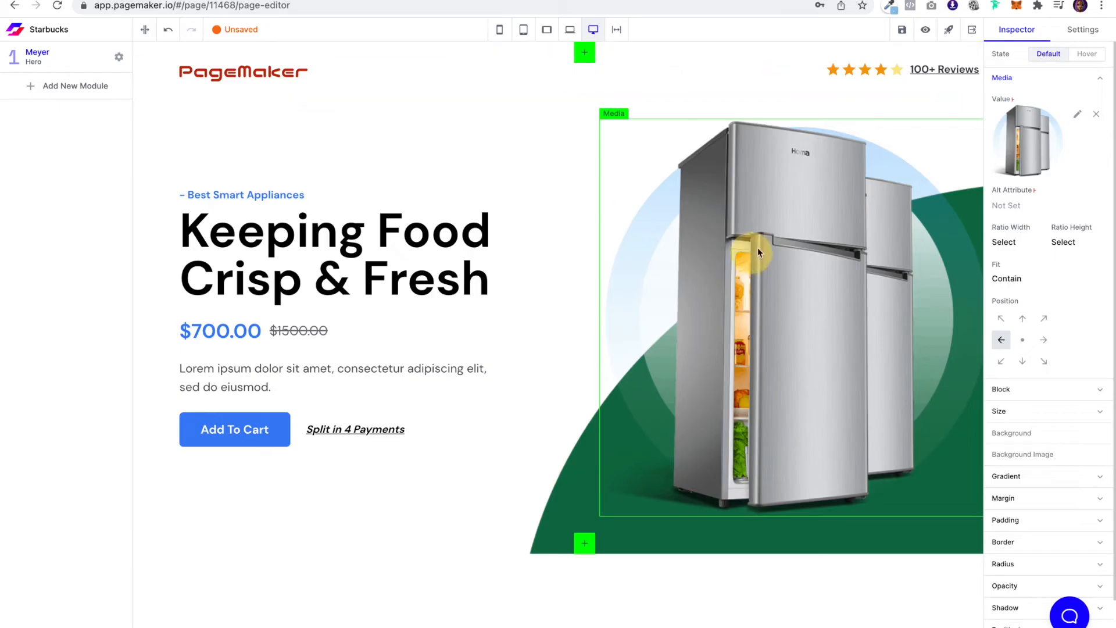
pyautogui.click(1077, 114)
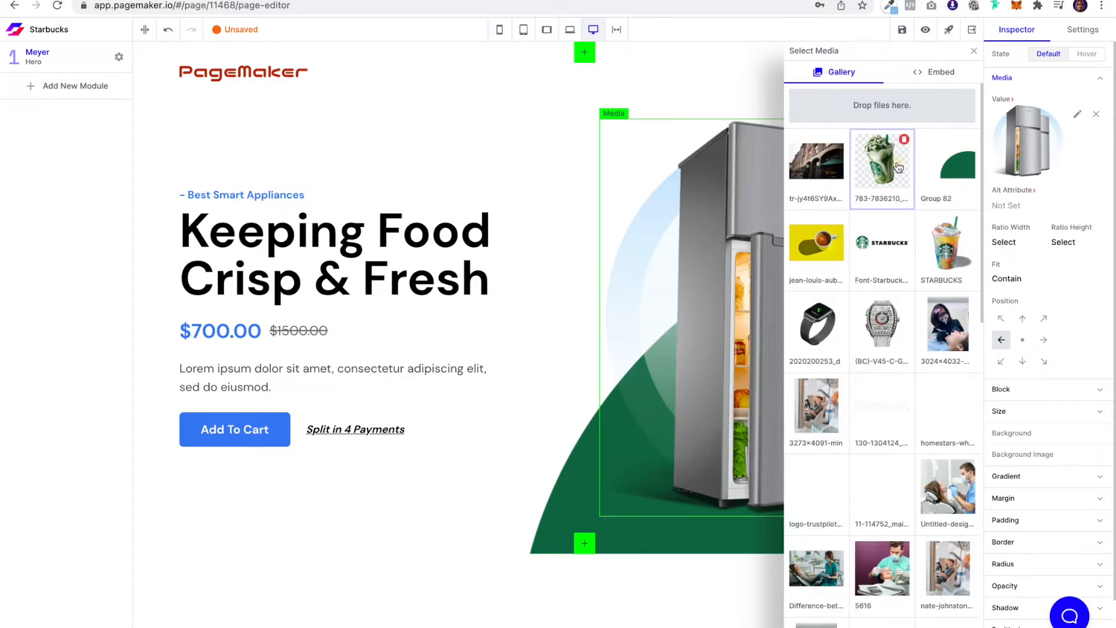
pyautogui.click(882, 164)
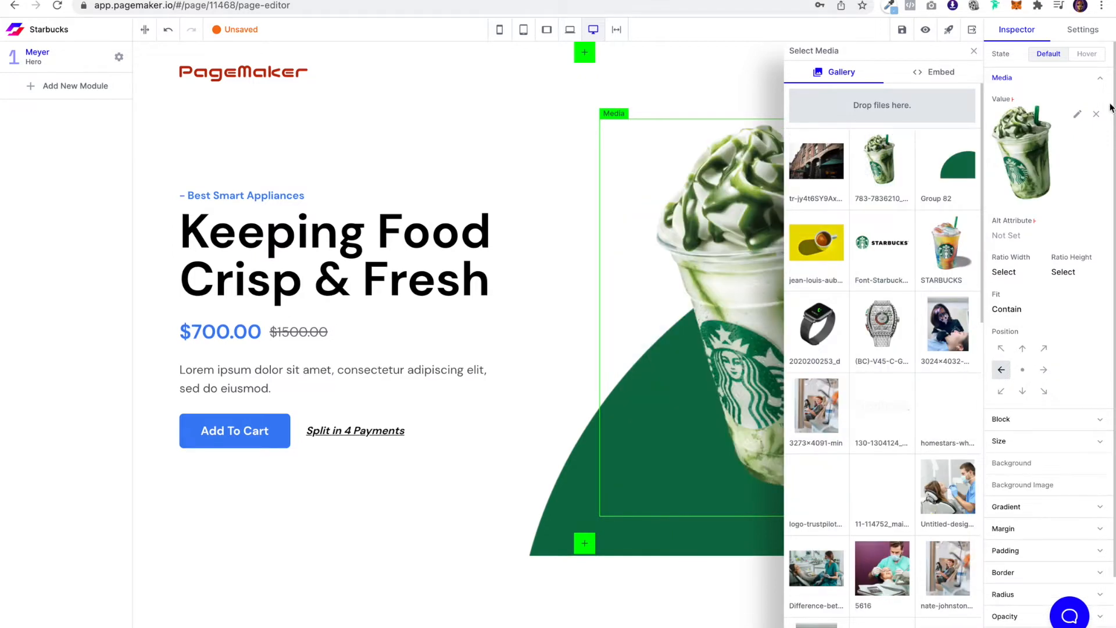
pyautogui.click(973, 50)
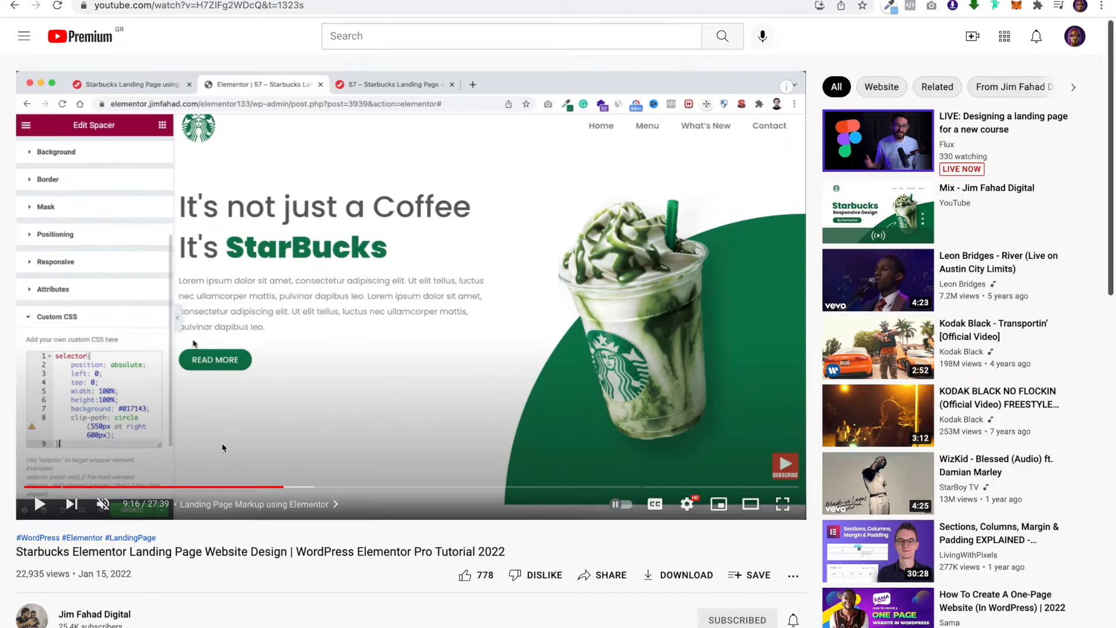
# Replay the tutorial from the start of Part 1 at 0:38, then return to the editor.
pyautogui.click(32, 488)
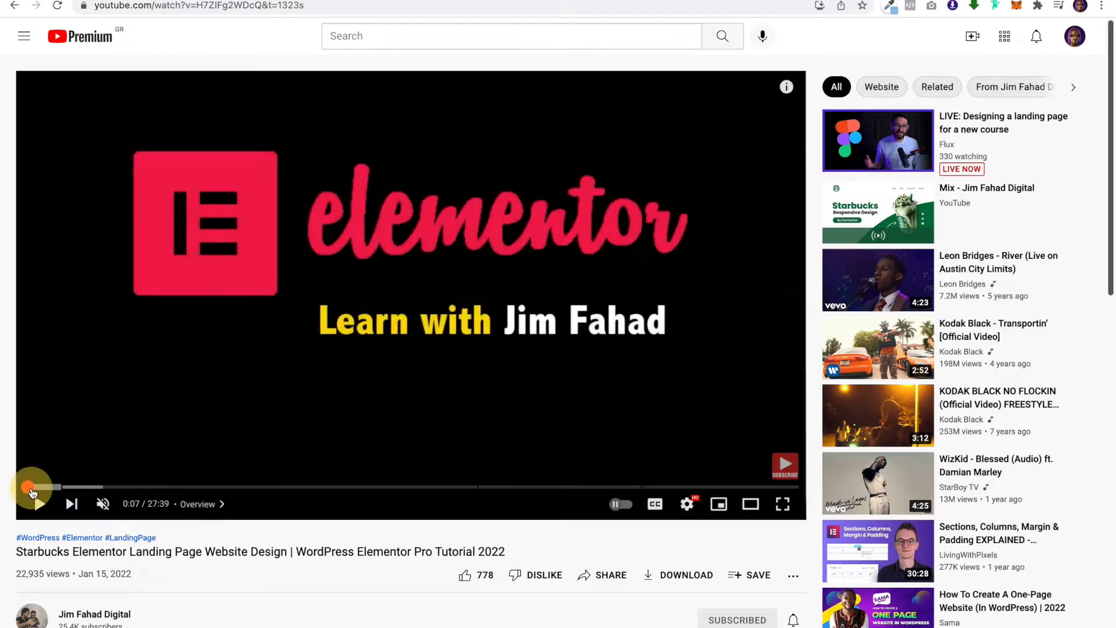
pyautogui.click(32, 488)
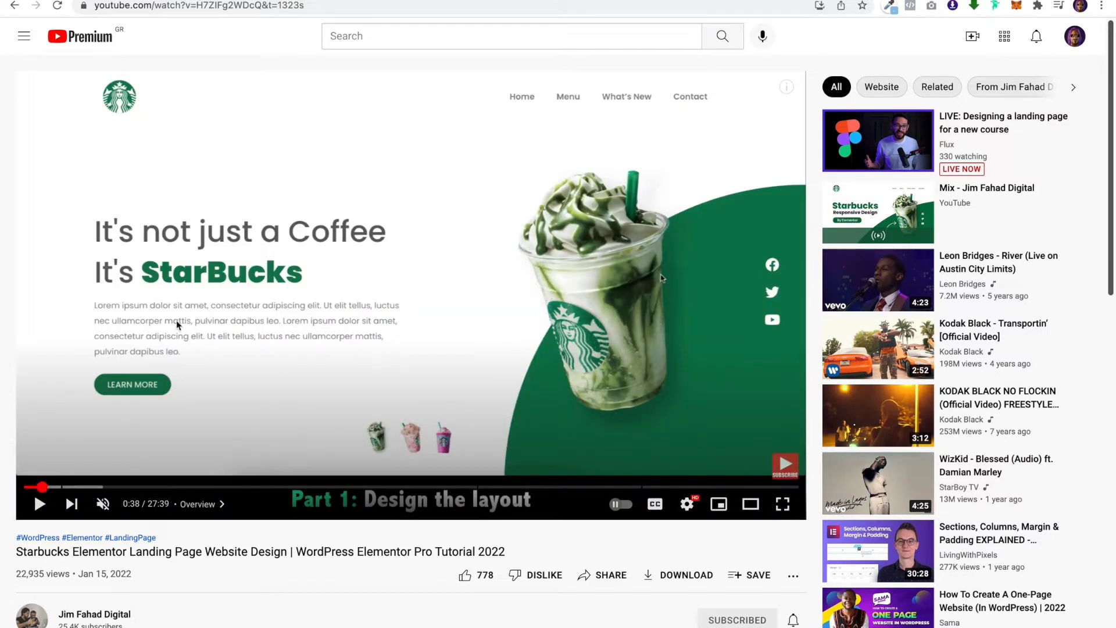
pyautogui.moveTo(210, 214)
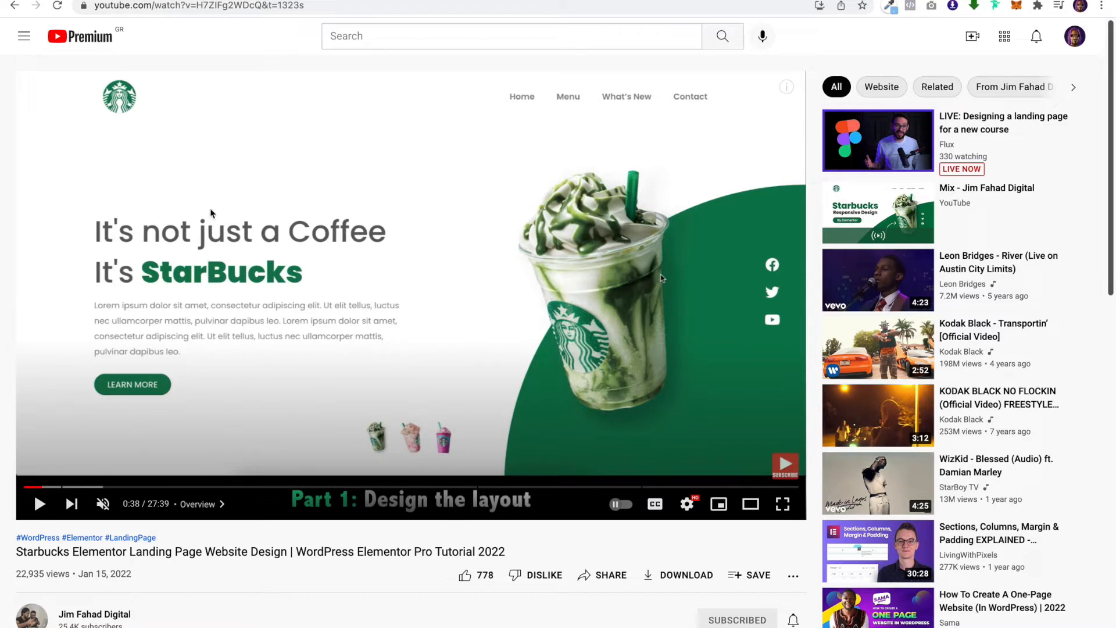
pyautogui.moveTo(243, 348)
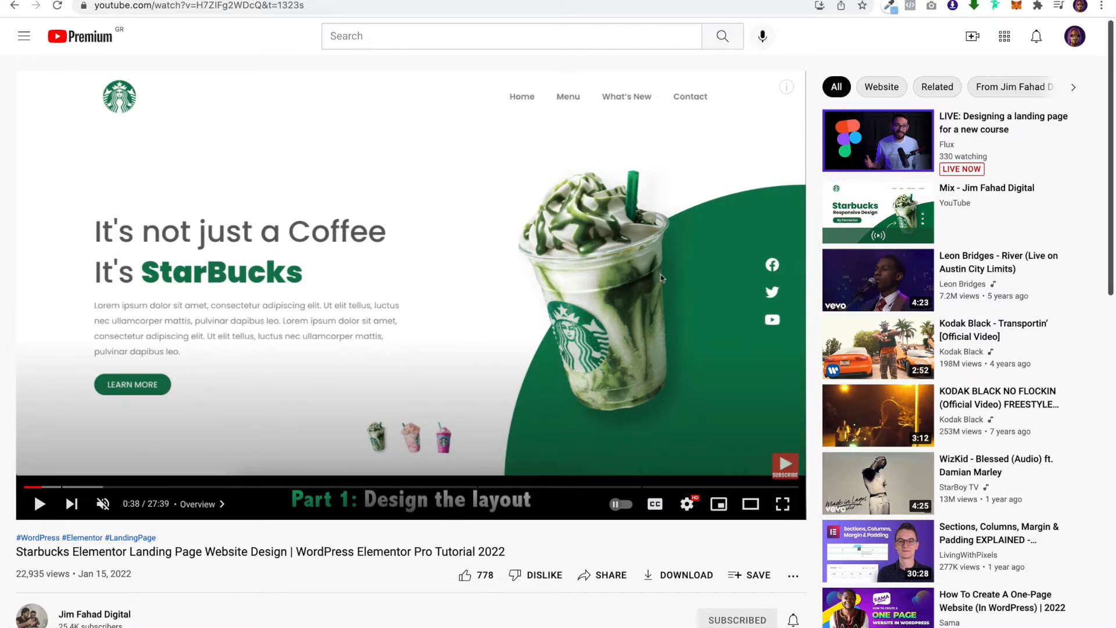
pyautogui.click(192, 6)
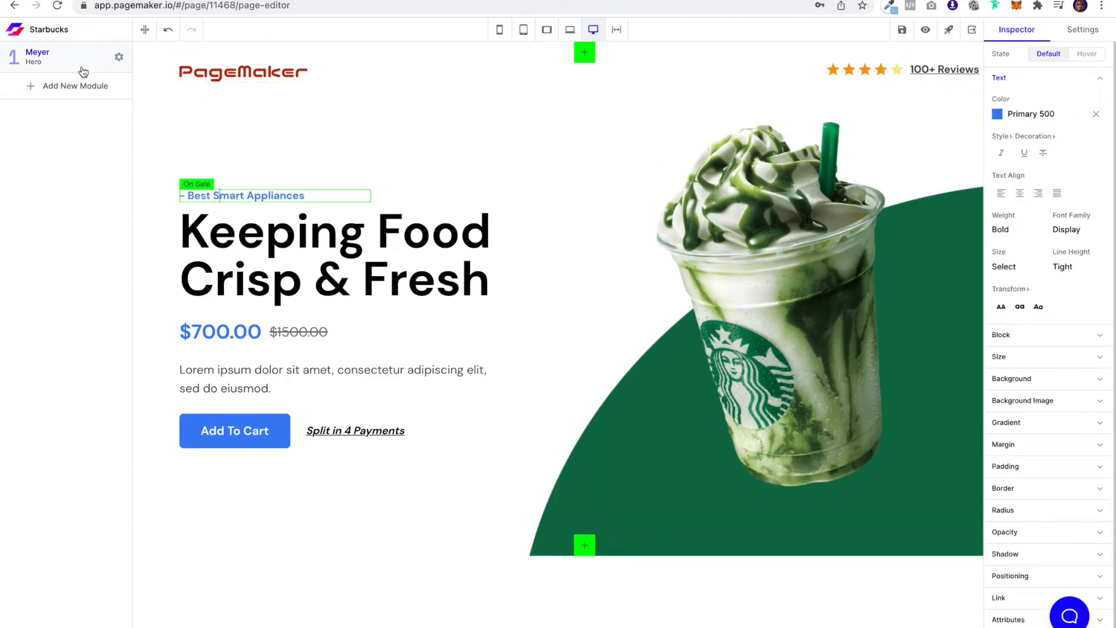
# Clear the 'Best Smart Appliances' tagline and delete the 'Split in 4 Payments' link via the layer tree.
pyautogui.click(318, 155)
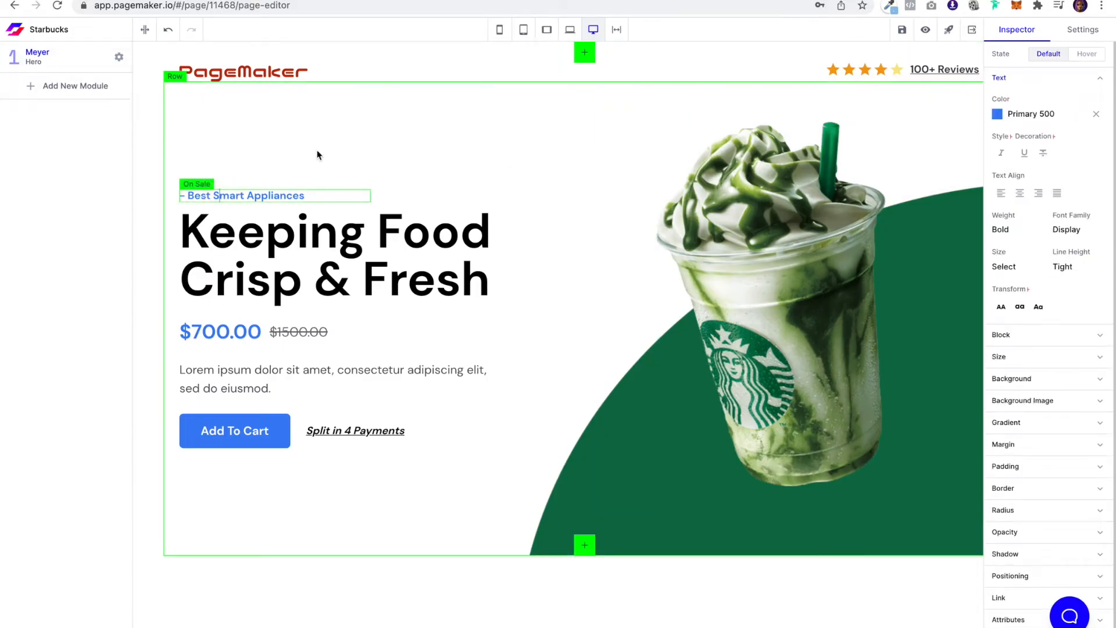
pyautogui.click(37, 56)
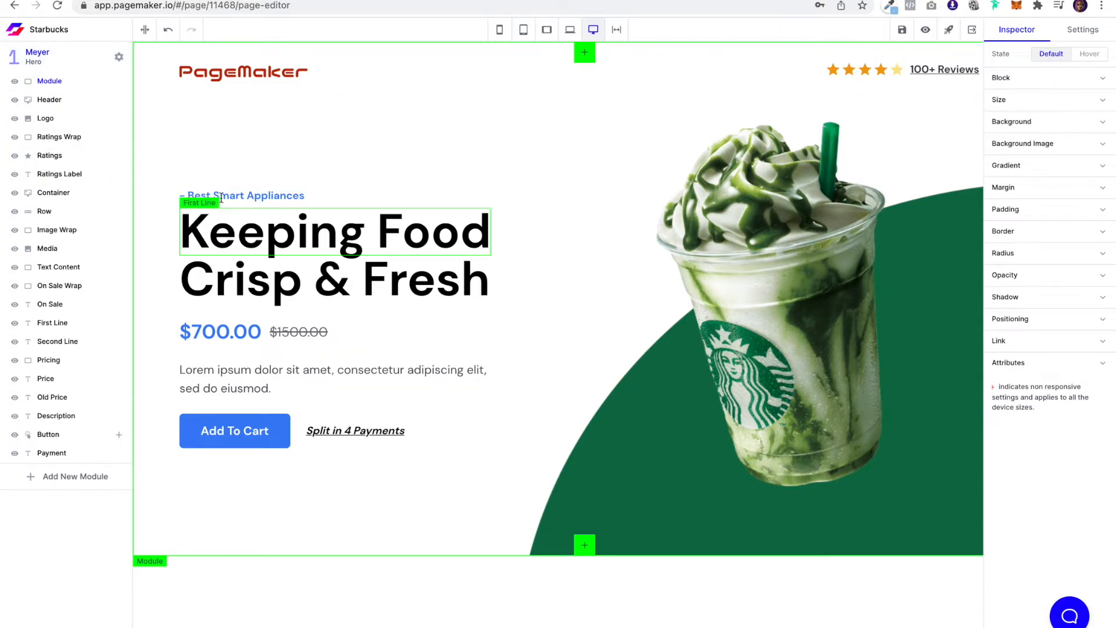
pyautogui.click(244, 195)
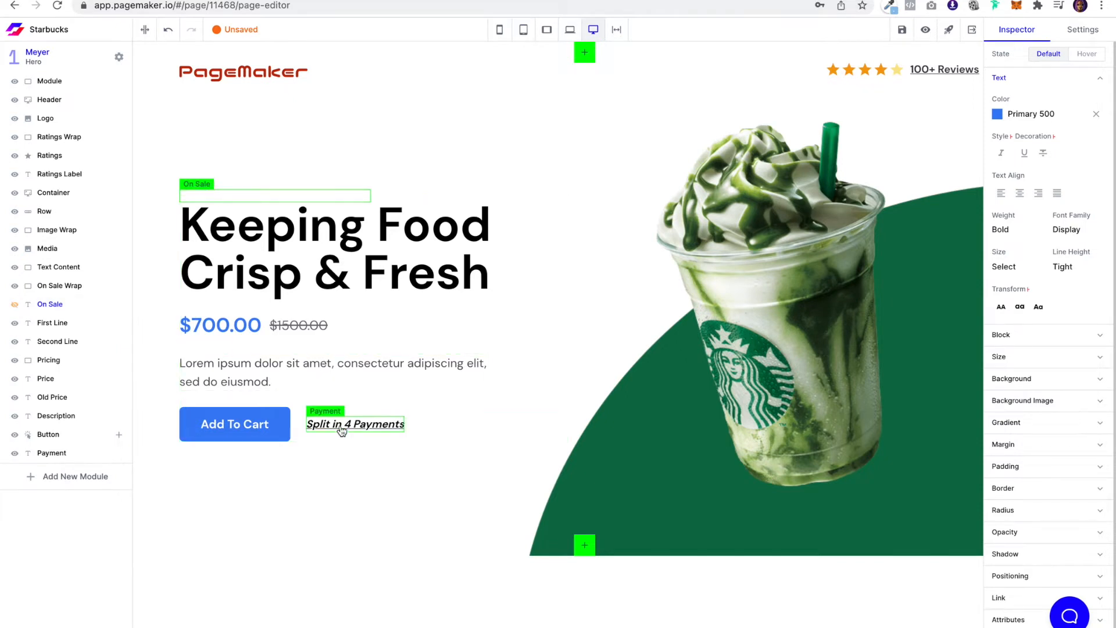
pyautogui.click(50, 454)
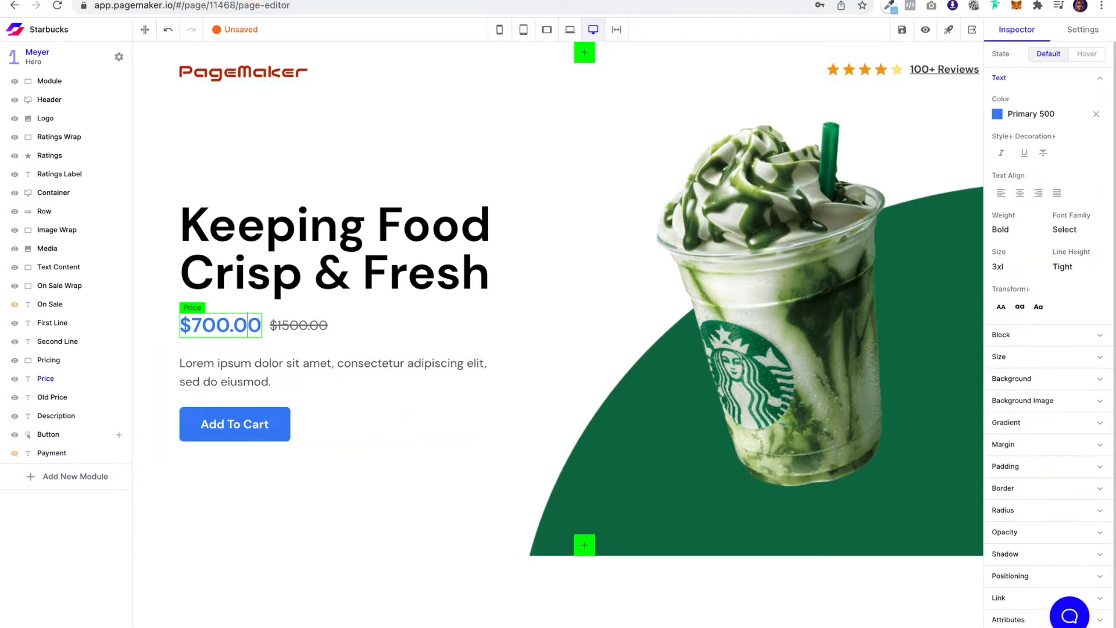
pyautogui.click(196, 6)
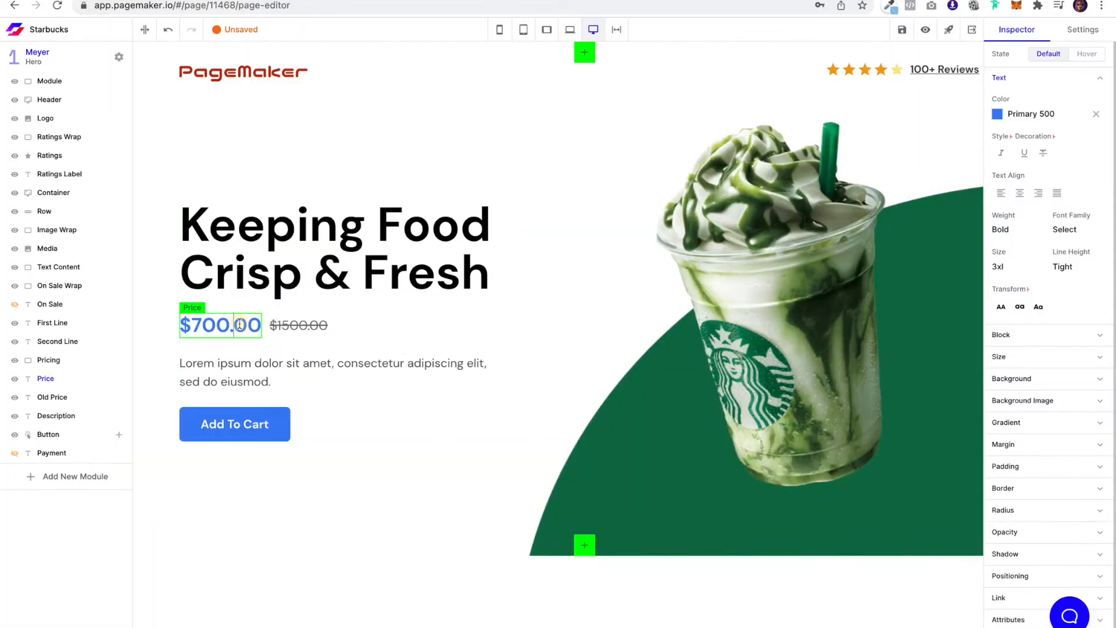
# Change the price to FREE at size 2xl and the old price to $5.99.
pyautogui.doubleClick(220, 324)
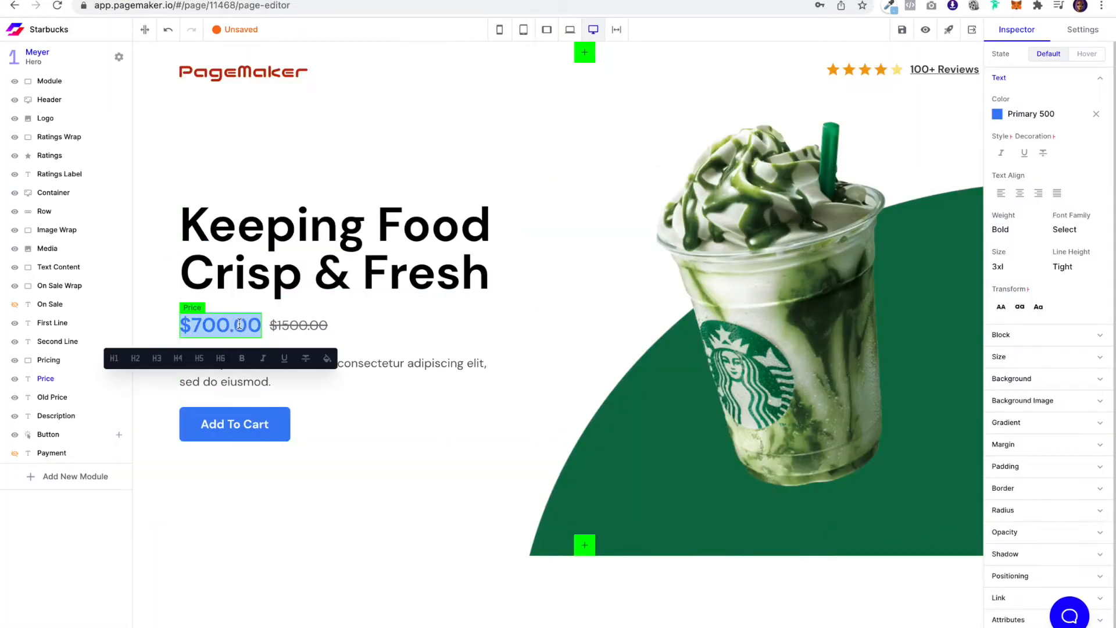
pyautogui.write('FREE')
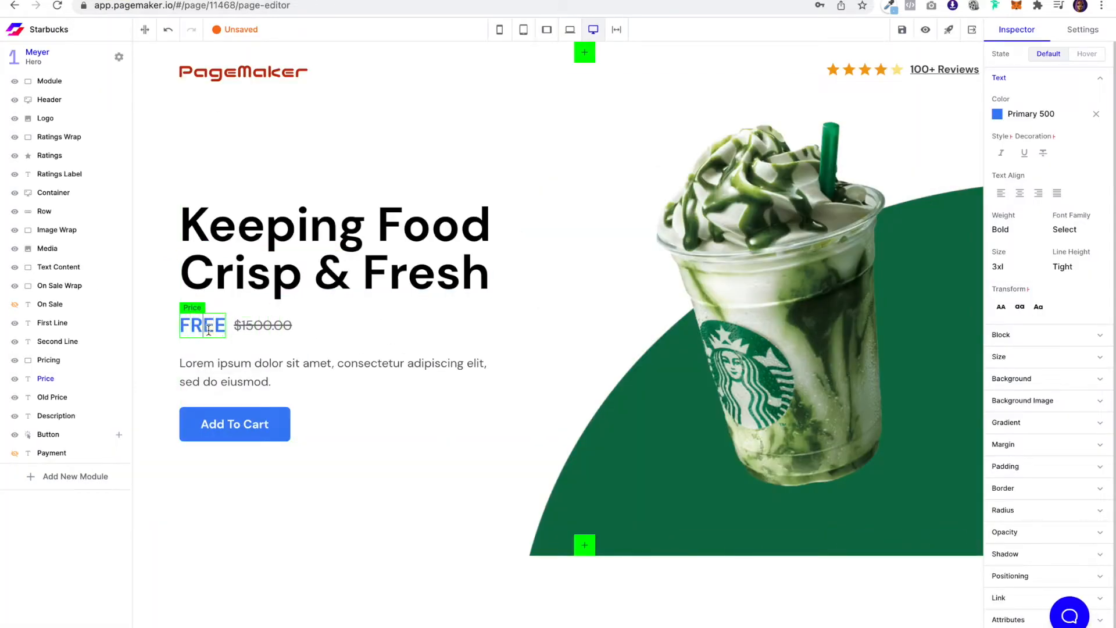
pyautogui.click(1003, 266)
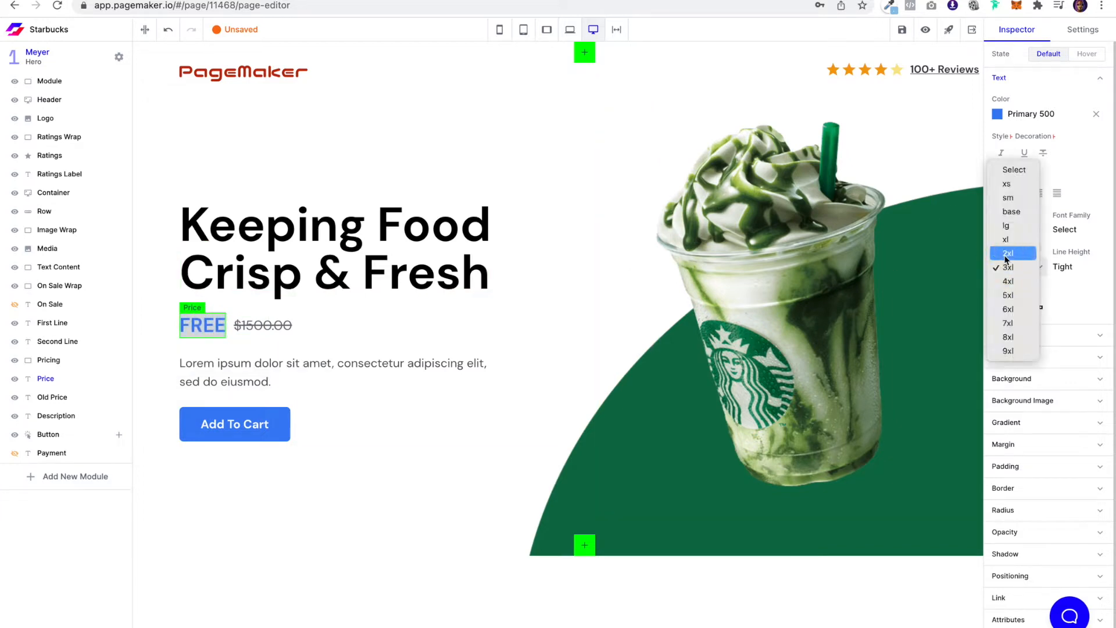
pyautogui.click(1008, 254)
pyautogui.write('$3')
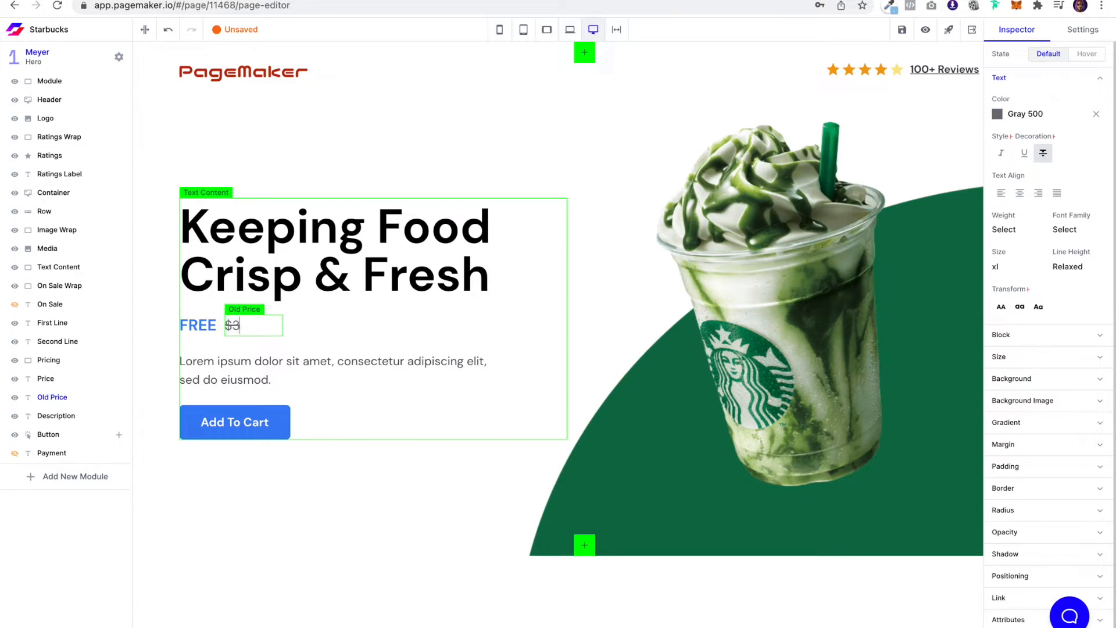
pyautogui.press('Backspace')
pyautogui.write('5.99')
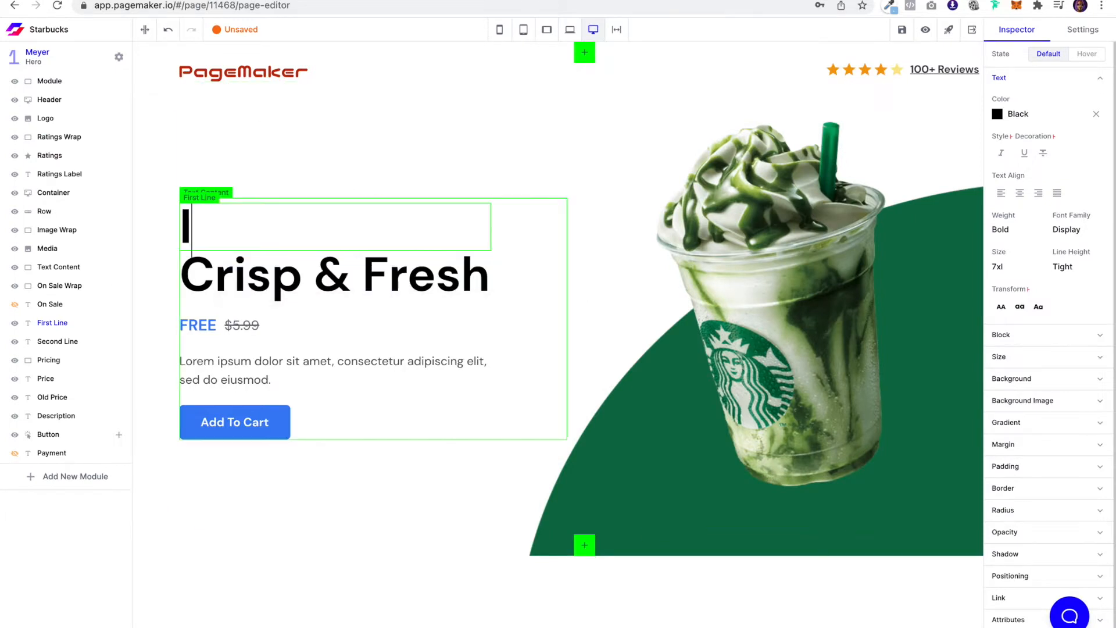
# Rewrite the headline as 'It's not just a coffee' / 'It's Starbucks'.
pyautogui.write("It's not j")
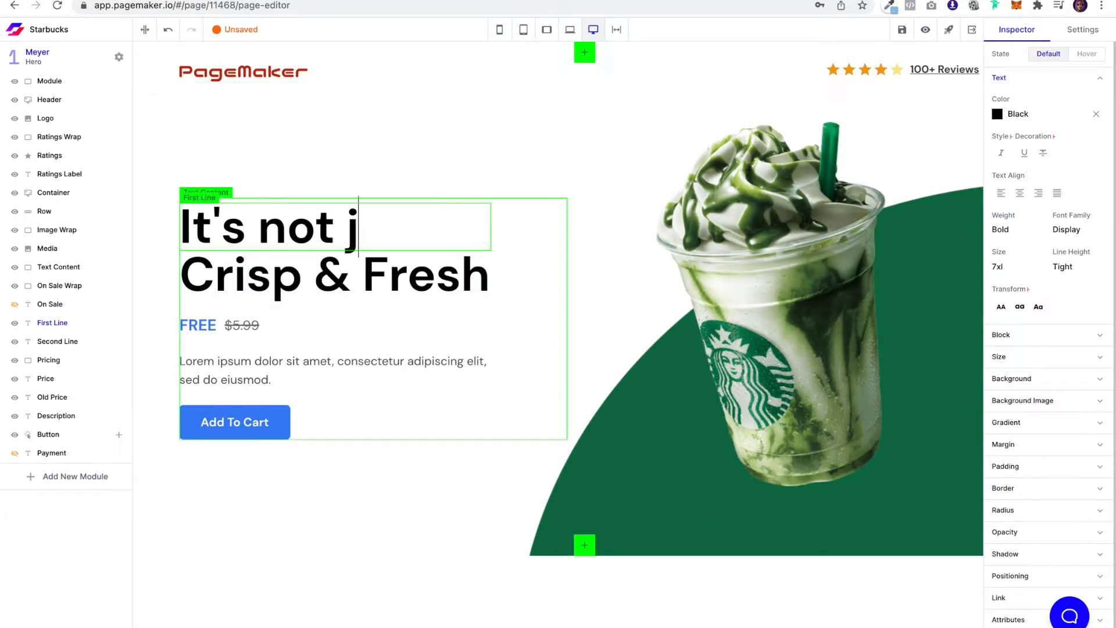
pyautogui.write('ust a coffee')
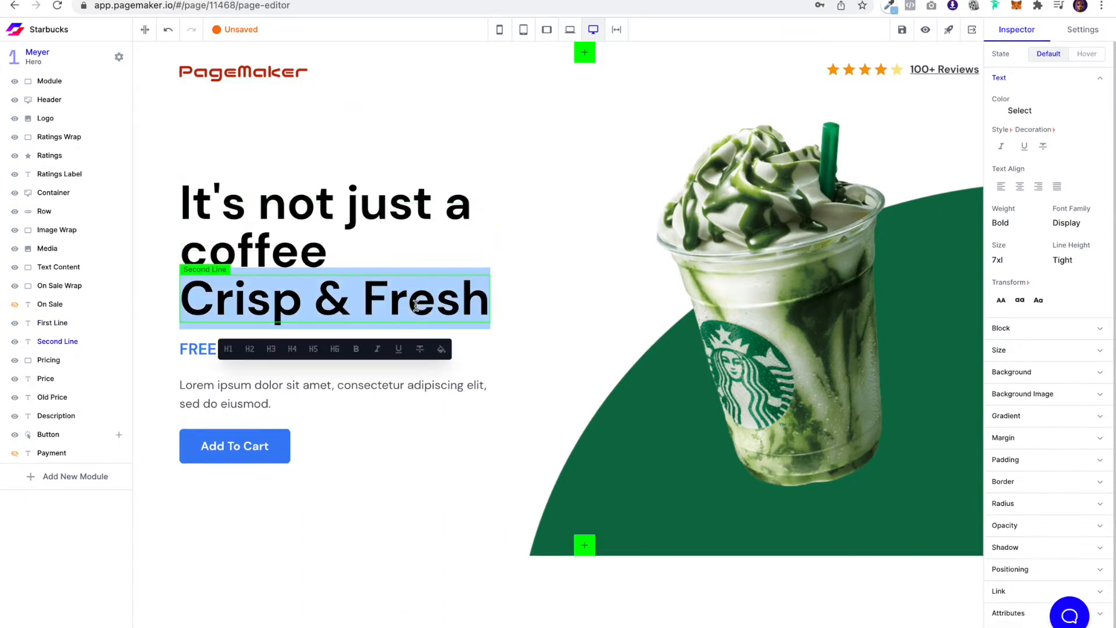
pyautogui.write("It's St")
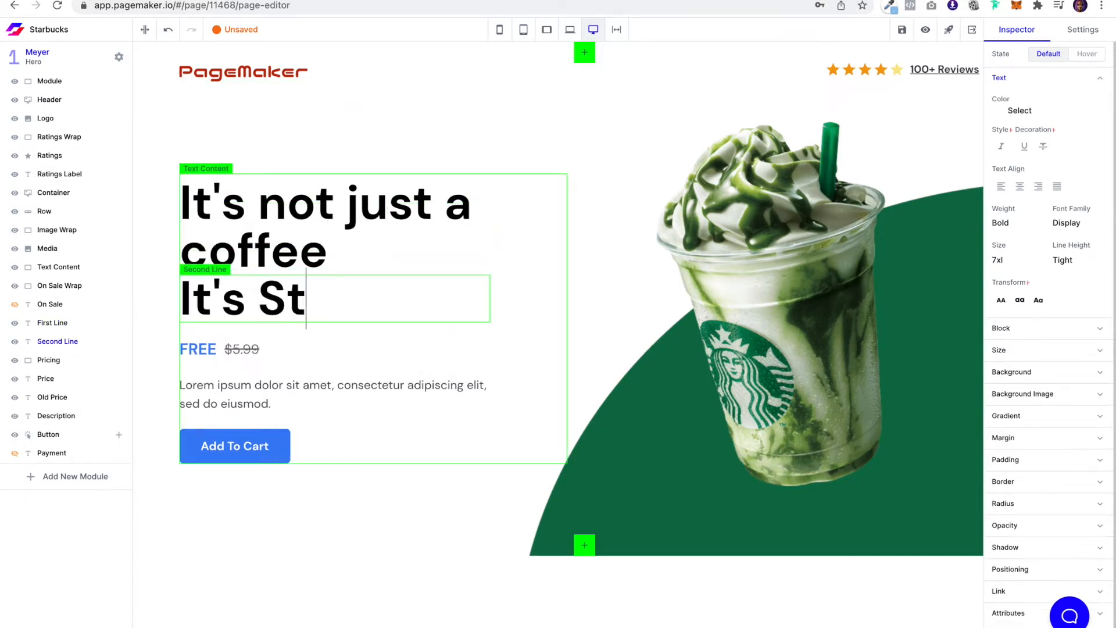
pyautogui.write('arbucks')
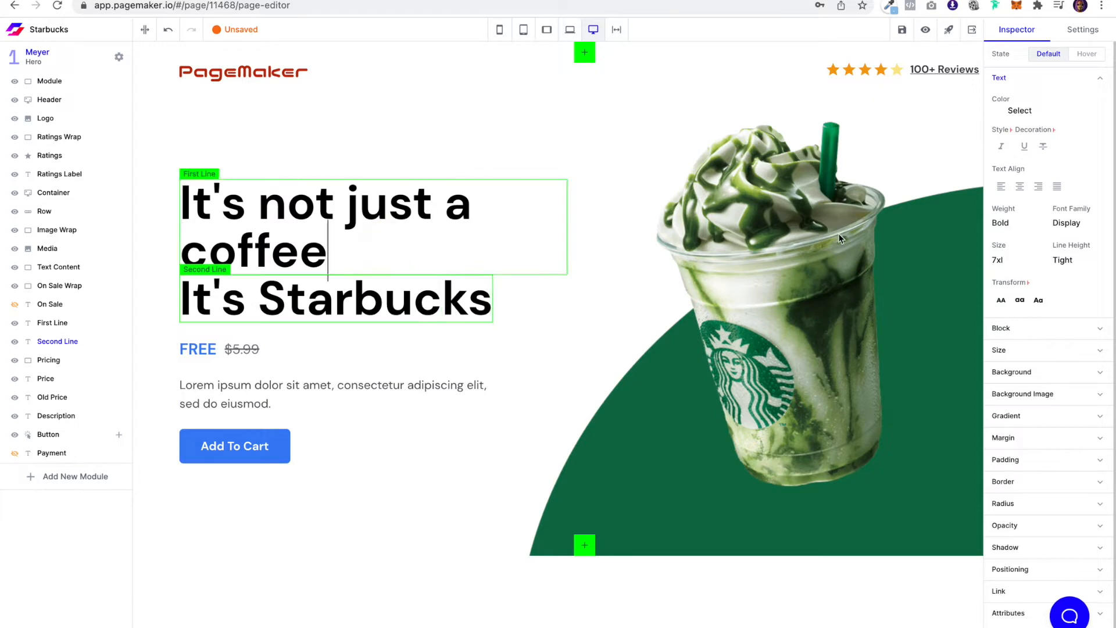
# Shrink the first headline line one size so it fits on a single line.
pyautogui.click(1003, 259)
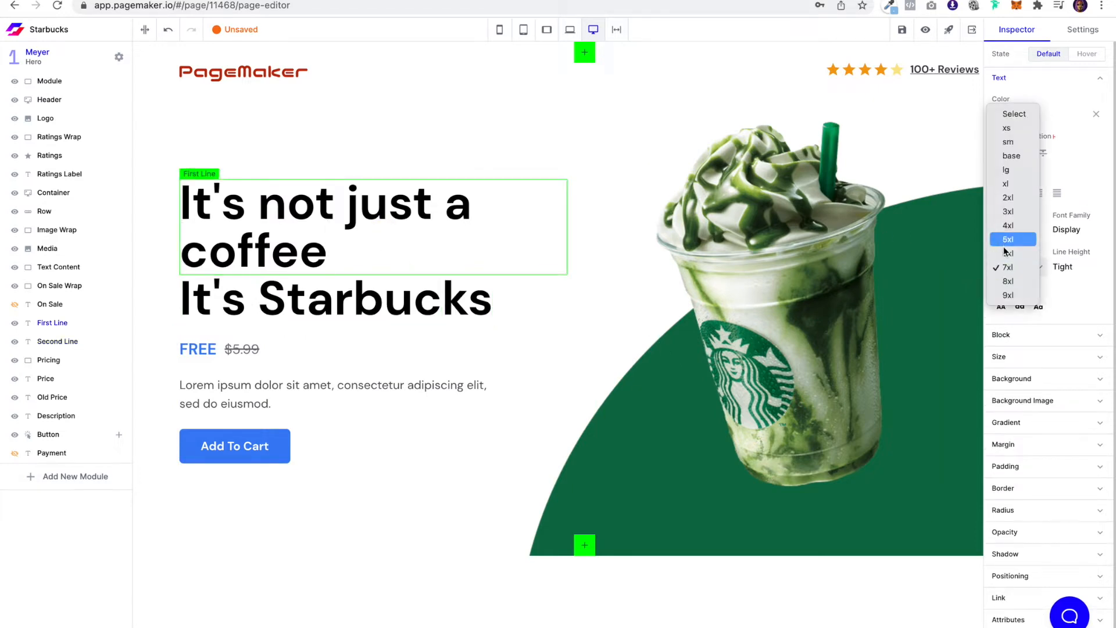
pyautogui.click(1007, 238)
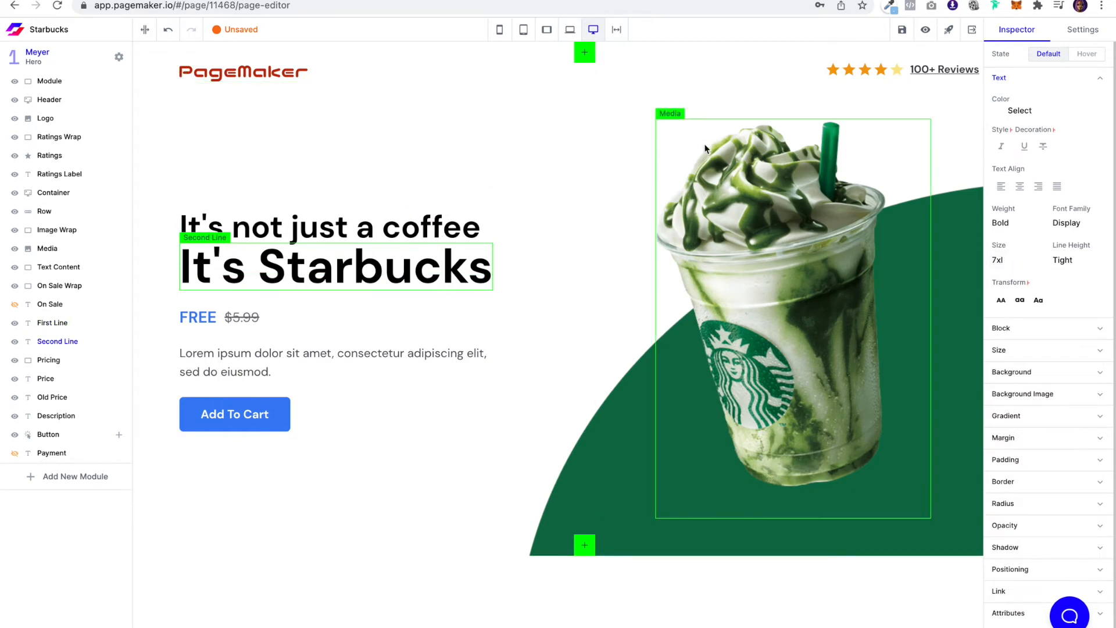
pyautogui.click(329, 227)
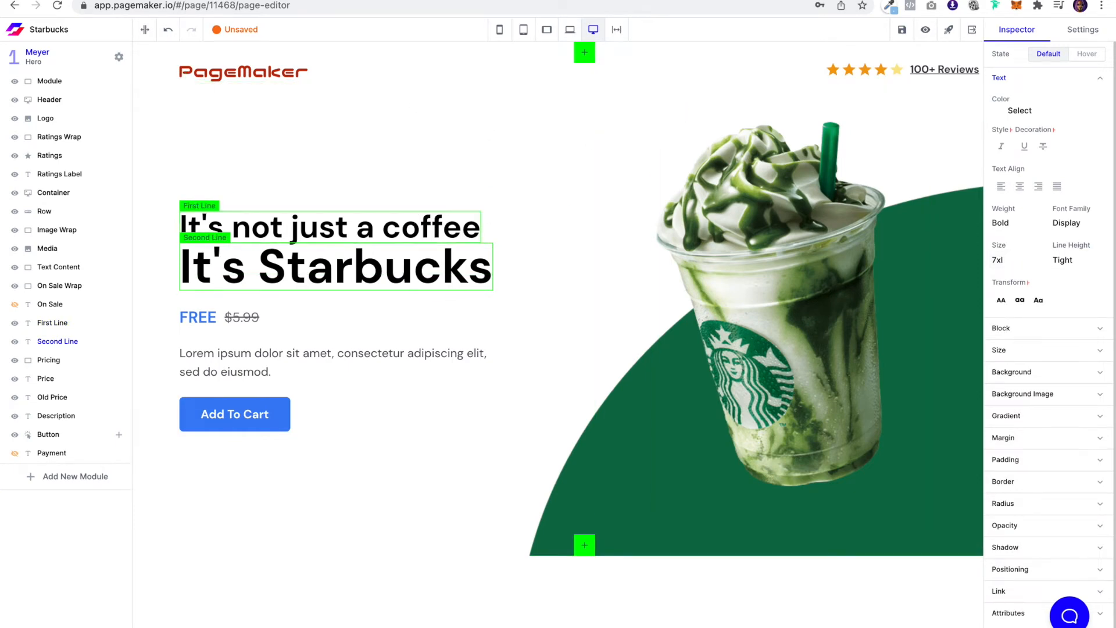
pyautogui.click(44, 211)
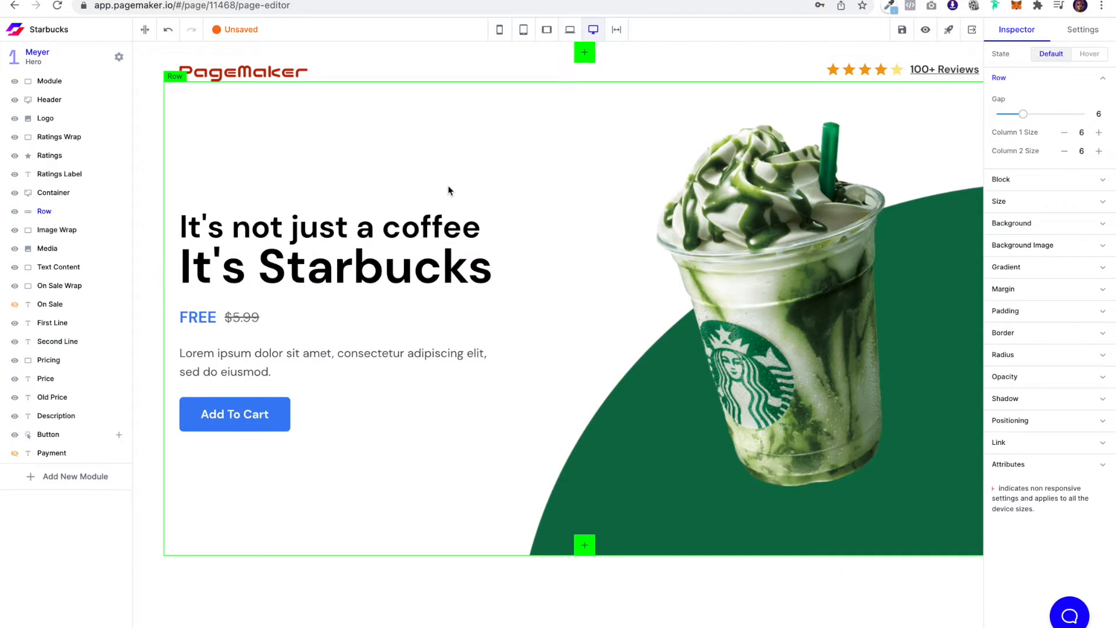
pyautogui.click(335, 267)
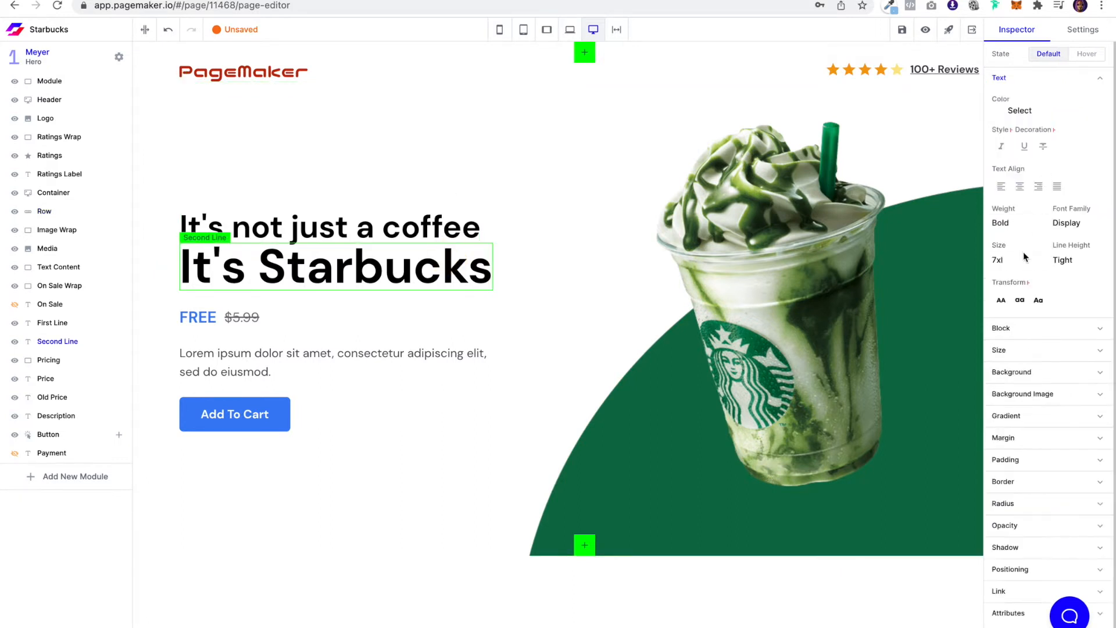
# Step the 'It's Starbucks' line down to size 6xl and save the page.
pyautogui.click(1014, 259)
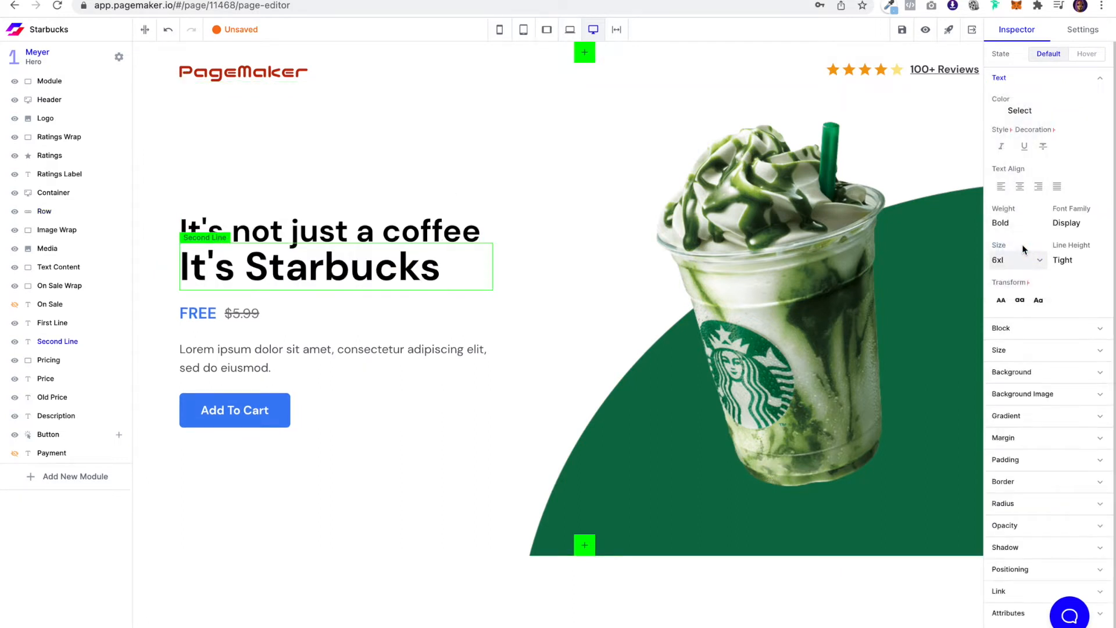
pyautogui.click(1014, 259)
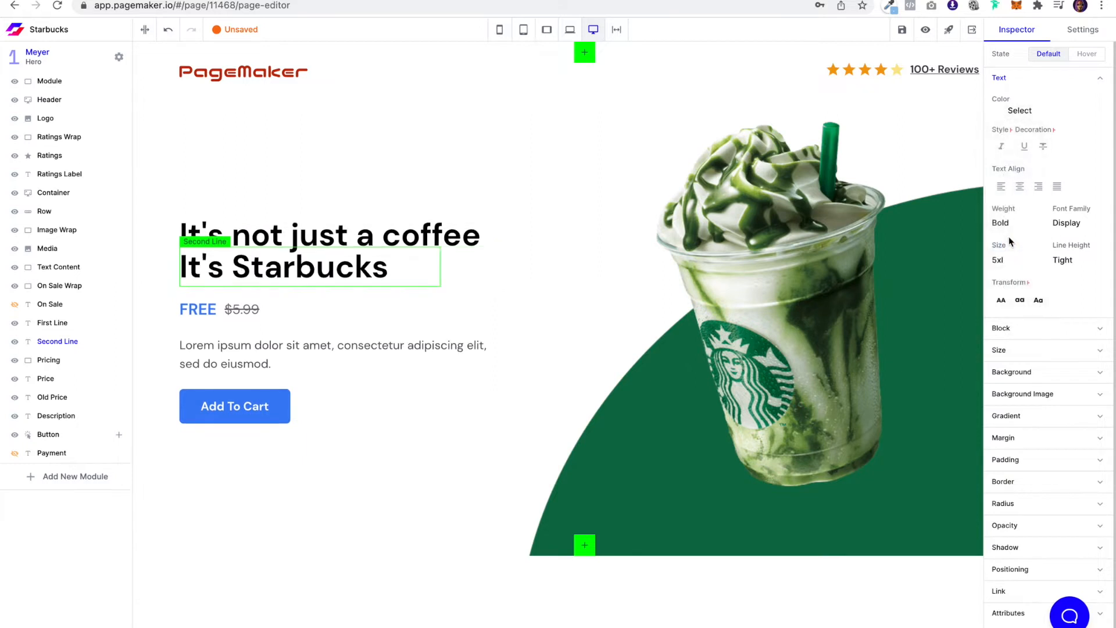
pyautogui.click(1010, 259)
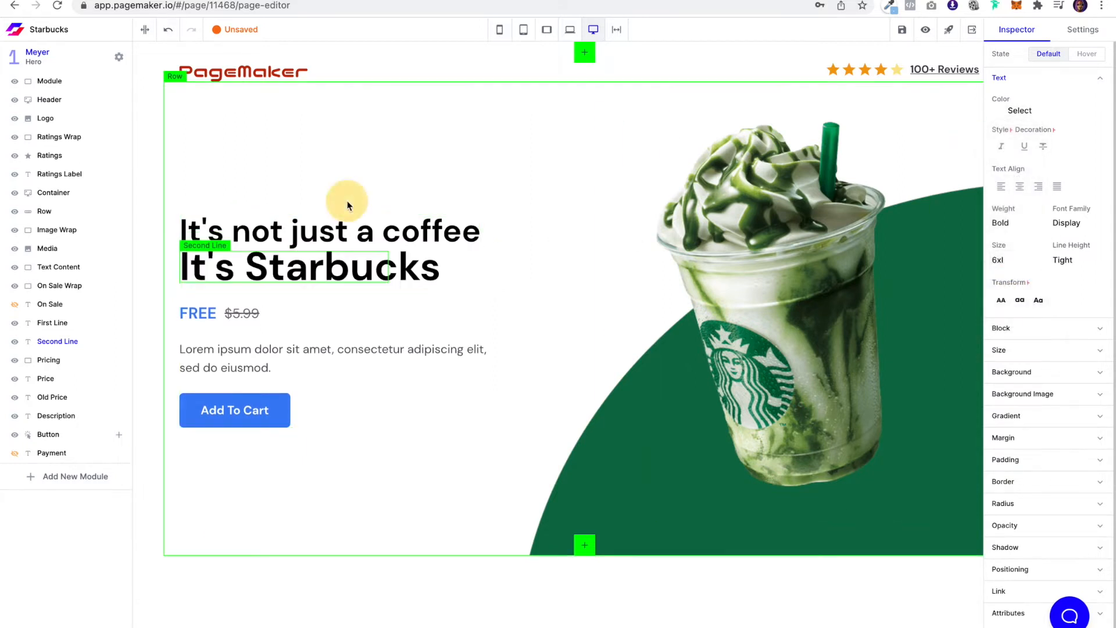
pyautogui.click(44, 211)
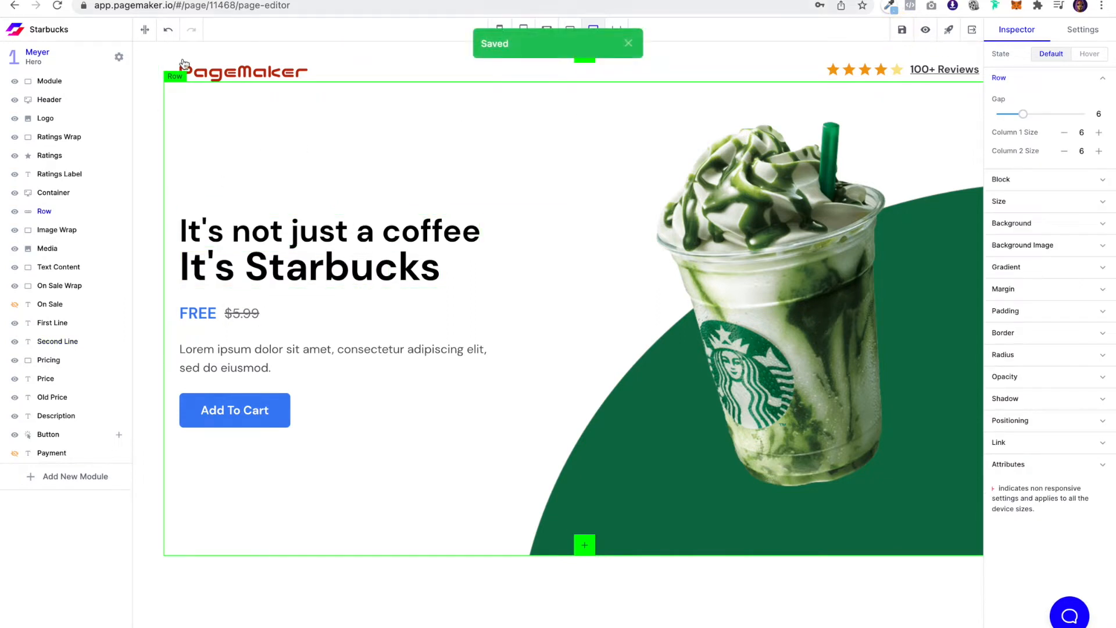
# Replace the header's PageMaker logo with the Starbucks logo from the gallery.
pyautogui.click(1076, 117)
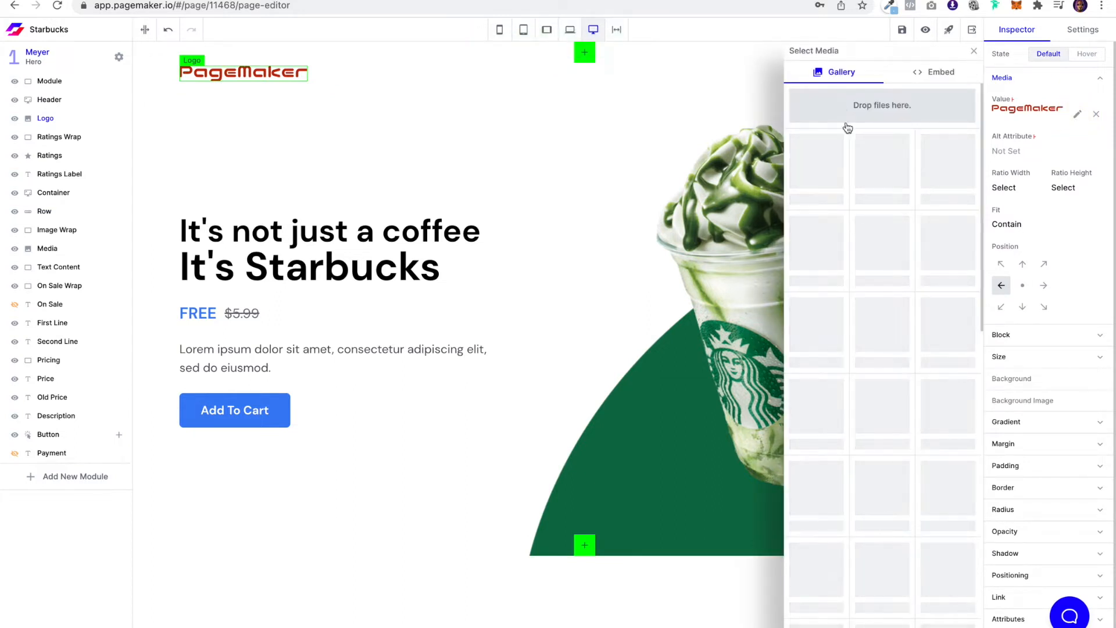
pyautogui.click(881, 245)
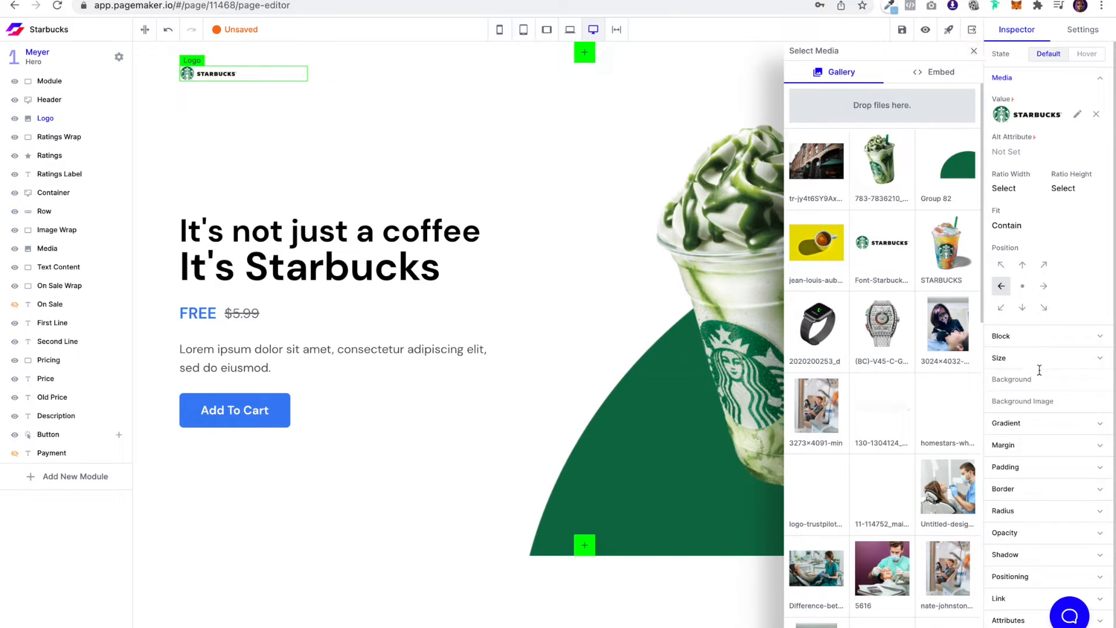
pyautogui.moveTo(911, 156)
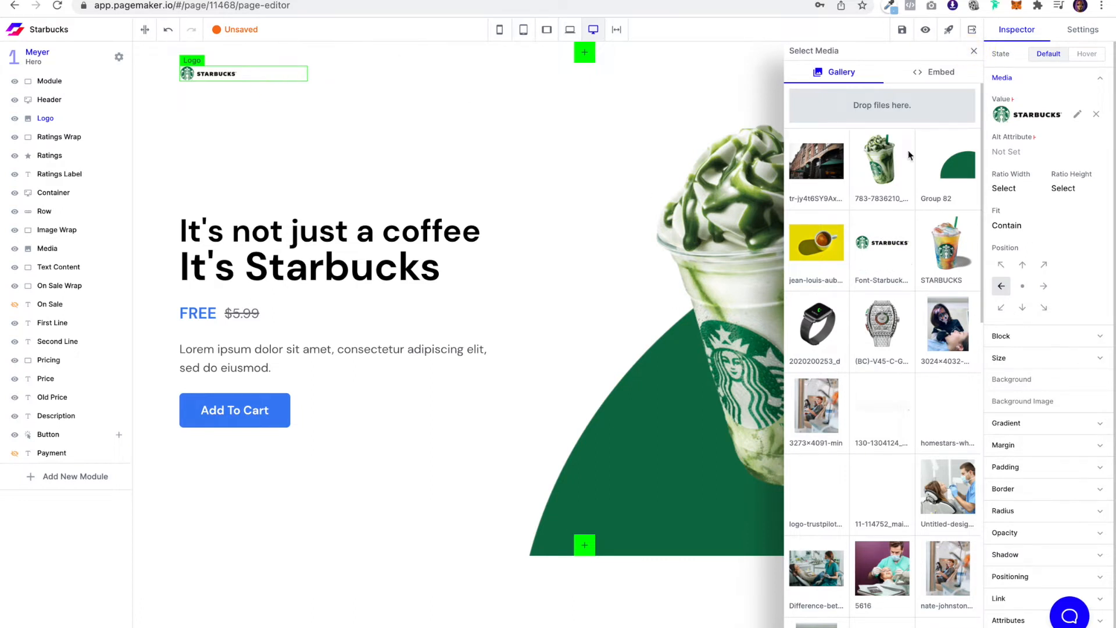
pyautogui.click(974, 50)
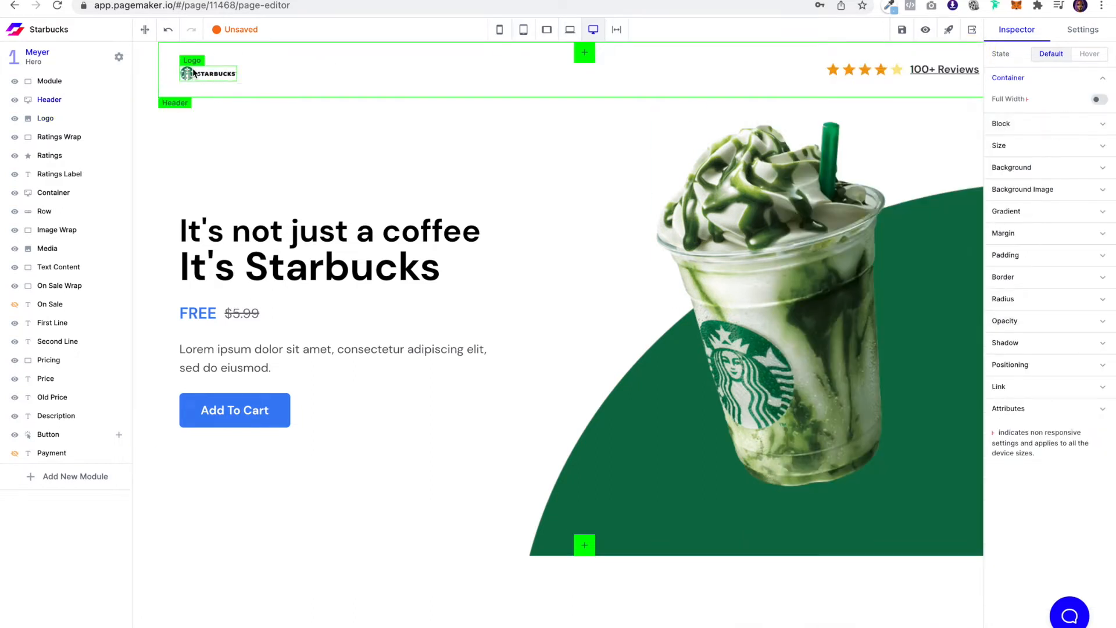
pyautogui.click(192, 72)
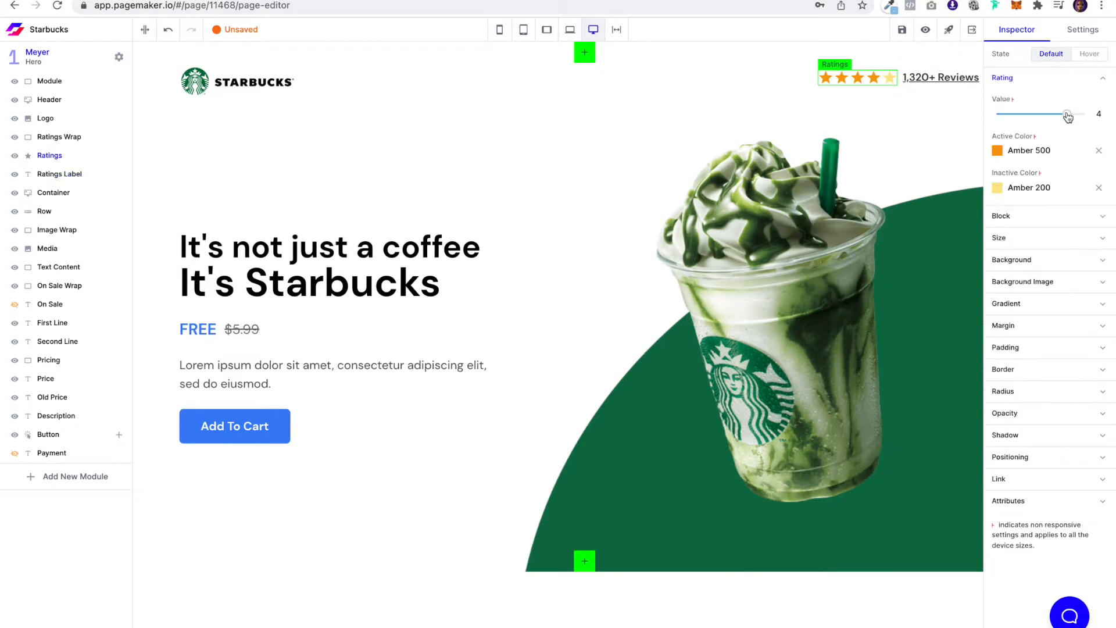
# Set the five rating stars' active colour to Emerald and the reviews label colour to black.
pyautogui.click(999, 150)
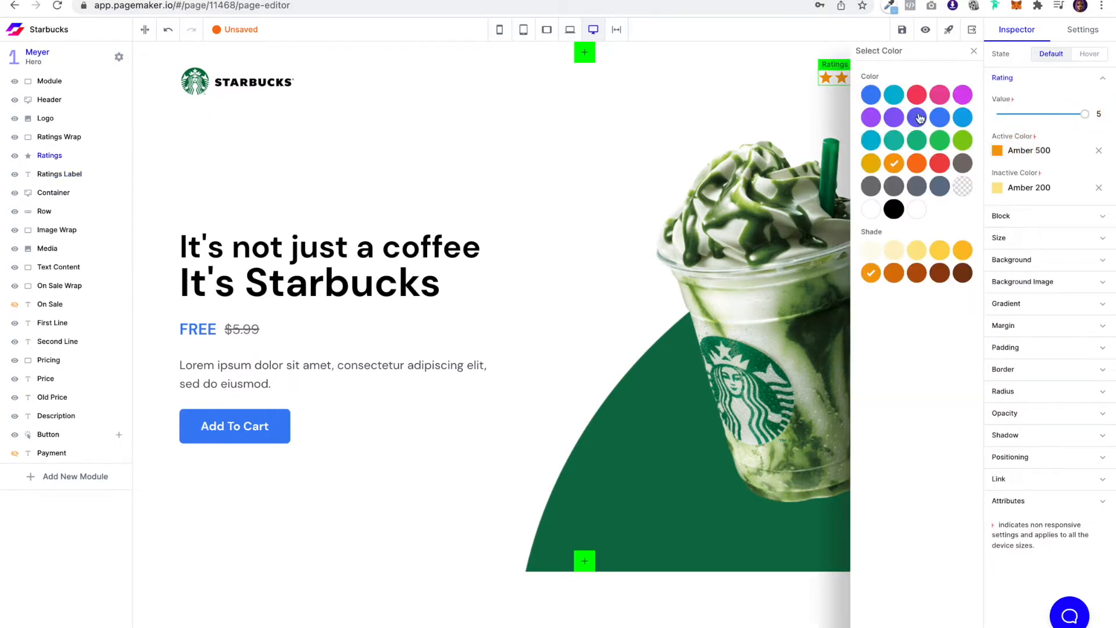
pyautogui.click(917, 140)
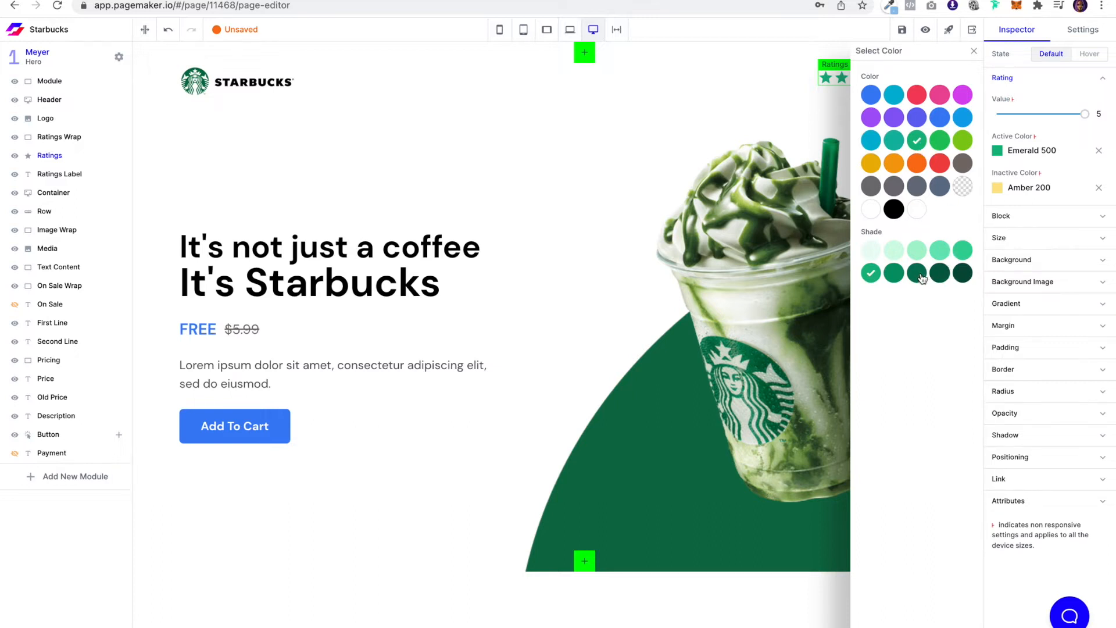
pyautogui.click(916, 272)
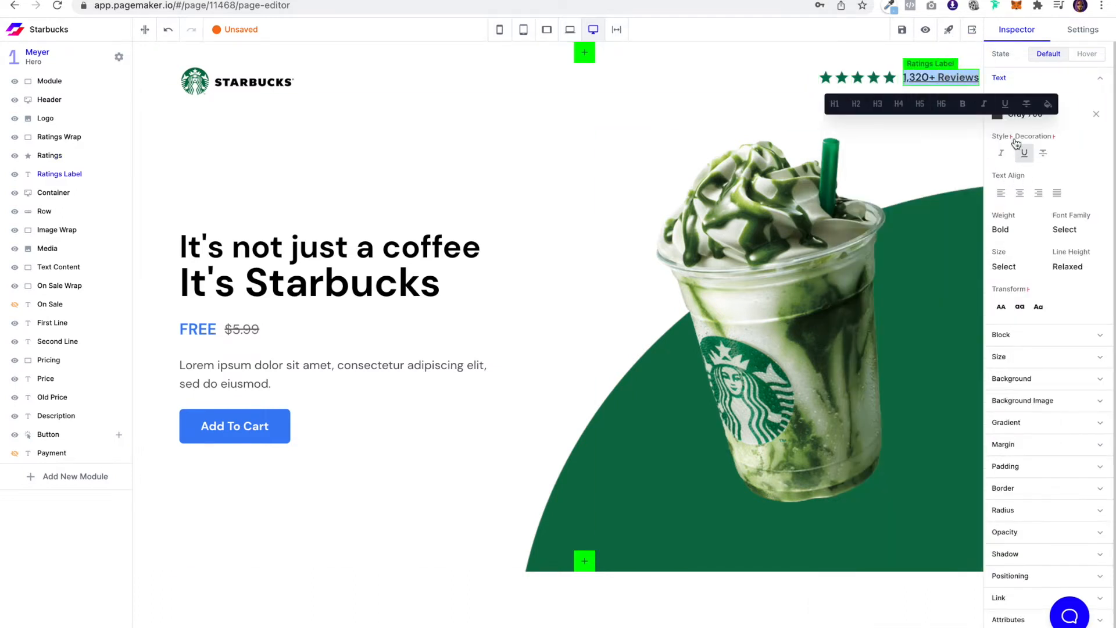
pyautogui.click(998, 113)
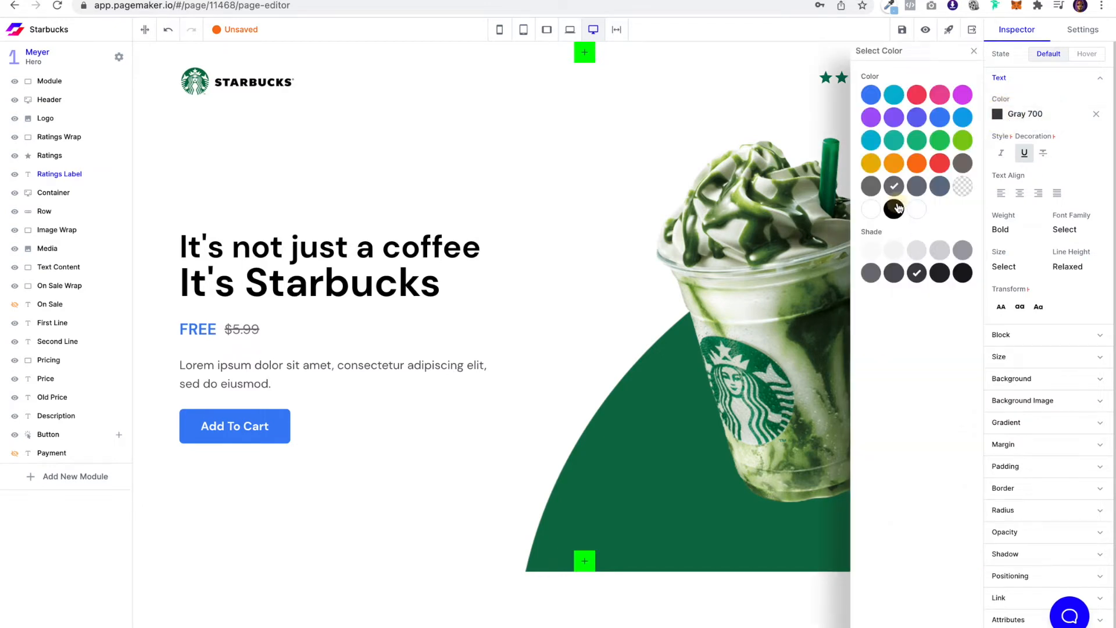
pyautogui.click(939, 272)
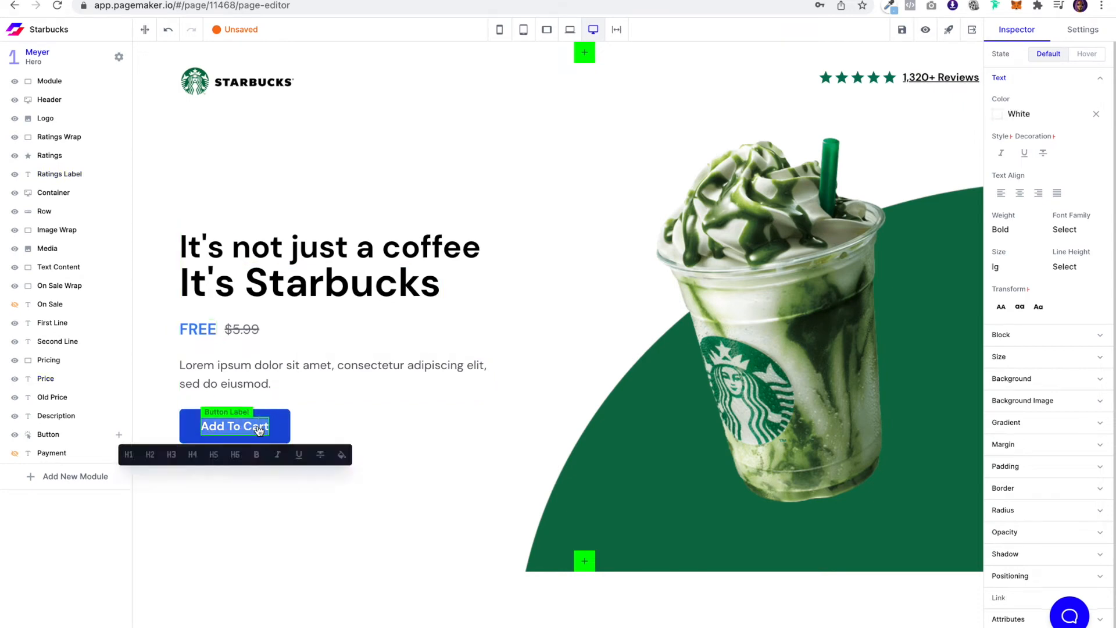
# Relabel the button GET COUPON and give it an Emerald 700 dark green background.
pyautogui.write('GET C')
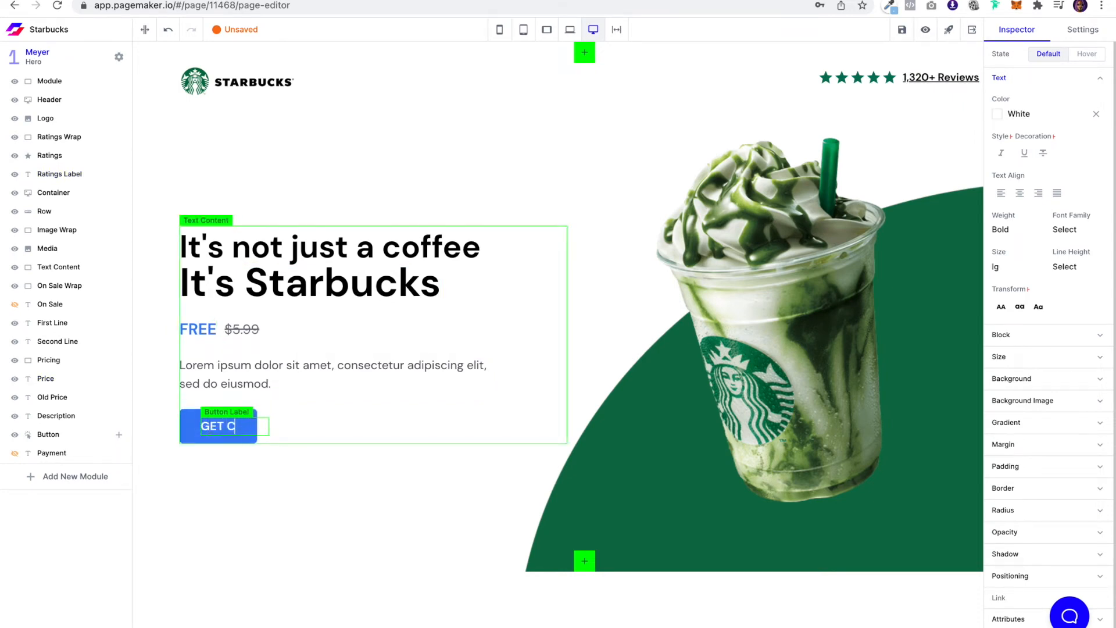
pyautogui.click(240, 425)
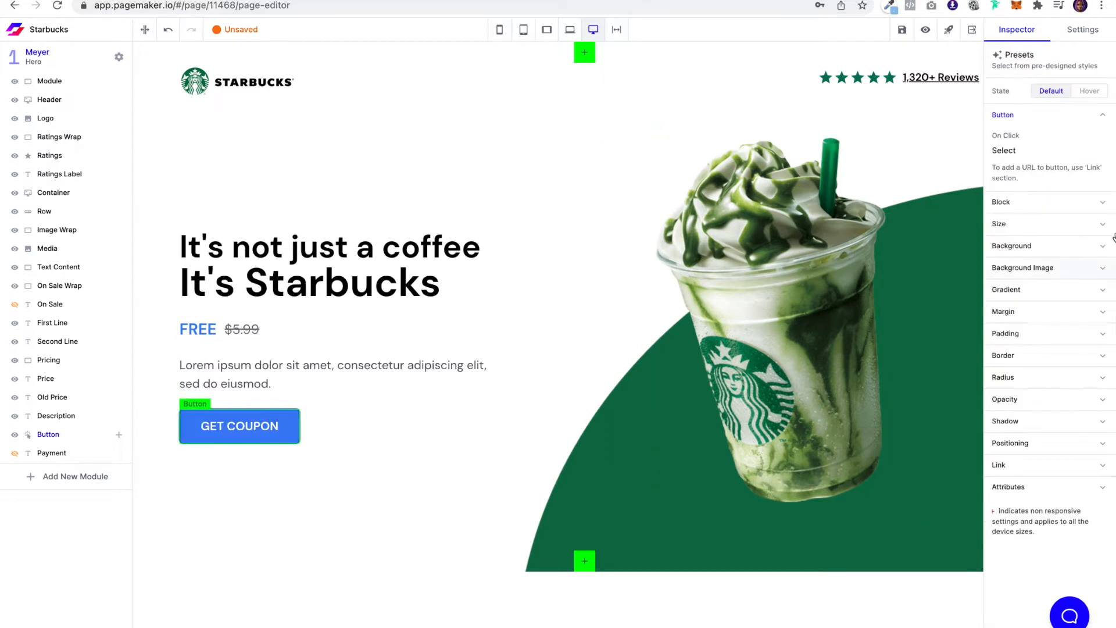
pyautogui.click(1010, 246)
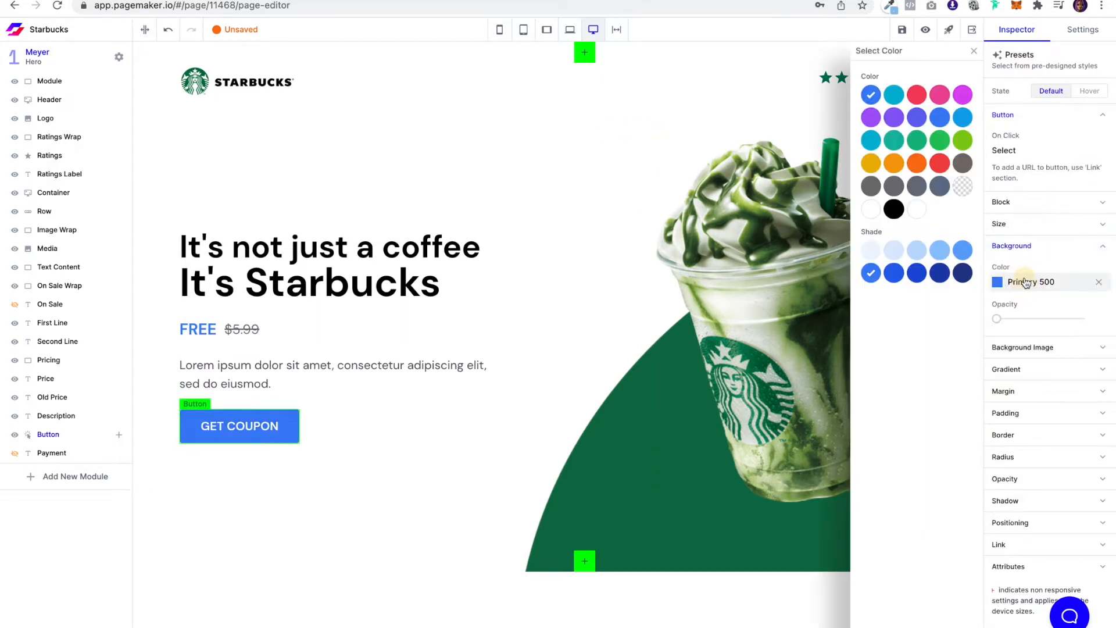
pyautogui.click(916, 140)
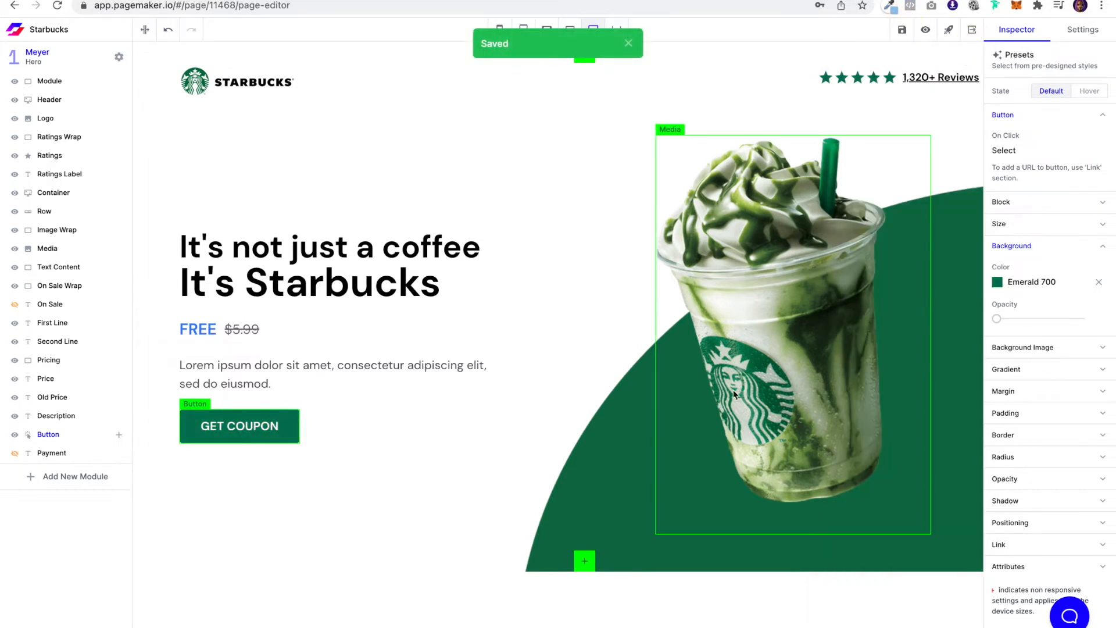
# In Global Fonts, set the Display family to Montserrat with Thin weight 800.
pyautogui.click(1082, 29)
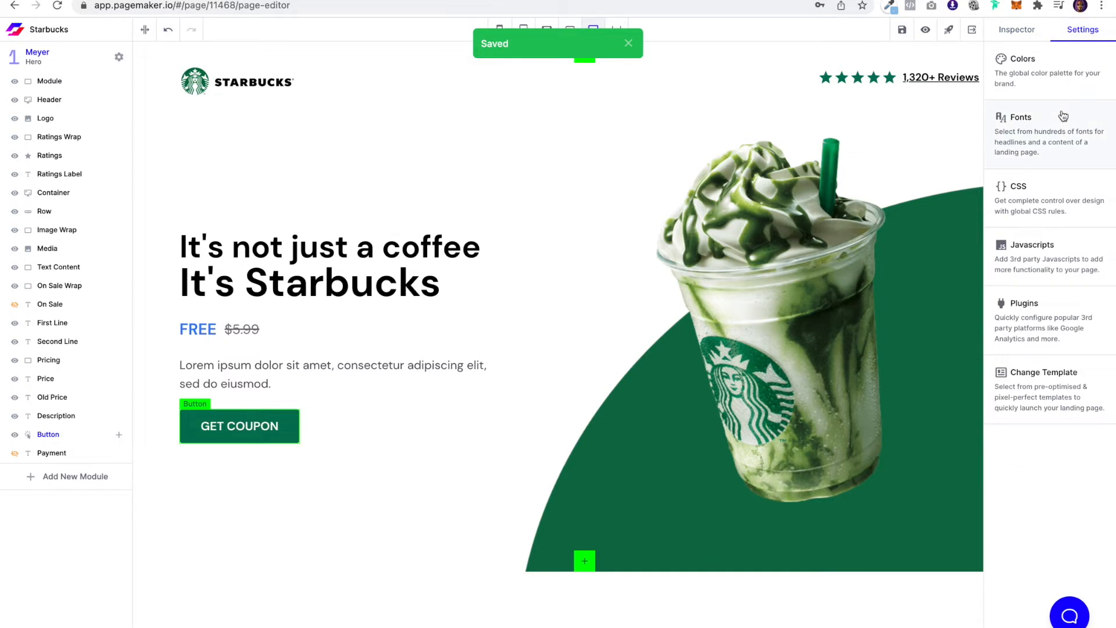
pyautogui.click(1020, 116)
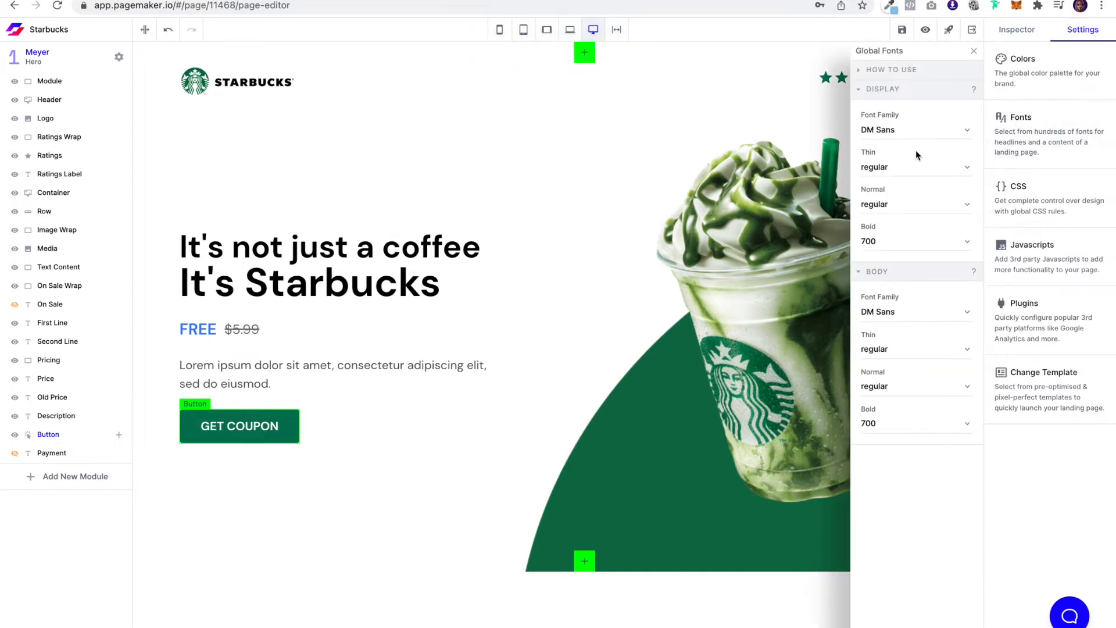
pyautogui.click(916, 129)
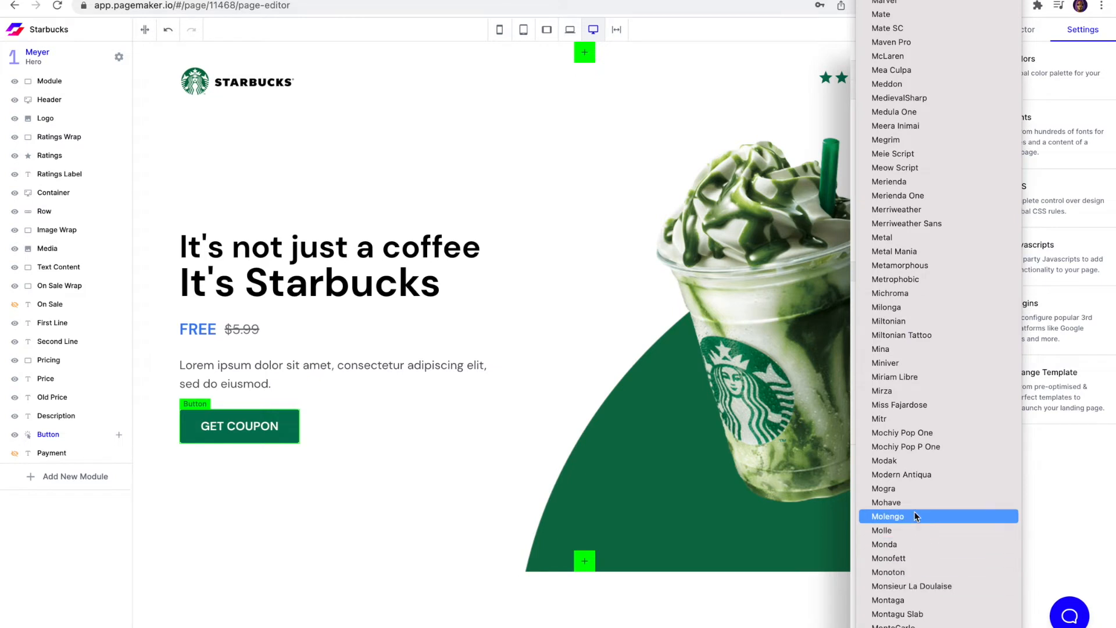
pyautogui.scroll(-3)
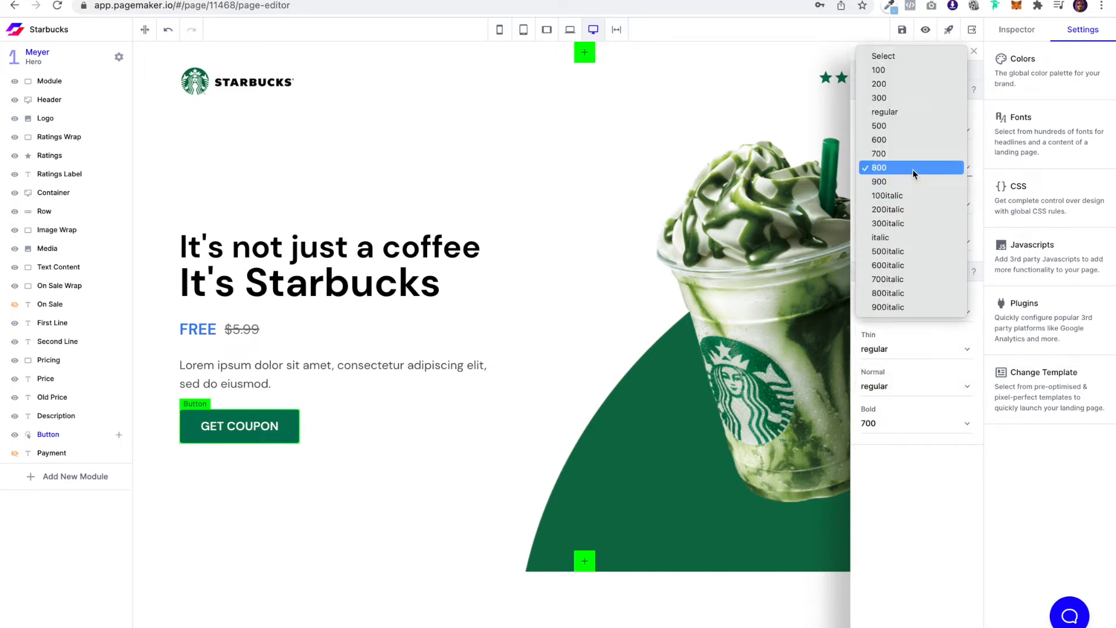
pyautogui.click(879, 168)
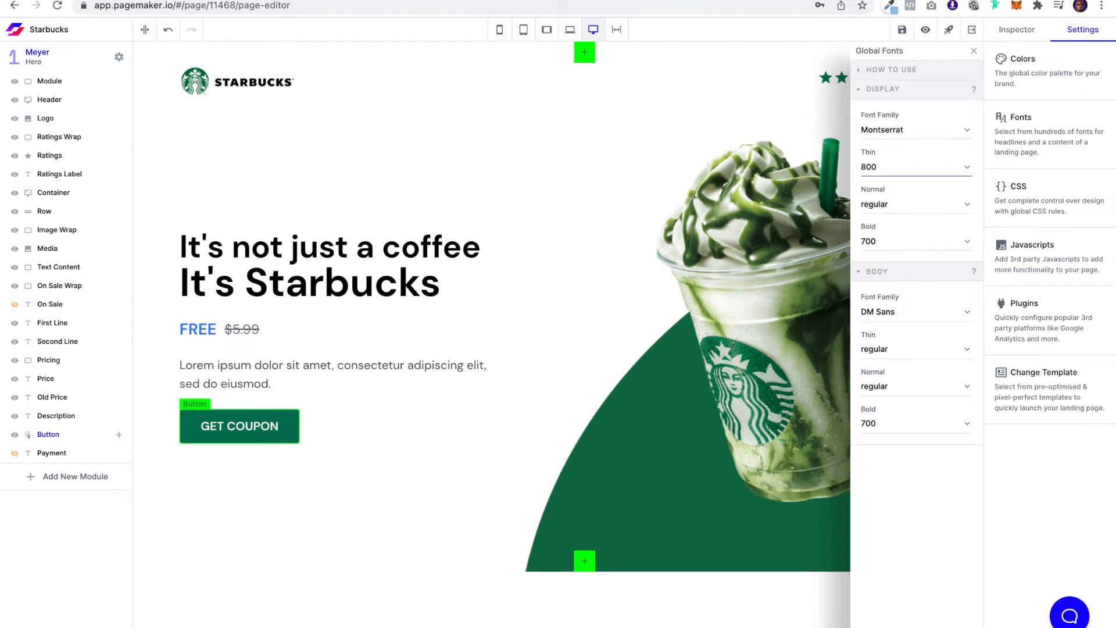
pyautogui.click(915, 166)
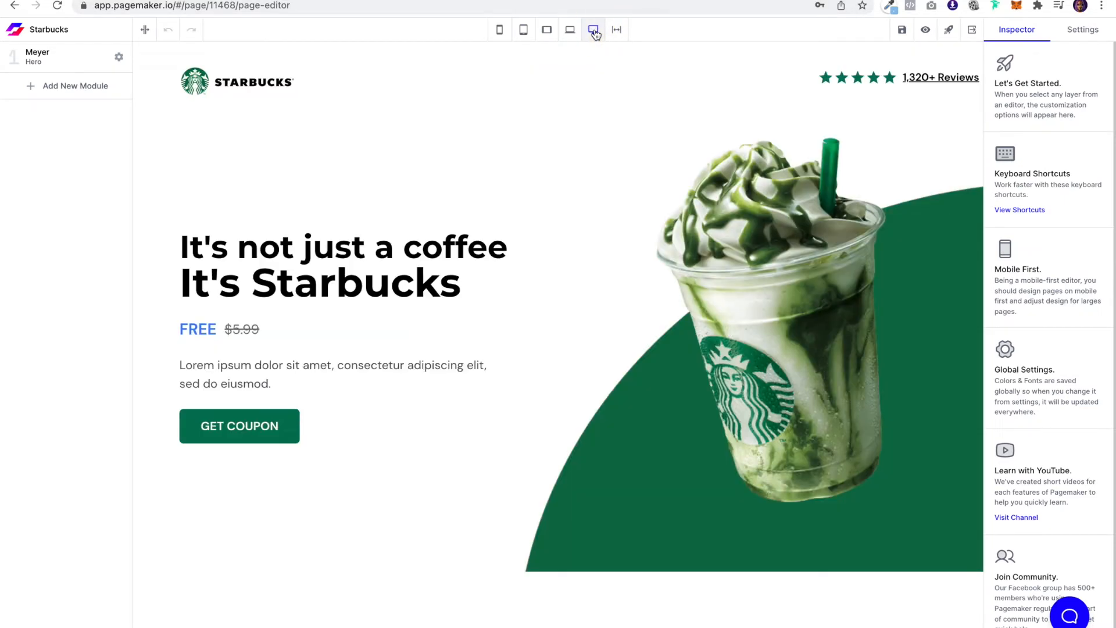
# Browse the real starbucks.com site for reference, then return to the editor.
pyautogui.click(343, 247)
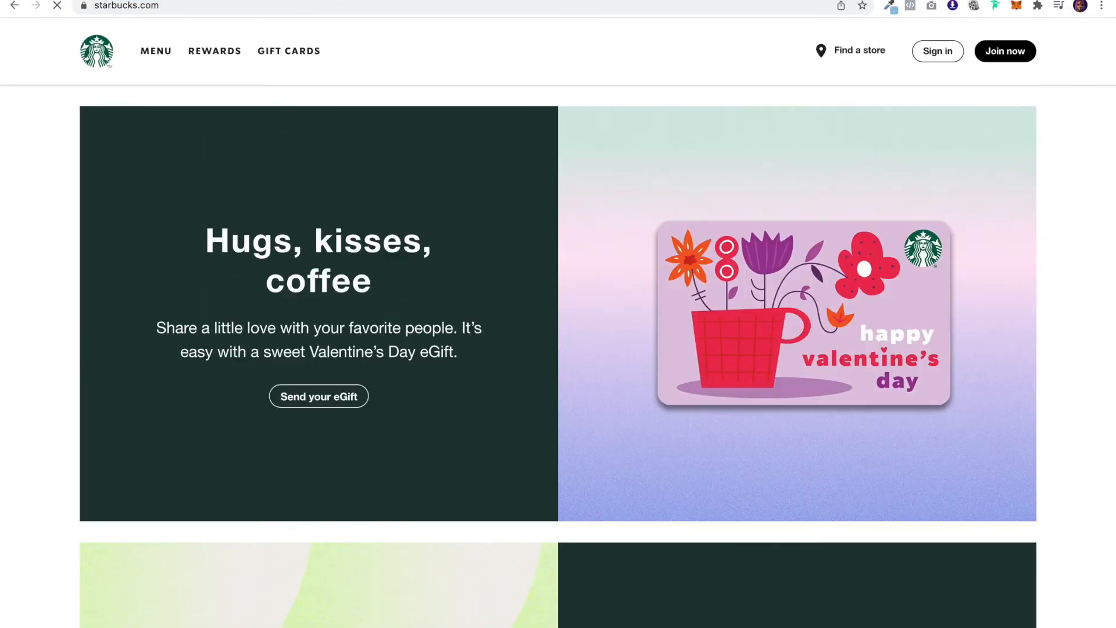
pyautogui.scroll(-3)
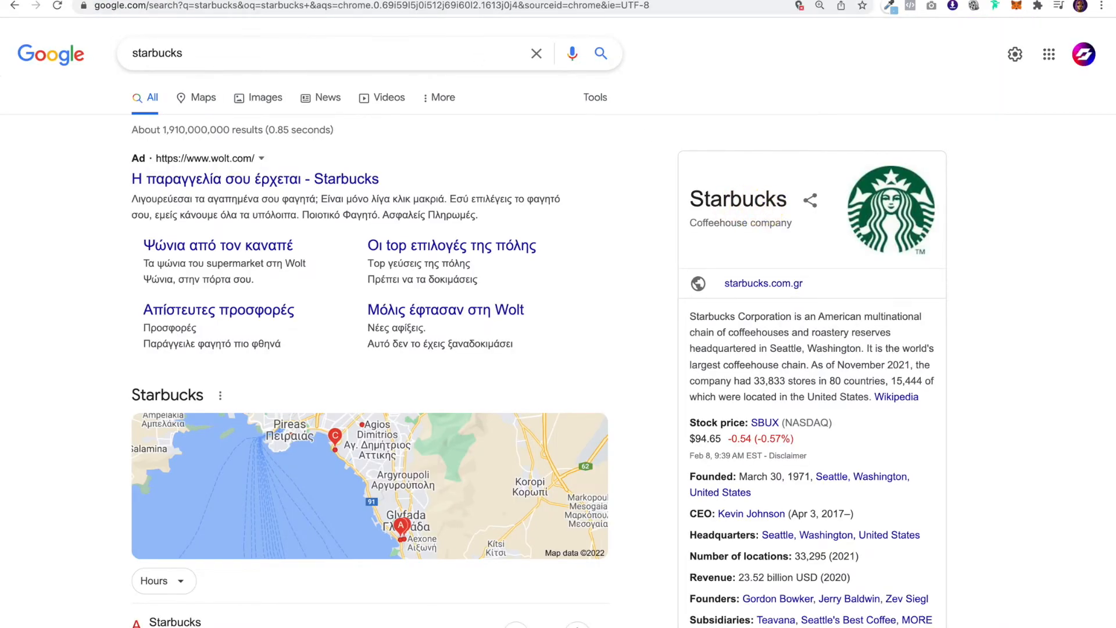
pyautogui.click(192, 6)
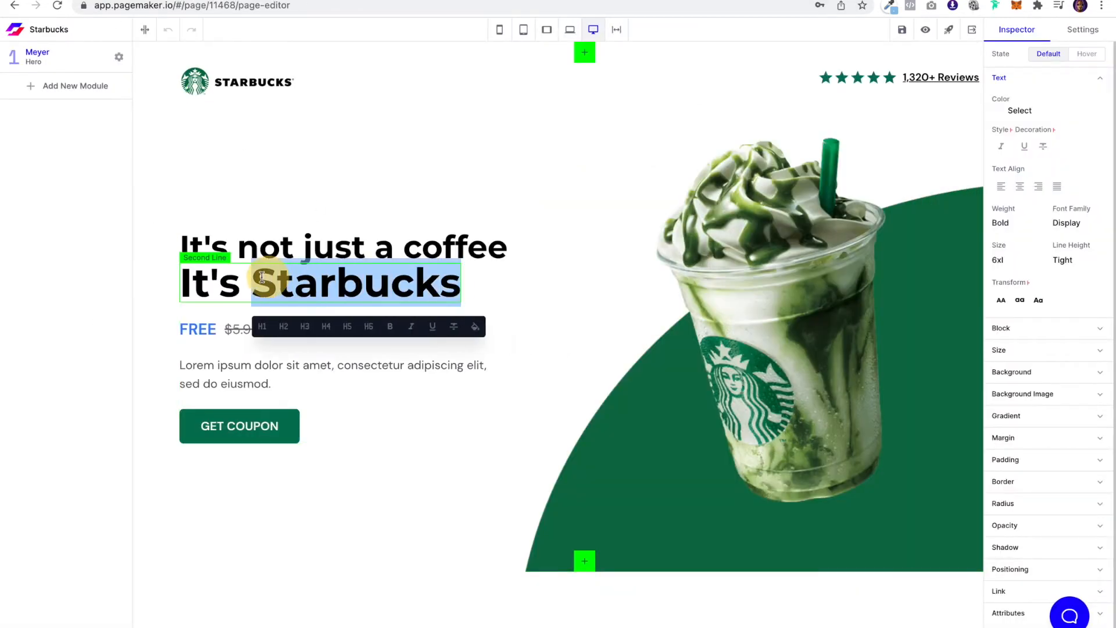
# Colour the word Starbucks in the headline a darker green shade.
pyautogui.click(475, 326)
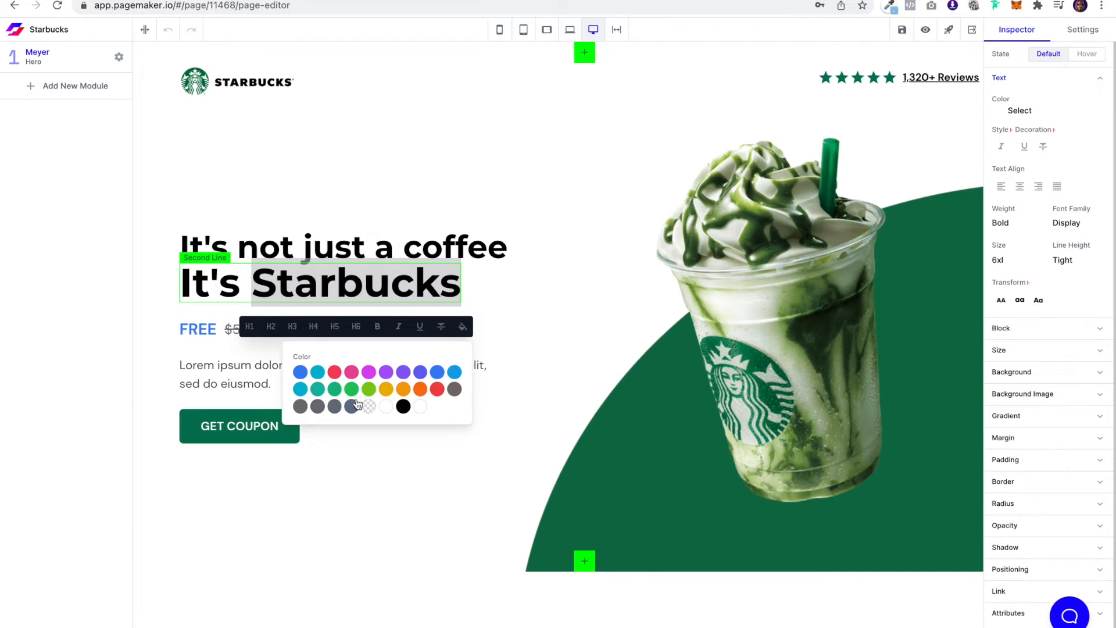
pyautogui.moveTo(340, 394)
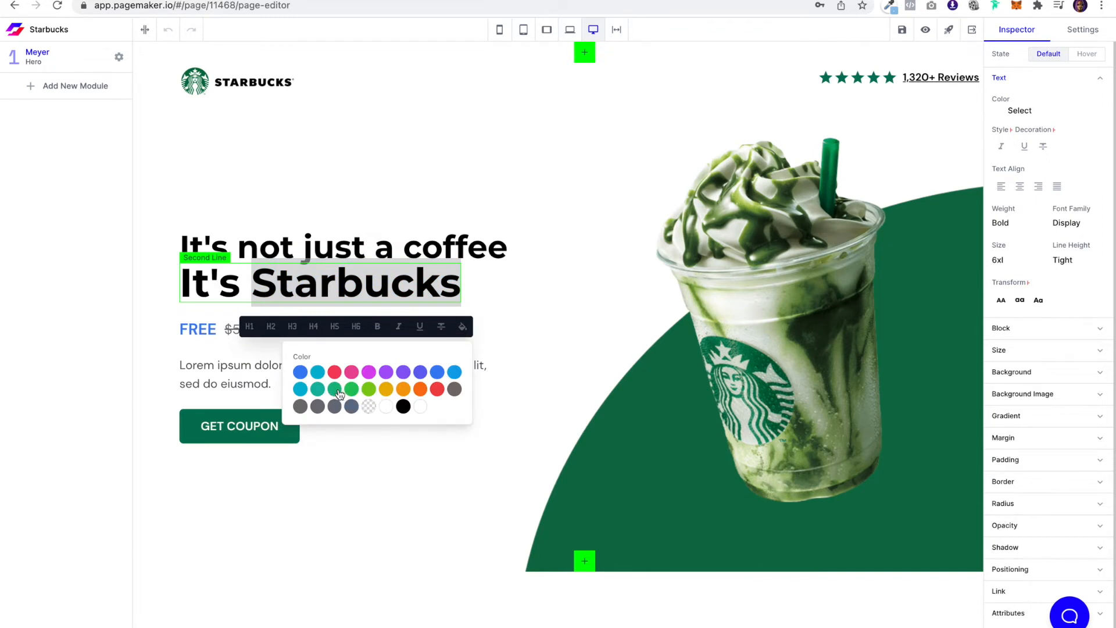
pyautogui.click(335, 388)
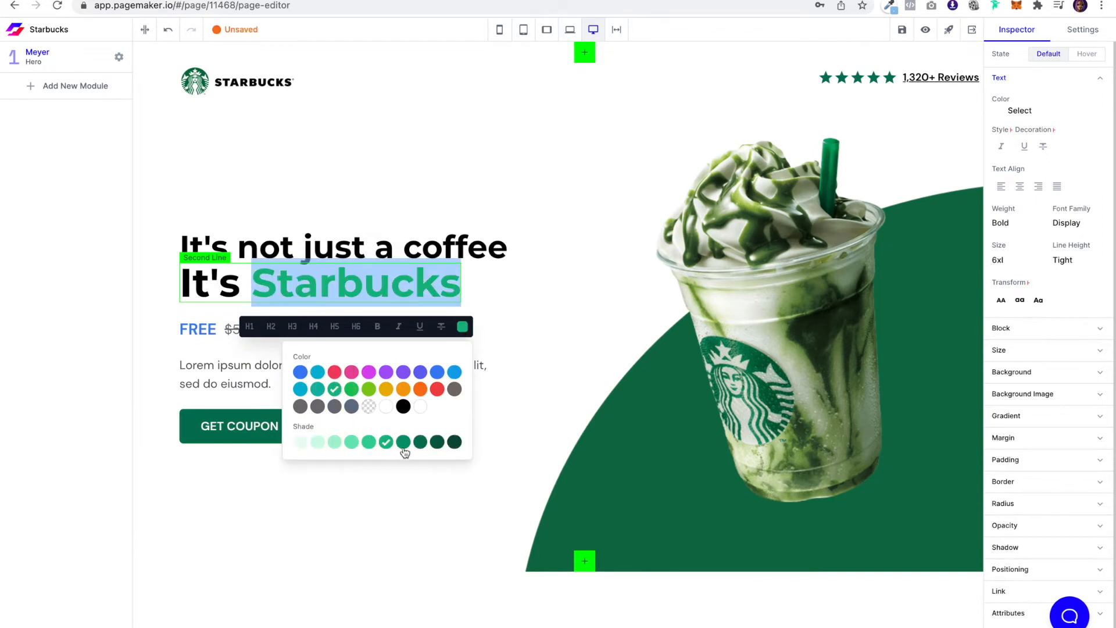
pyautogui.click(420, 442)
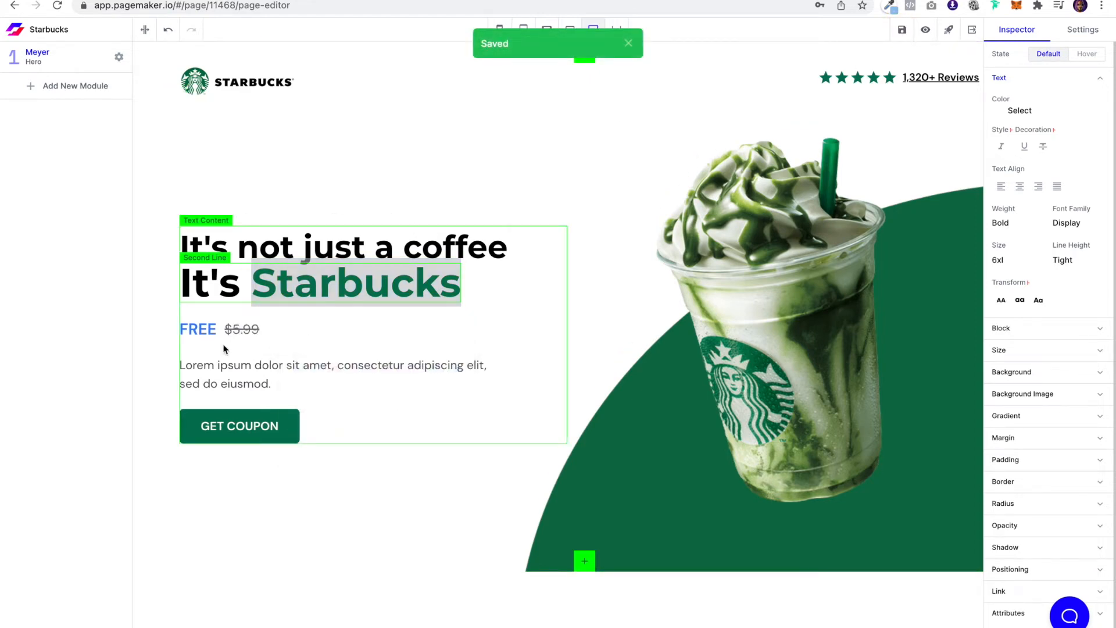
# Set the FREE price text to the Display font family and colour it green.
pyautogui.click(198, 329)
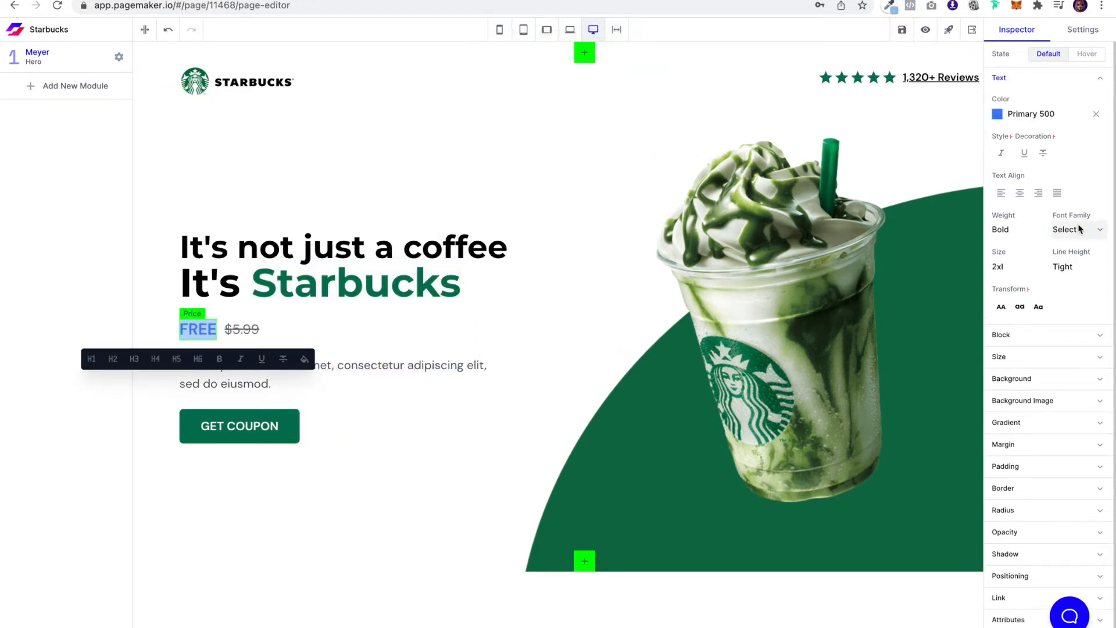
pyautogui.click(1074, 229)
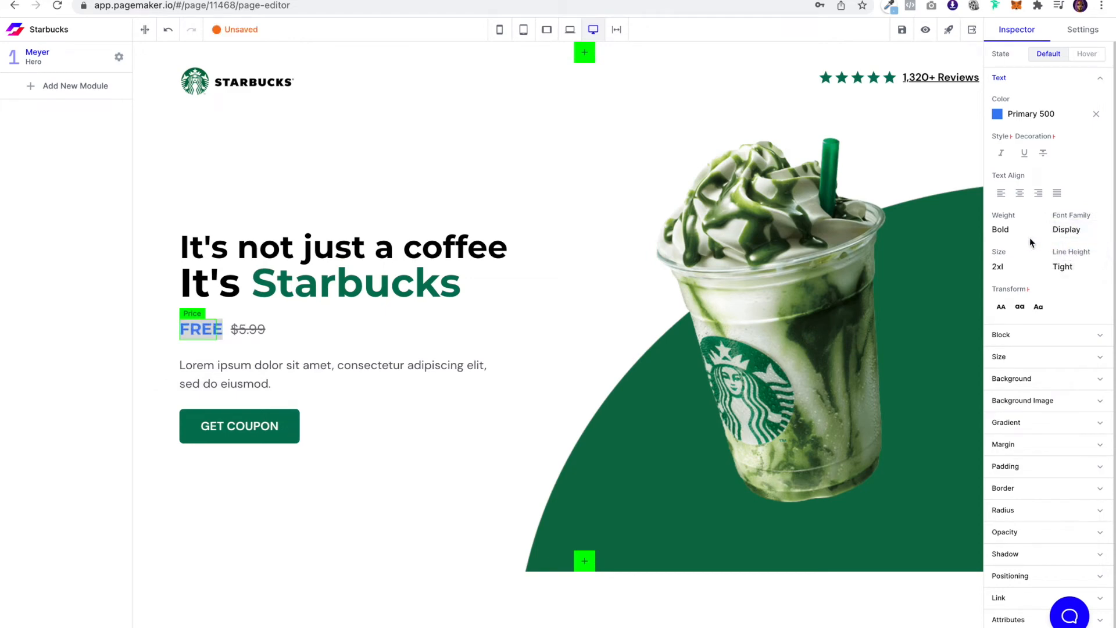
pyautogui.click(998, 114)
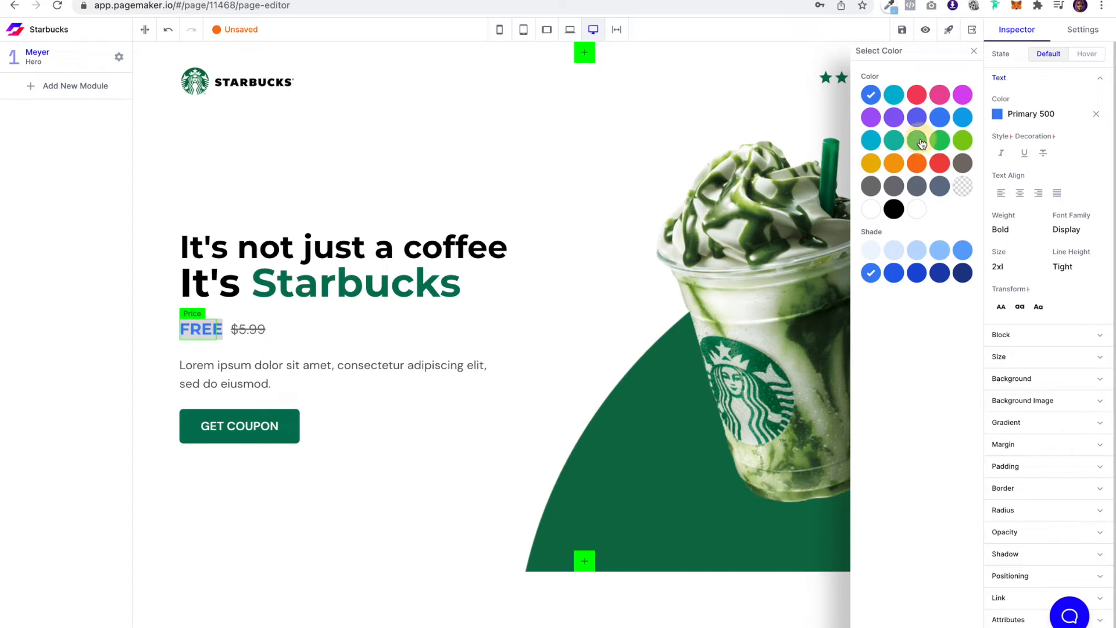
pyautogui.click(916, 140)
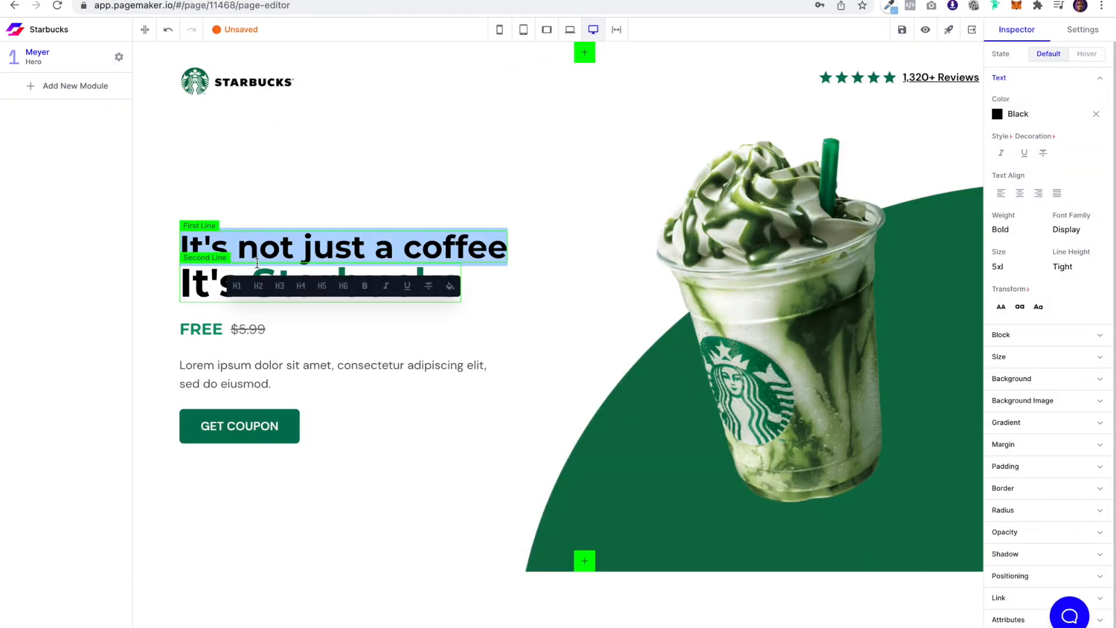
# Colour the first headline line 'It's not just a coffee' a medium gray.
pyautogui.click(998, 114)
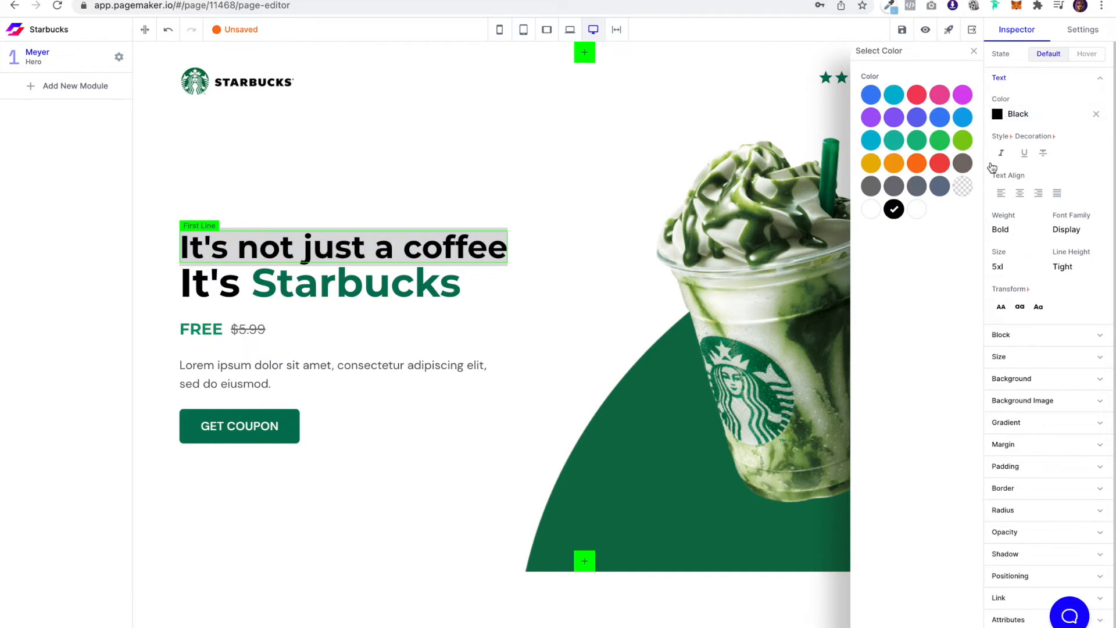
pyautogui.moveTo(928, 182)
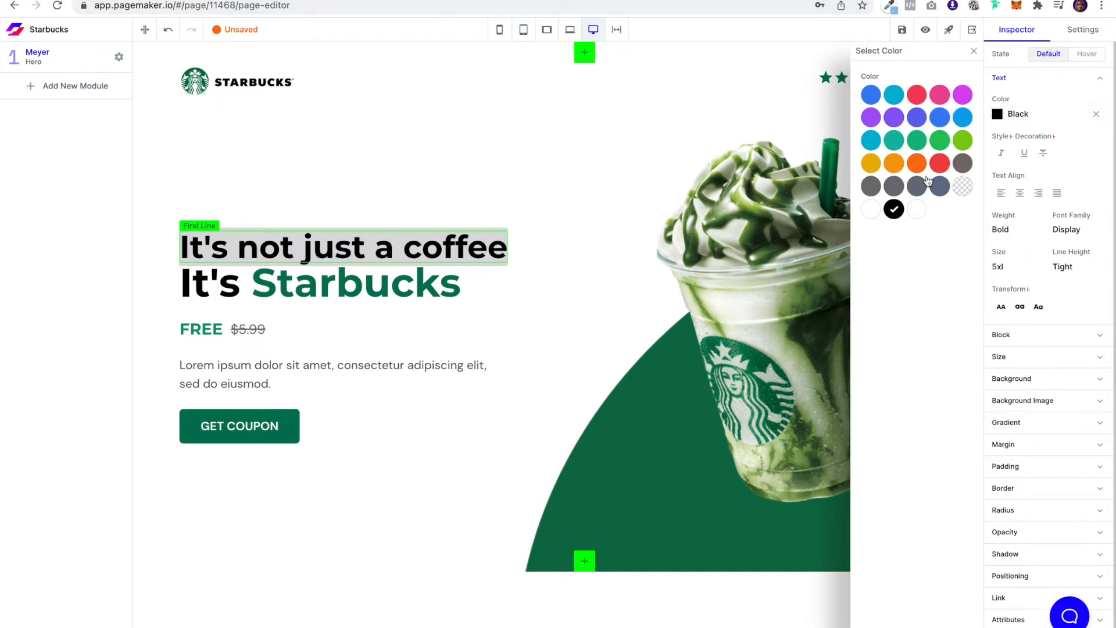
pyautogui.click(894, 186)
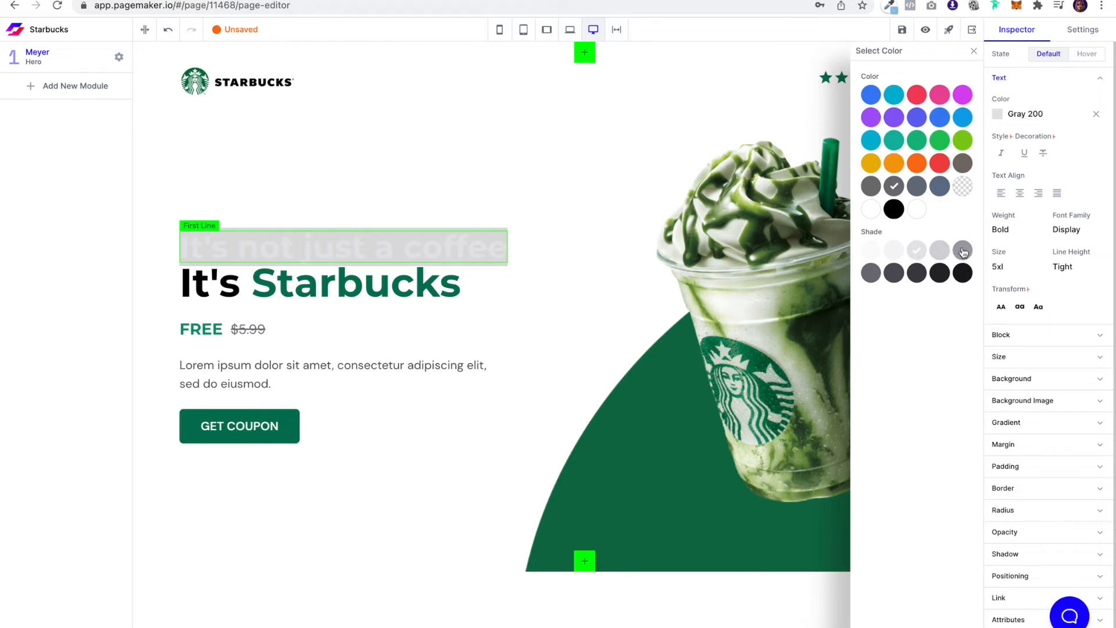
pyautogui.click(962, 250)
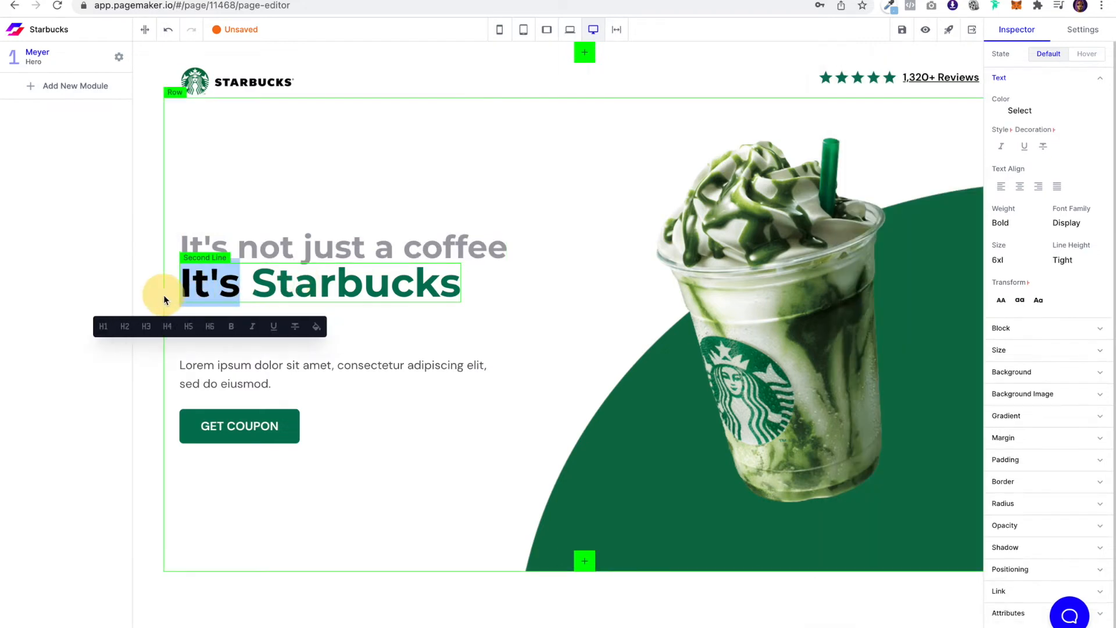
# Colour the word It's in the second headline line gray to match.
pyautogui.click(316, 327)
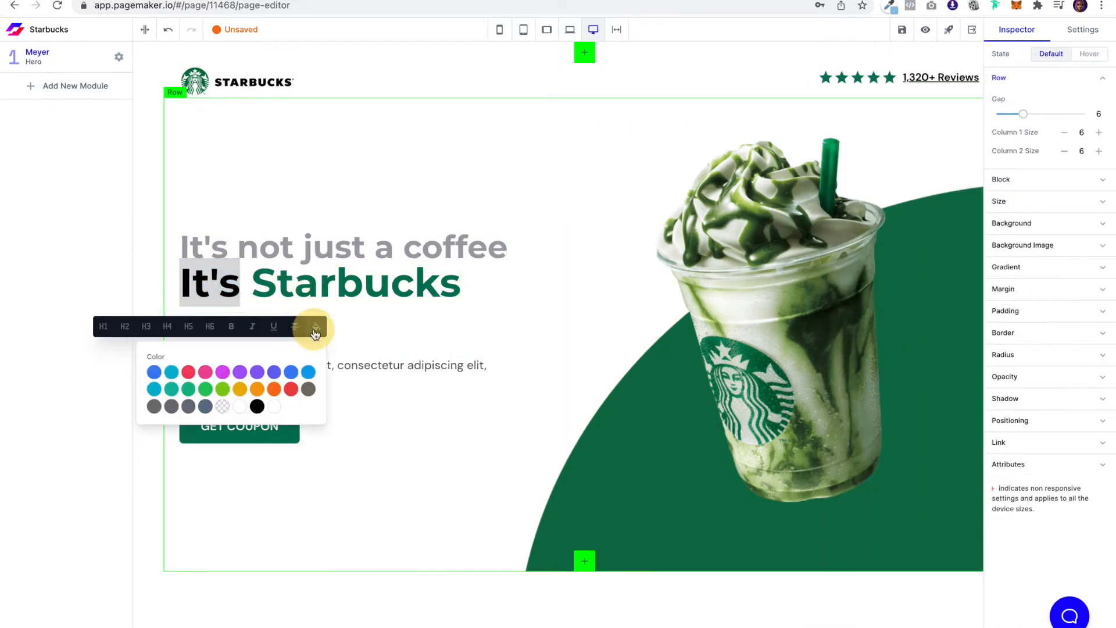
pyautogui.click(171, 407)
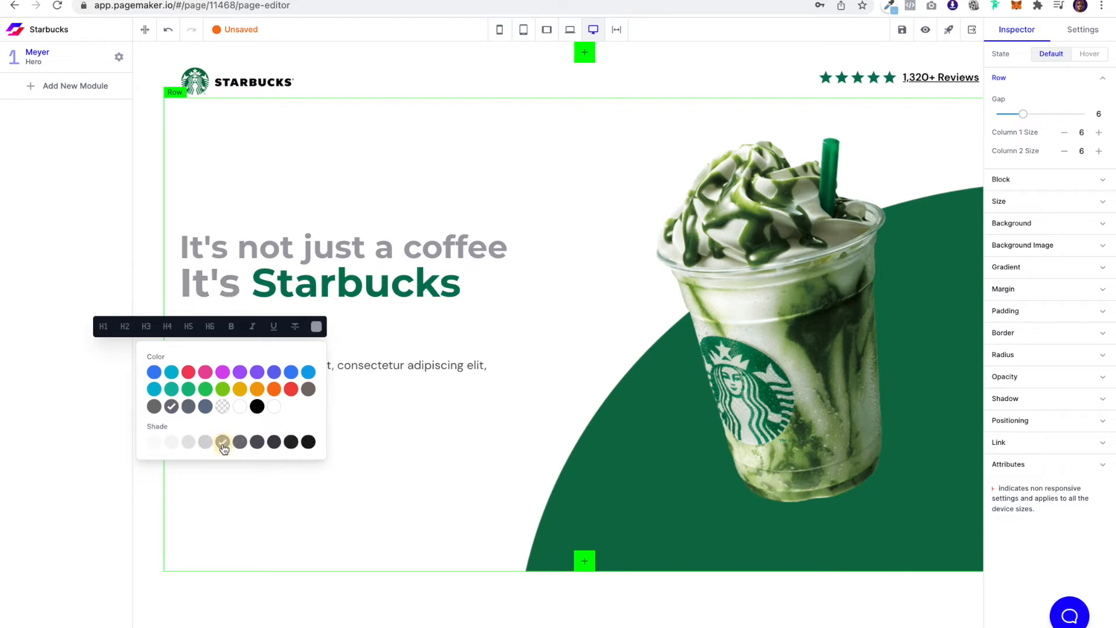
pyautogui.click(222, 441)
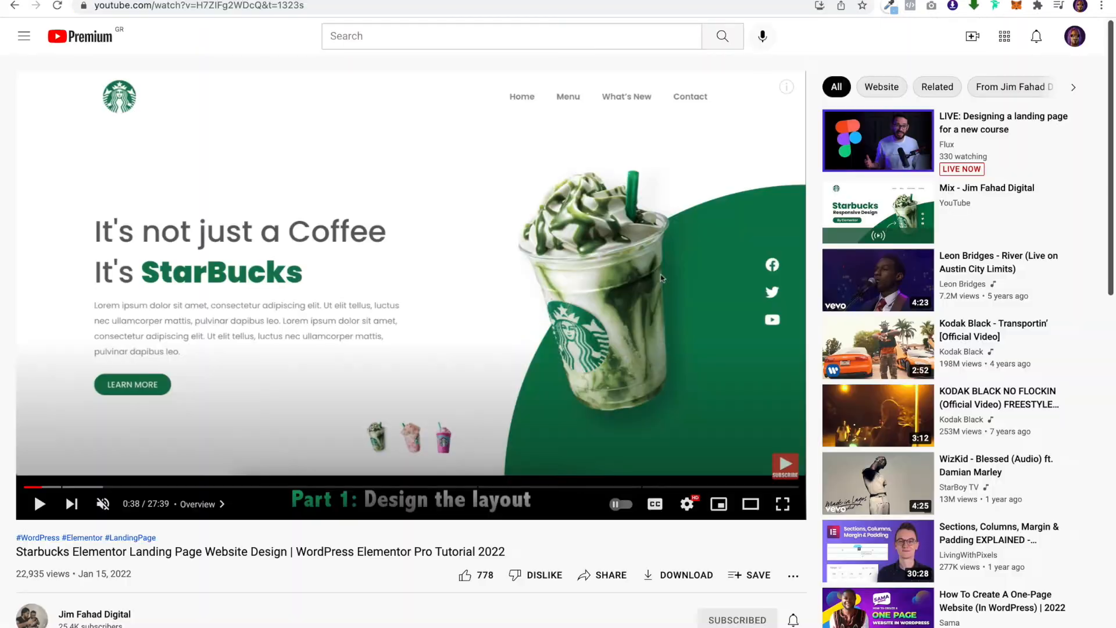
pyautogui.moveTo(439, 254)
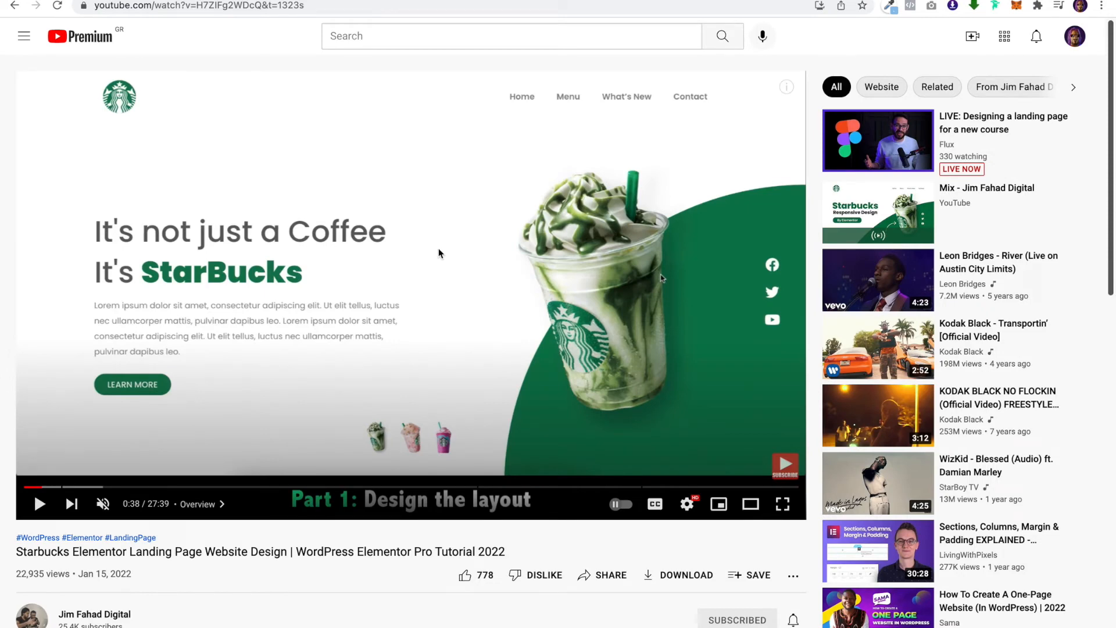
pyautogui.moveTo(194, 321)
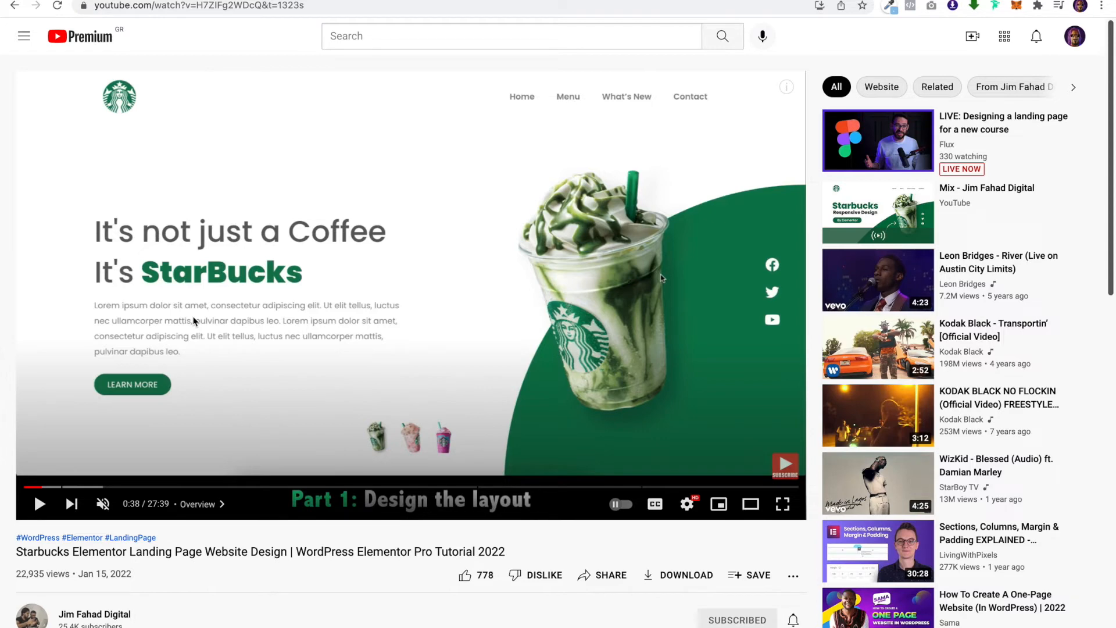
pyautogui.moveTo(144, 140)
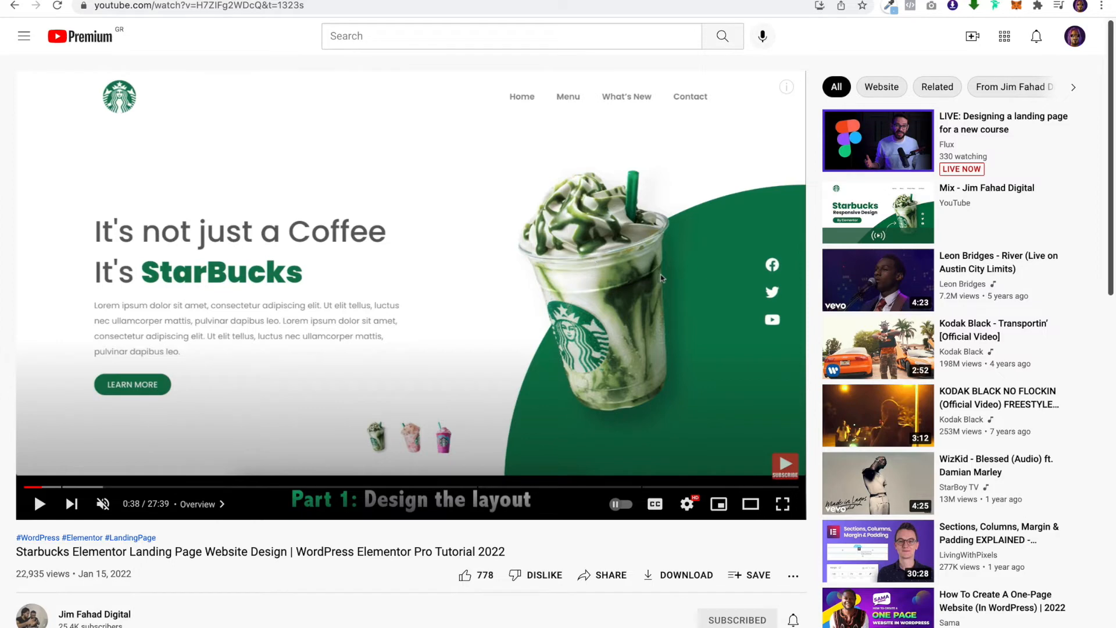
# Return from the YouTube tutorial to the landing page editor.
pyautogui.click(192, 6)
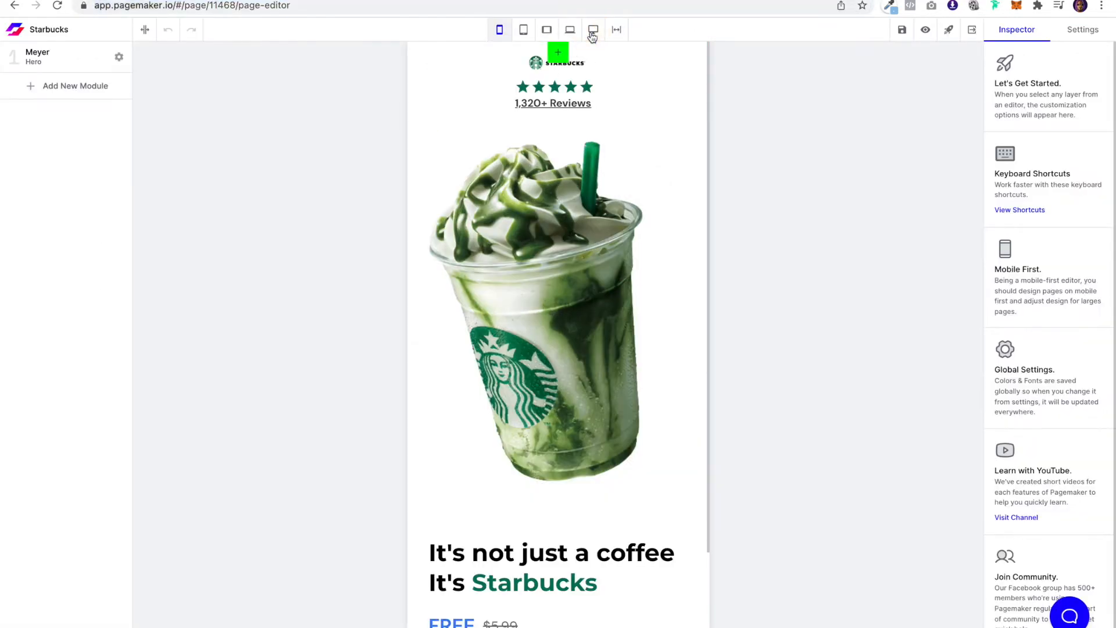
# Rewrite the hero description: 'Sign up to our newsletter and get a free green mocha chino. Hurry! This offer expires 01/02/222.'.
pyautogui.click(591, 29)
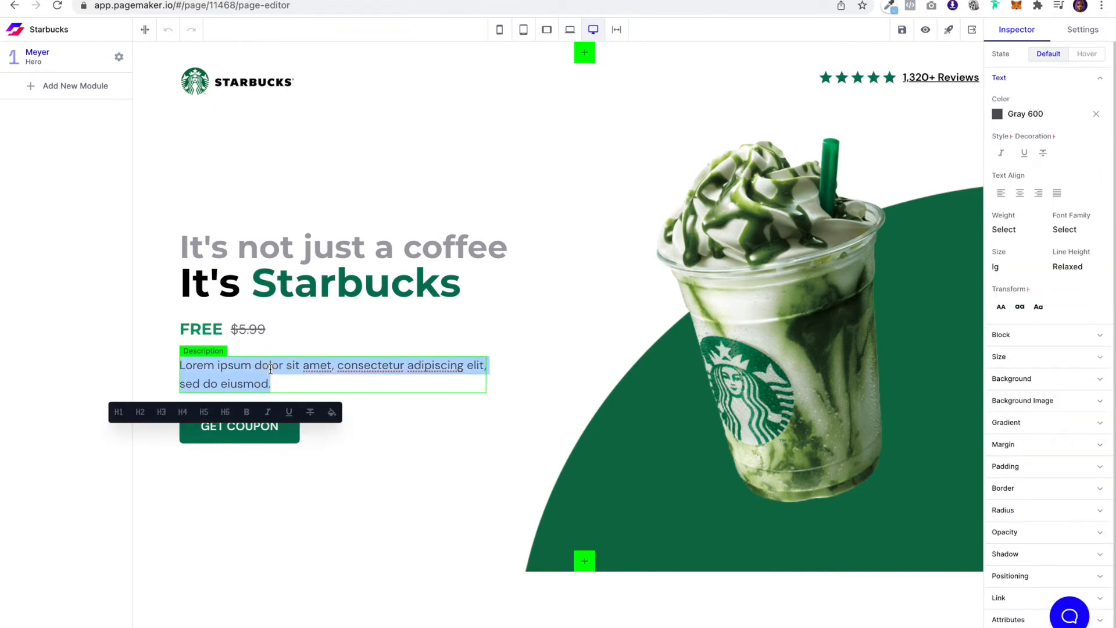
pyautogui.write('Sign up to')
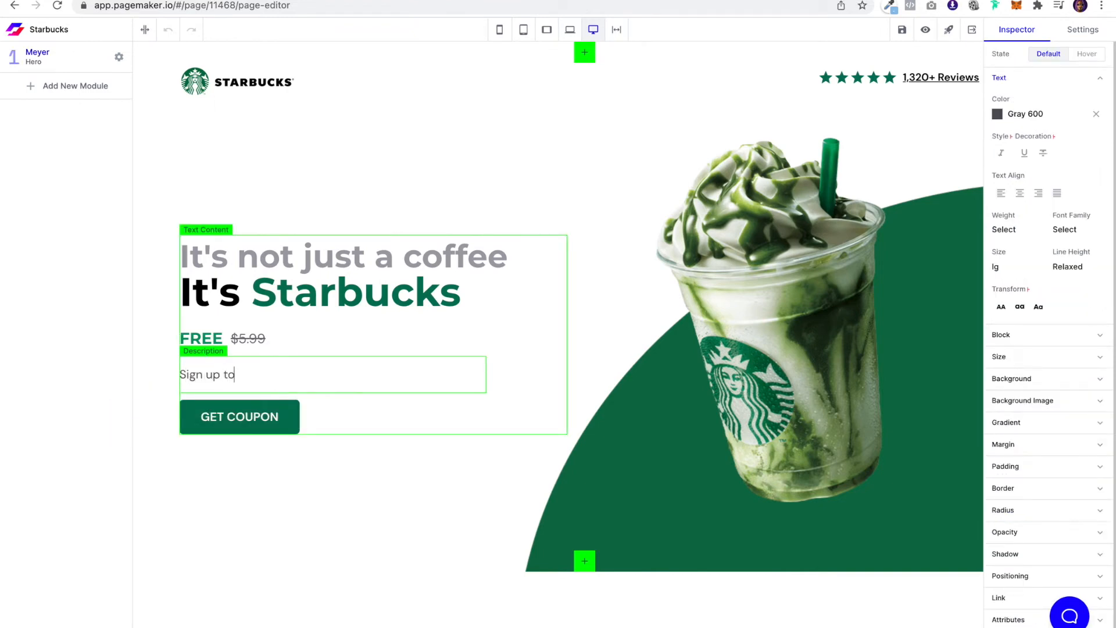
pyautogui.write('our newsletter')
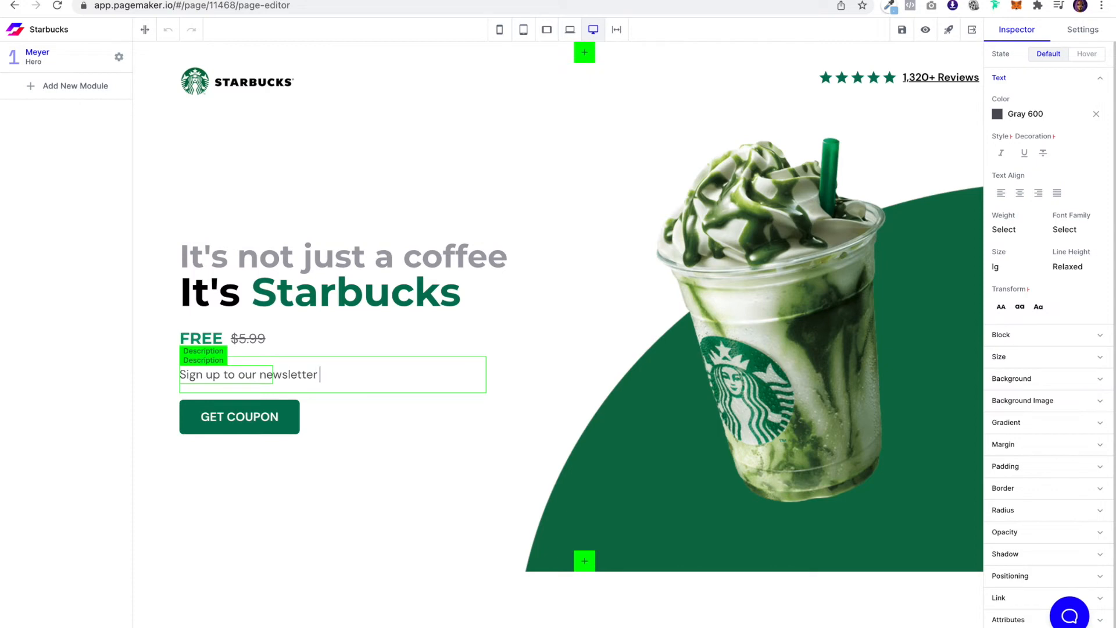
pyautogui.write('and get a free gree')
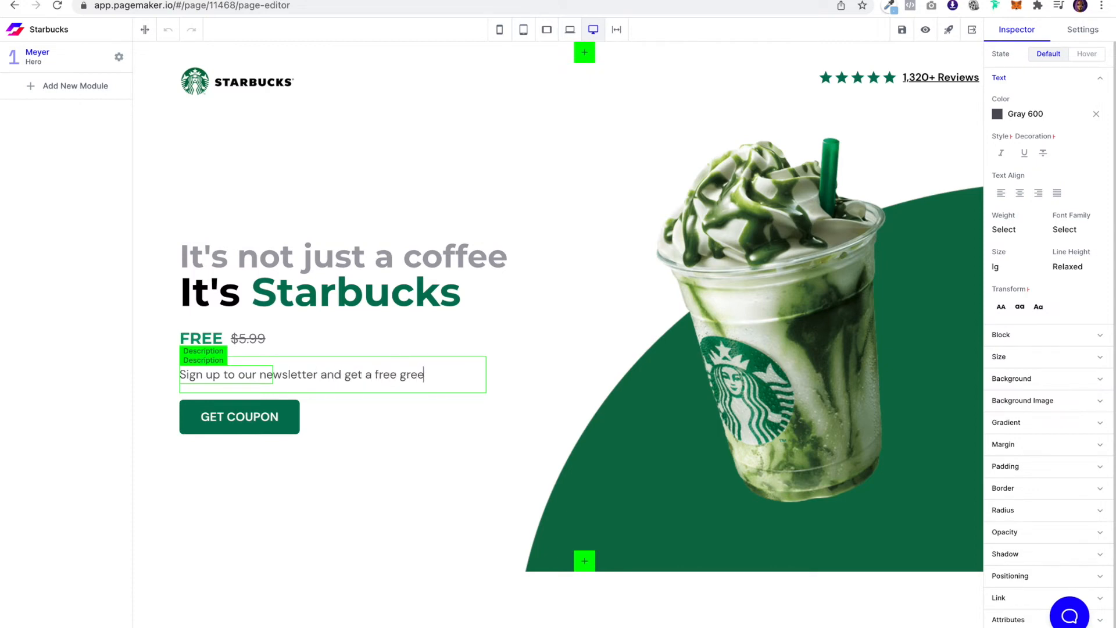
pyautogui.write('n')
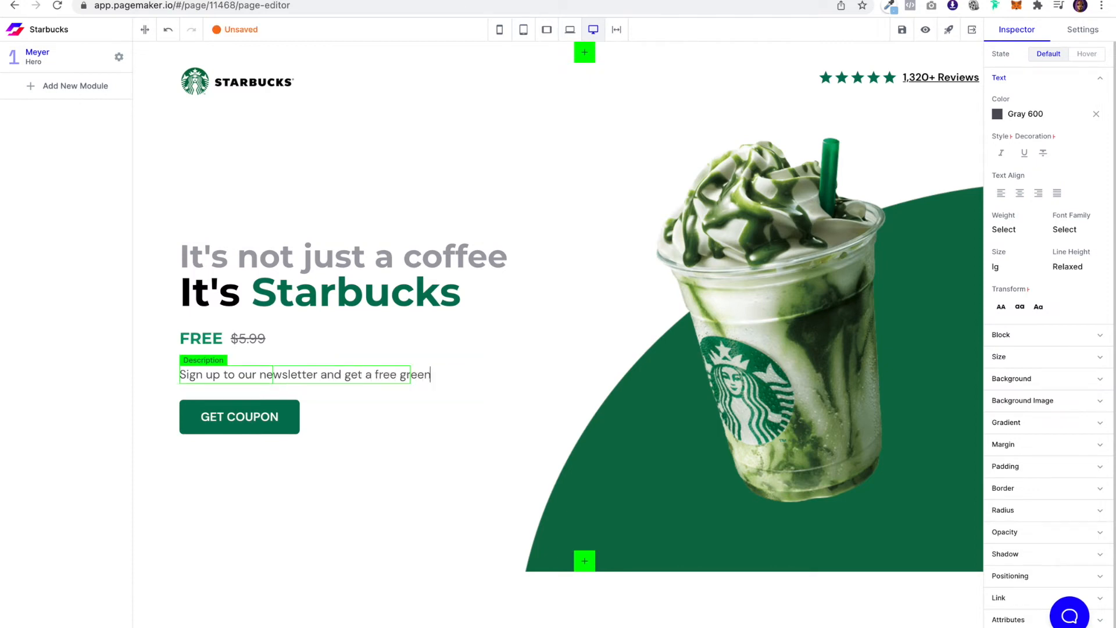
pyautogui.write('mocha chino')
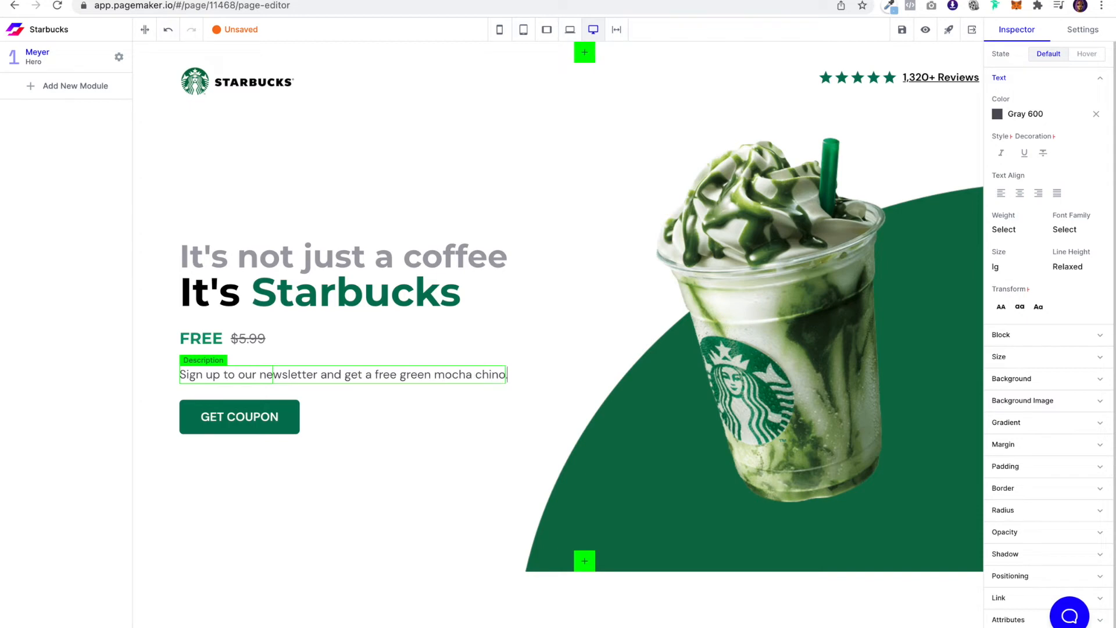
pyautogui.write('Hur')
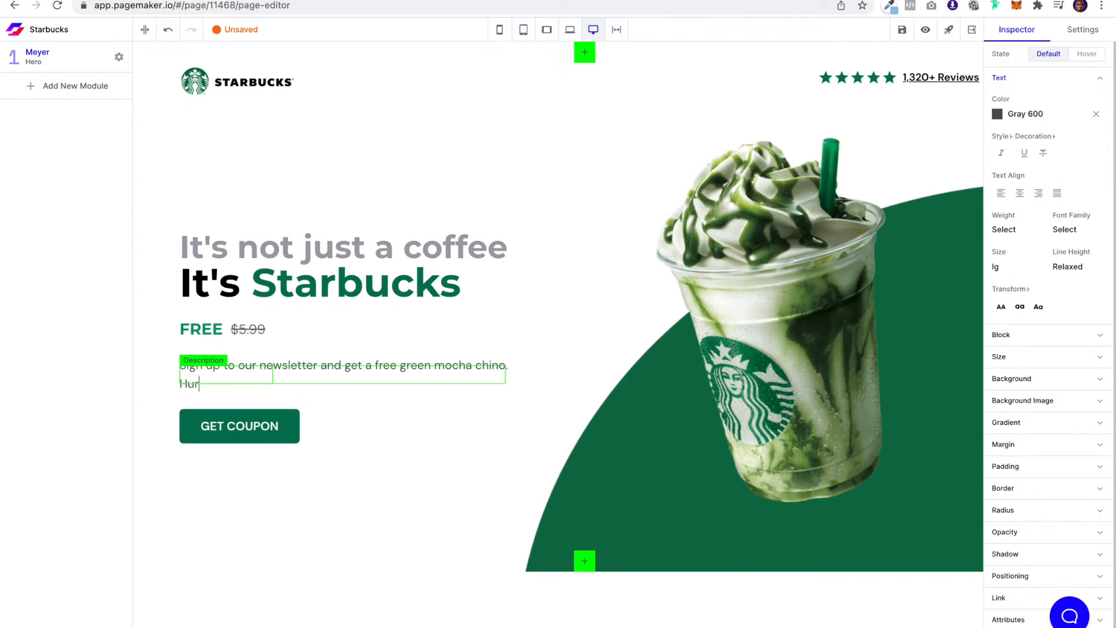
pyautogui.write('ry! This offer expires 01')
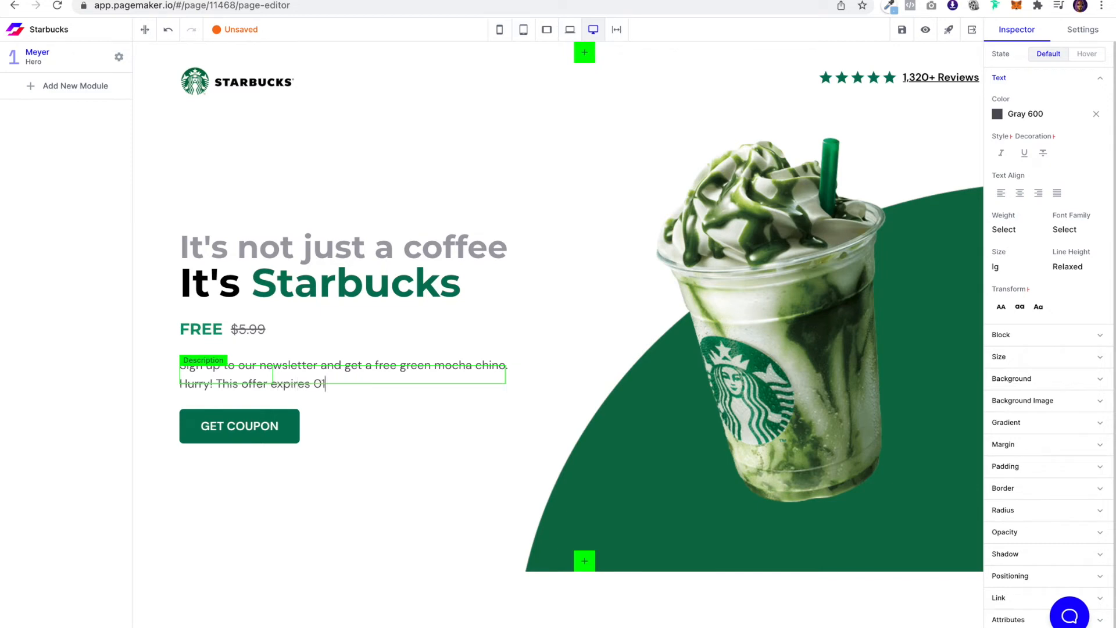
pyautogui.write('/02/2')
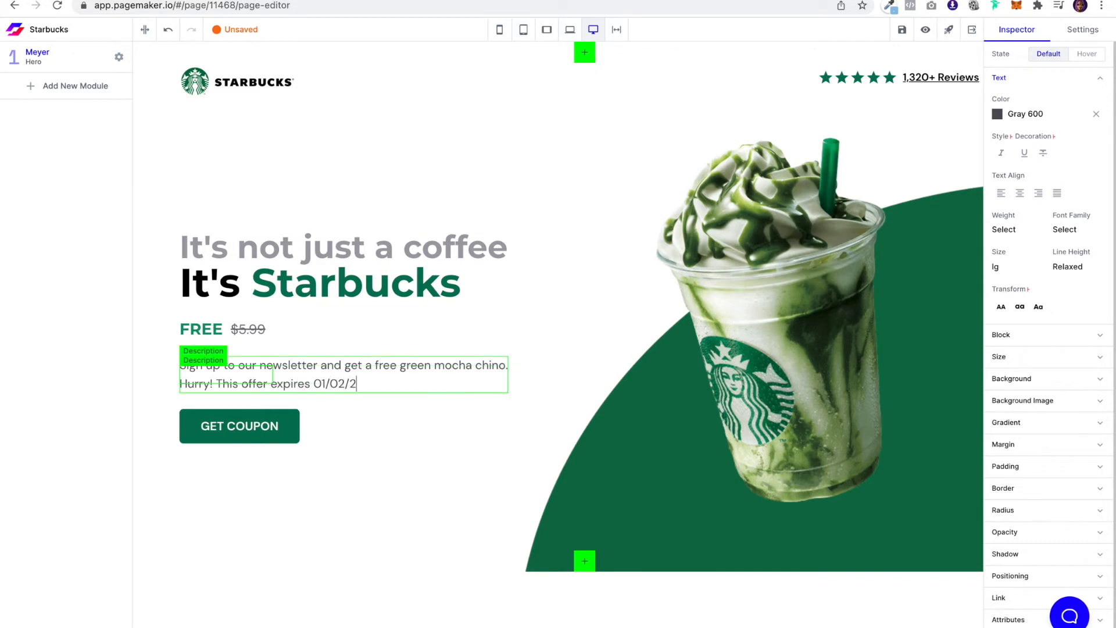
pyautogui.click(240, 425)
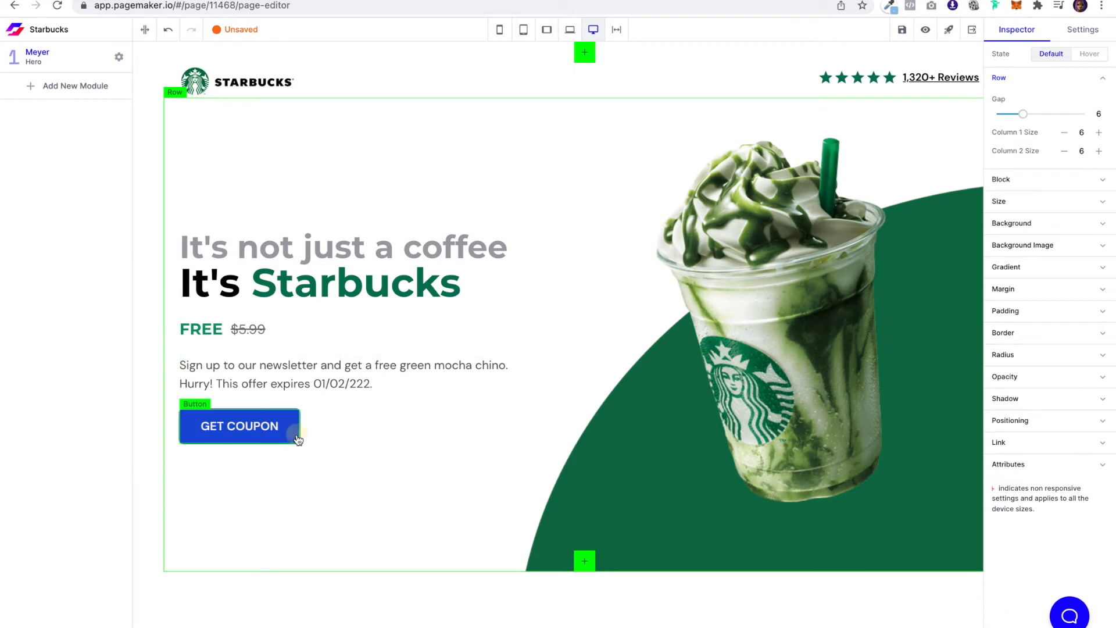
pyautogui.click(240, 426)
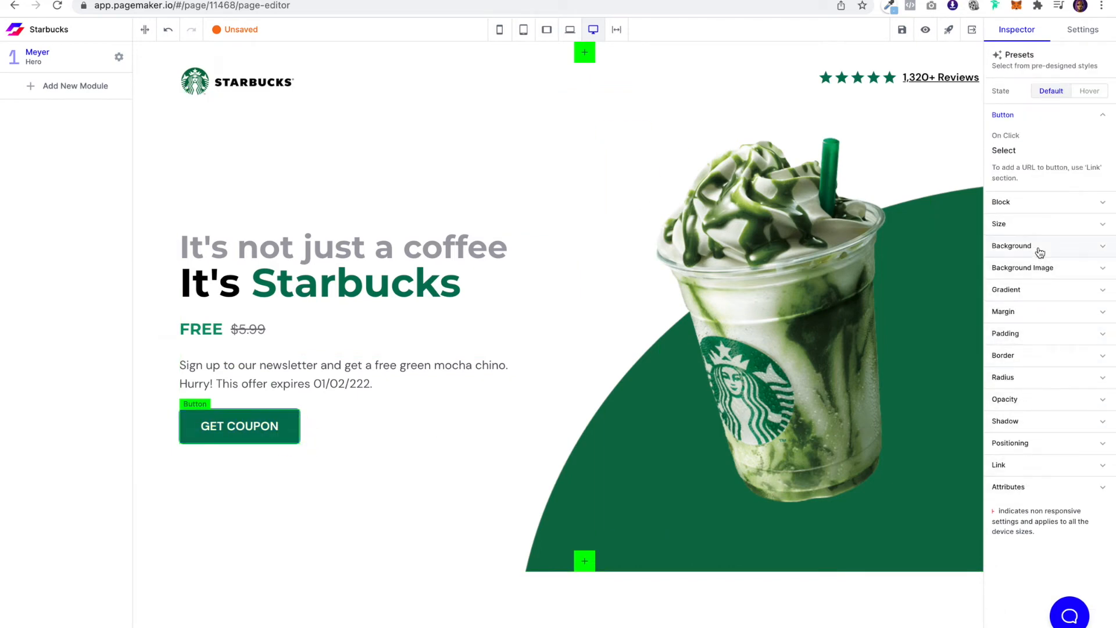
pyautogui.click(1006, 421)
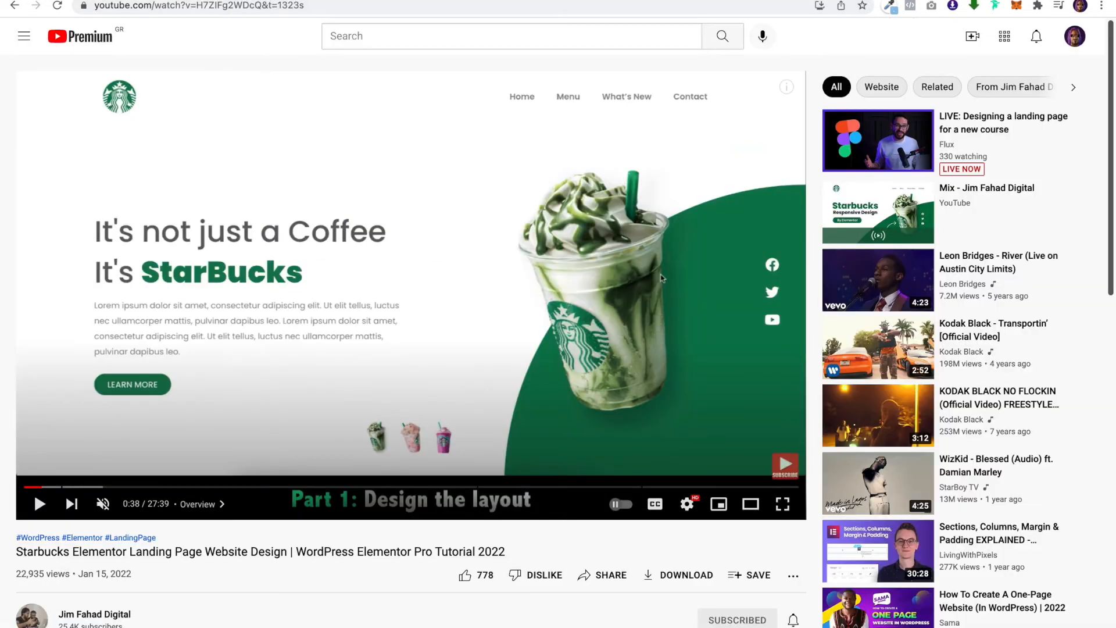
pyautogui.moveTo(600, 488)
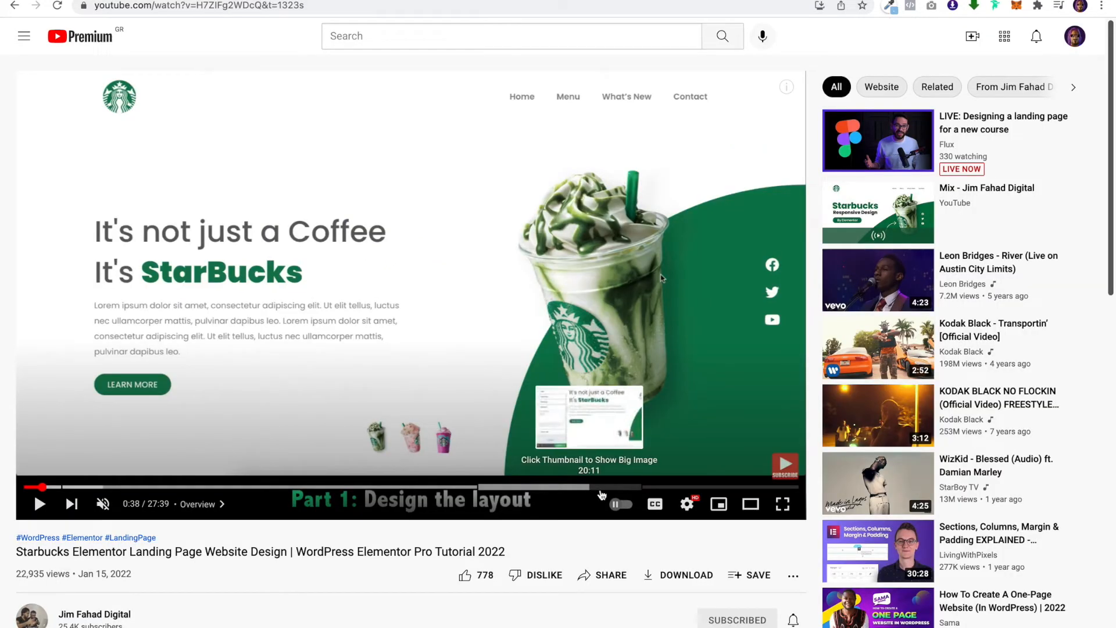
pyautogui.moveTo(671, 487)
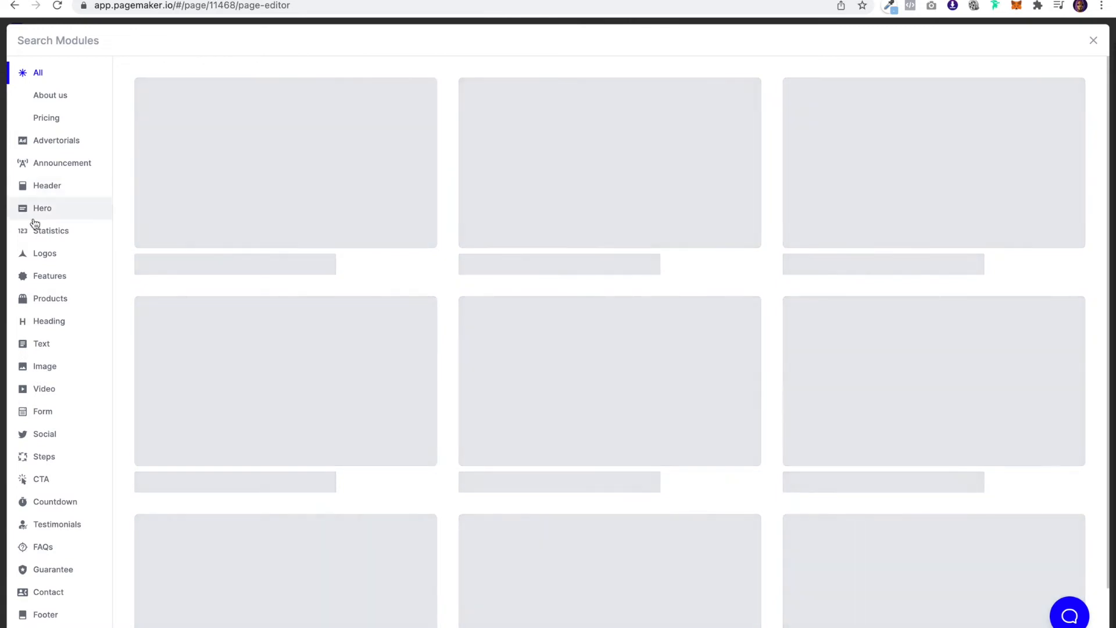
# Insert the Bruce logos module from the Logos category below the hero.
pyautogui.click(44, 253)
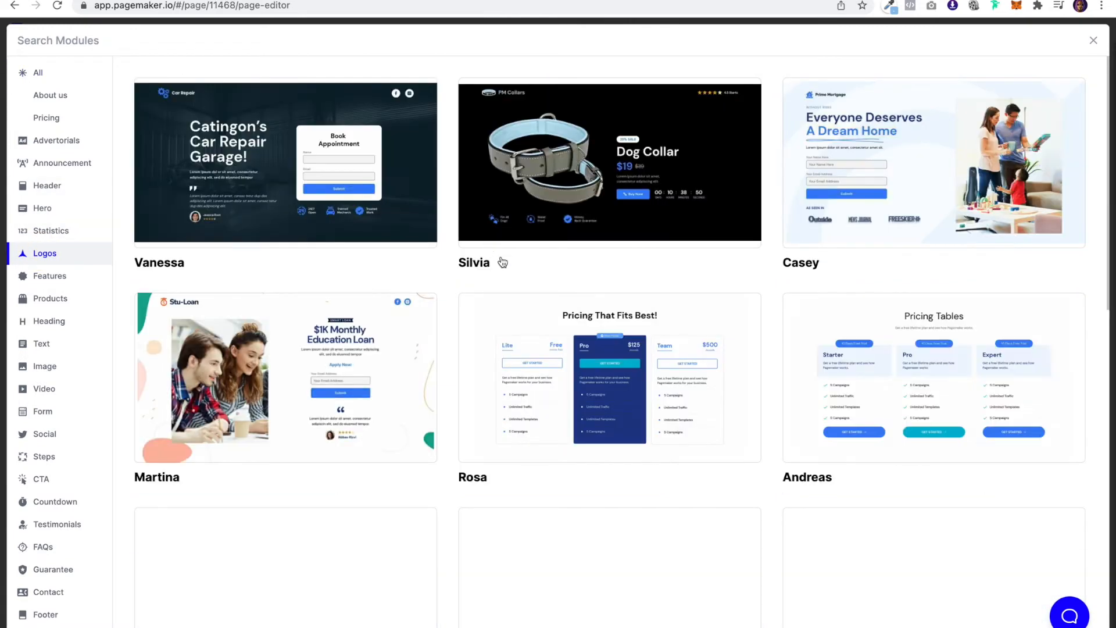
pyautogui.click(1094, 40)
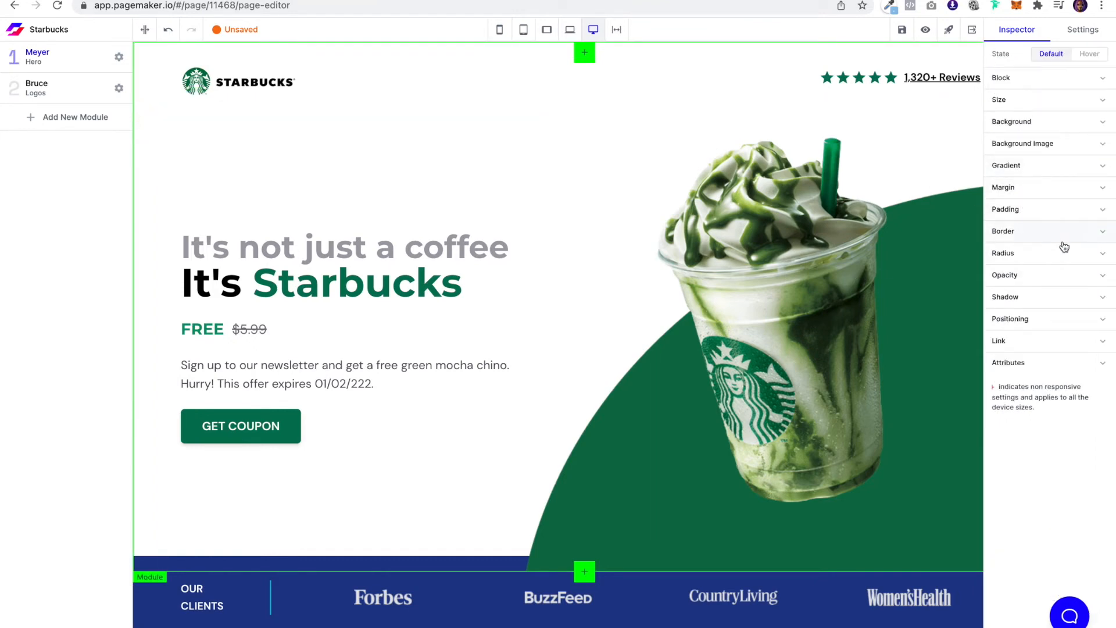
# Give the logos strip an Emerald 900 dark green background.
pyautogui.click(1005, 208)
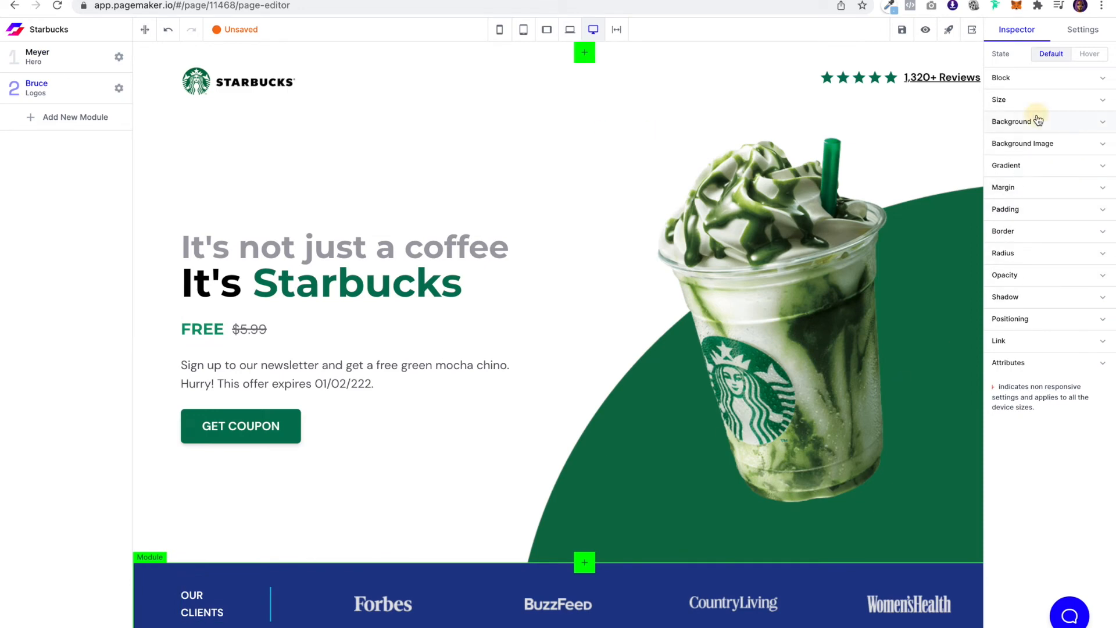
pyautogui.click(1011, 121)
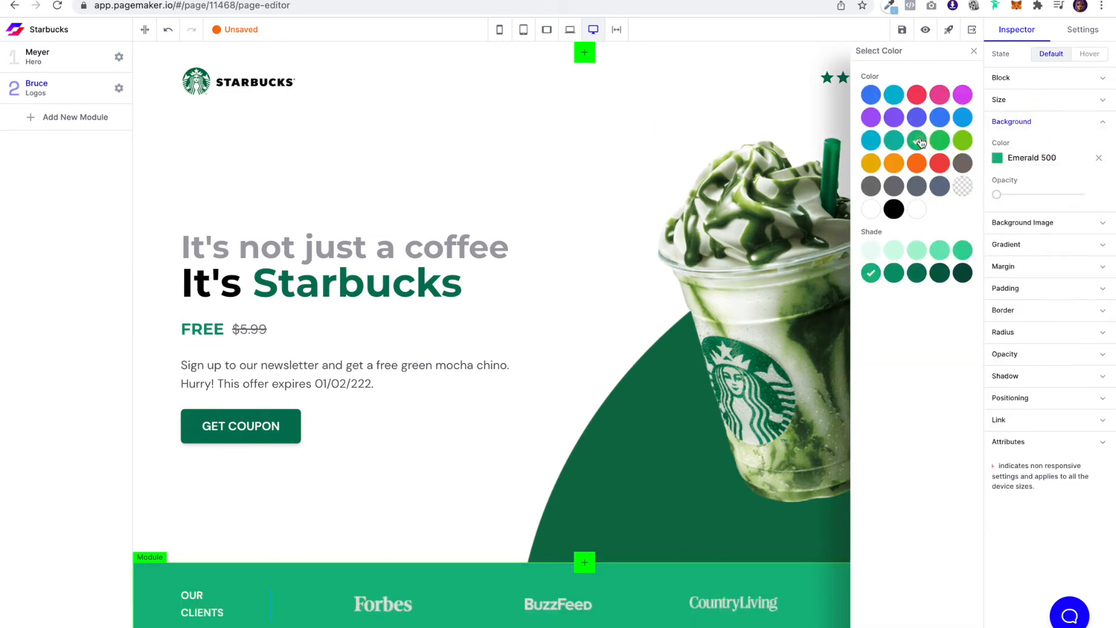
pyautogui.click(915, 141)
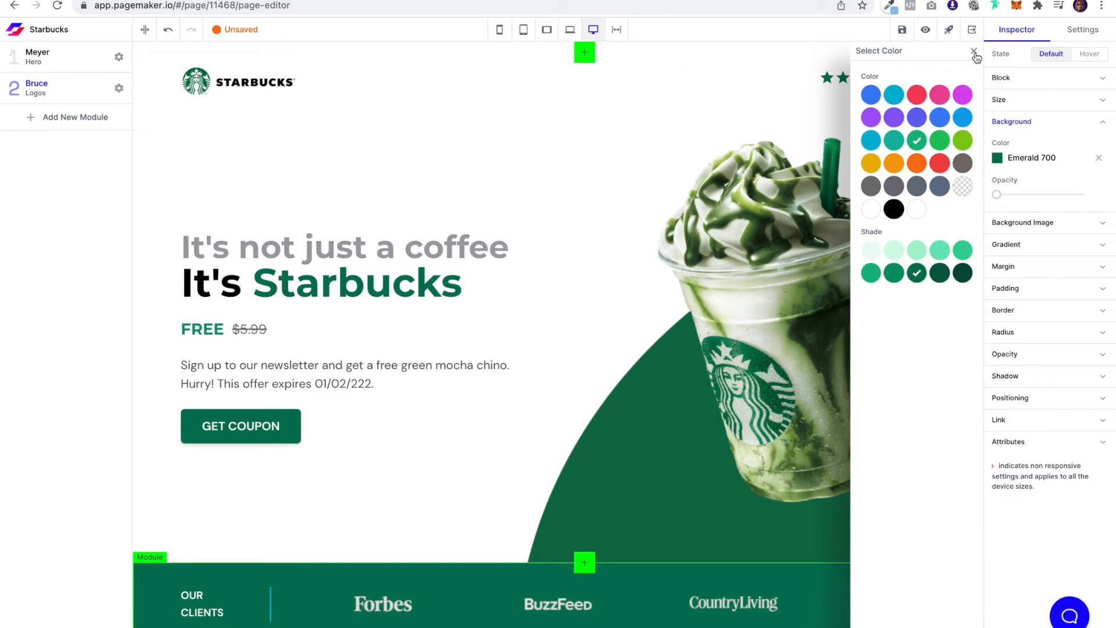
pyautogui.click(940, 272)
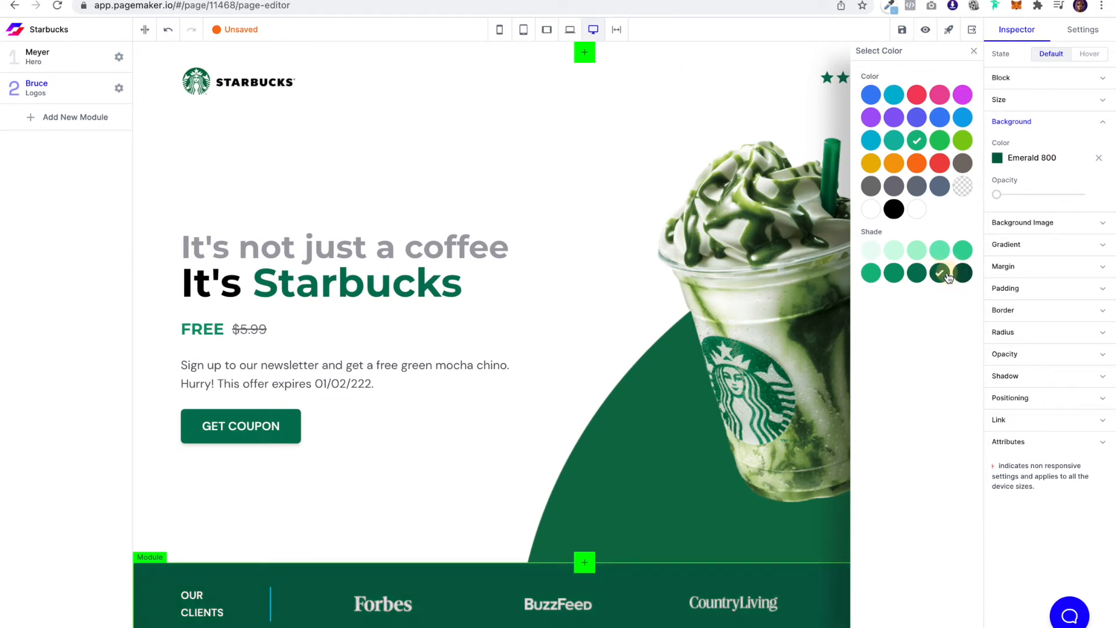
pyautogui.click(961, 272)
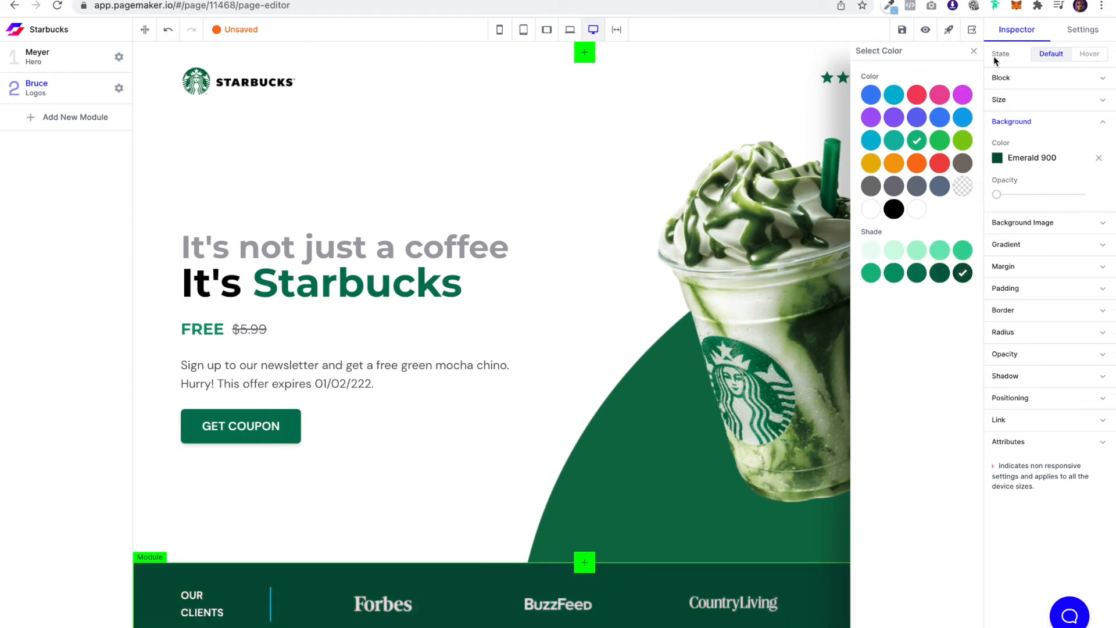
pyautogui.click(975, 50)
pyautogui.write('FIN US INSI')
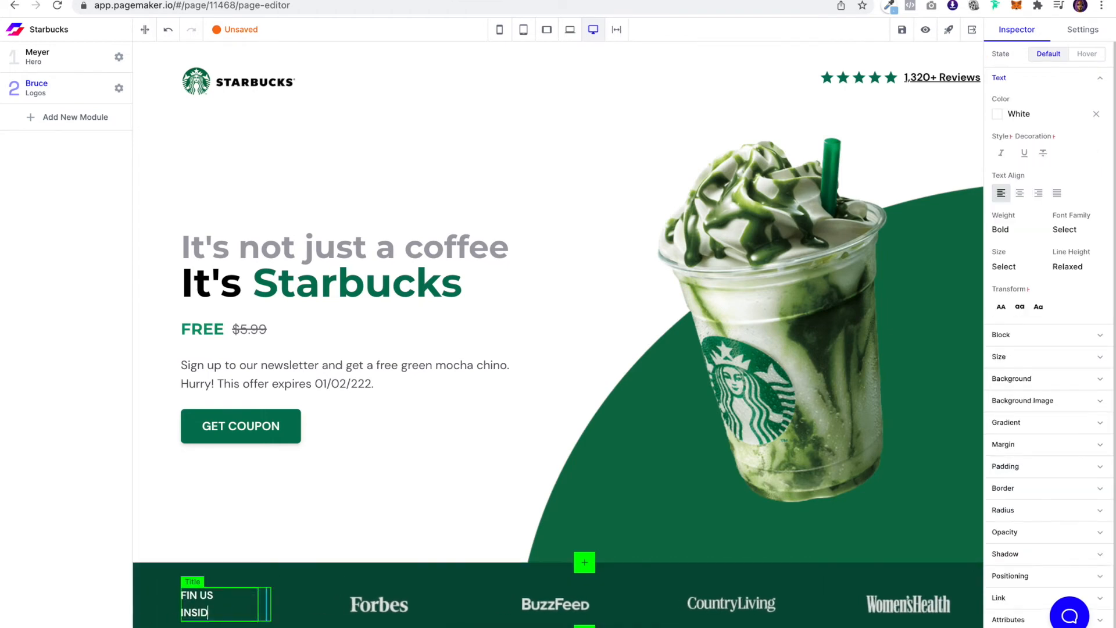
# Retitle the logos strip FIND US INSIDE.
pyautogui.write('D')
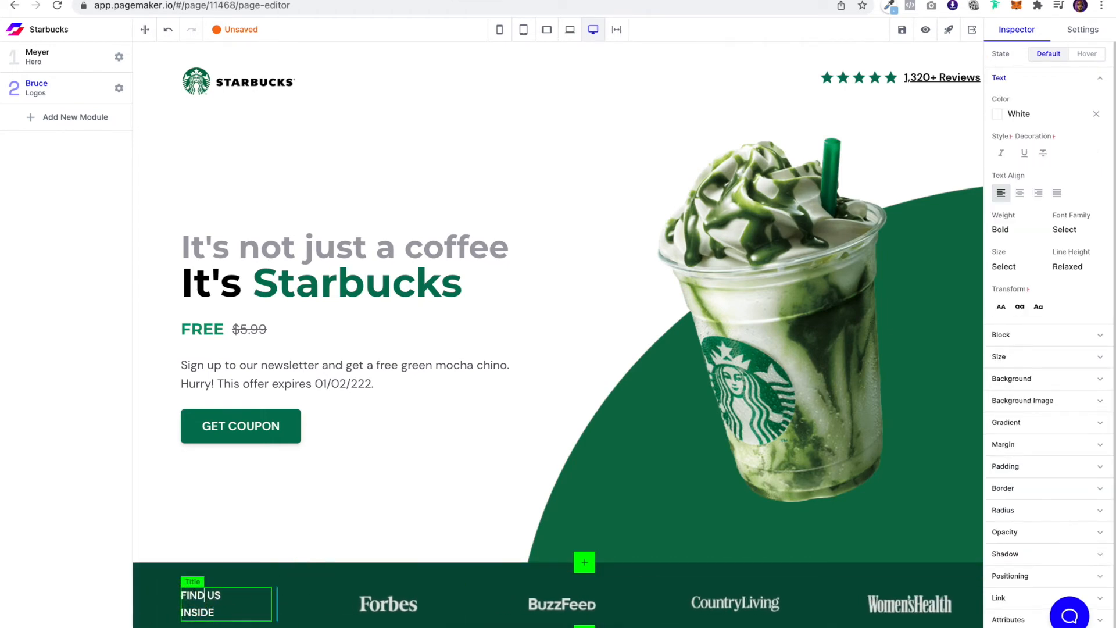
pyautogui.click(389, 604)
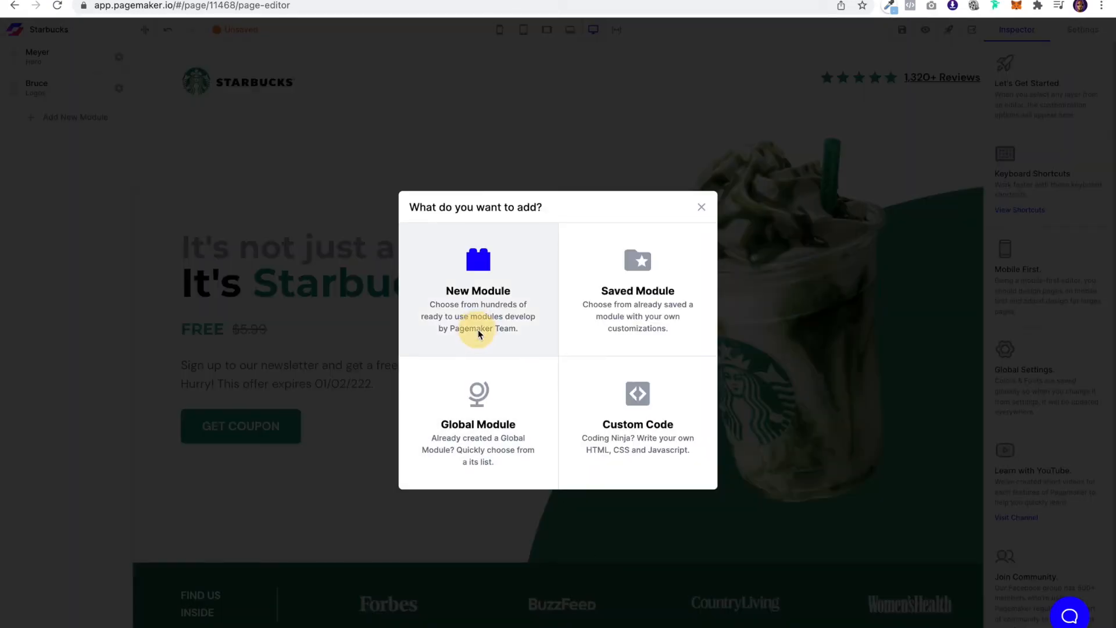
# Insert the Stephanie image module from the library below the logos strip.
pyautogui.click(477, 291)
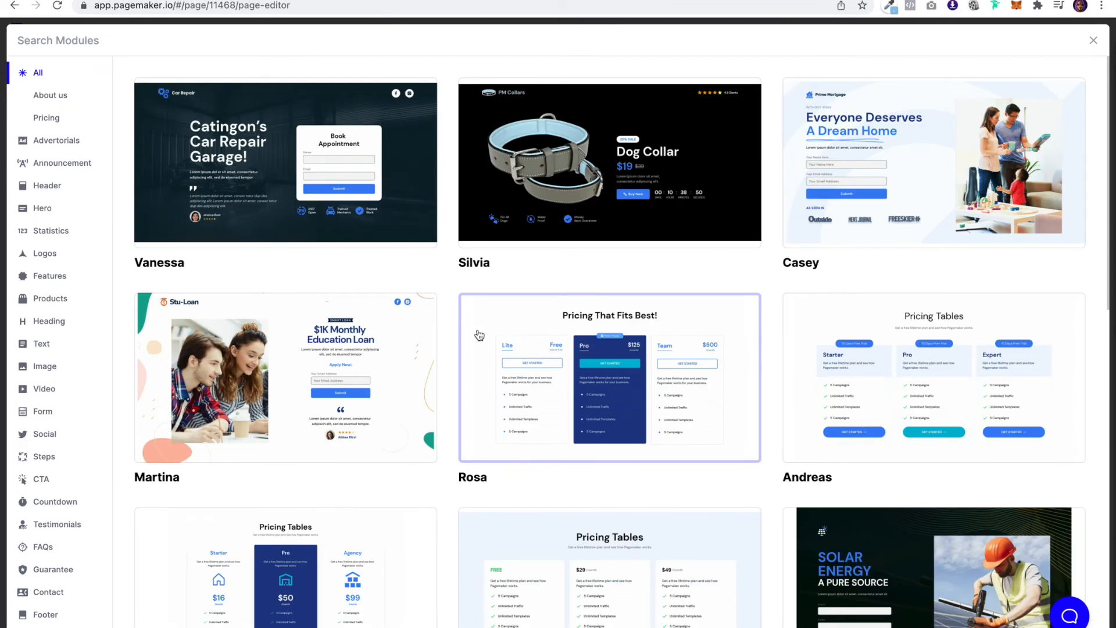
pyautogui.write('steph')
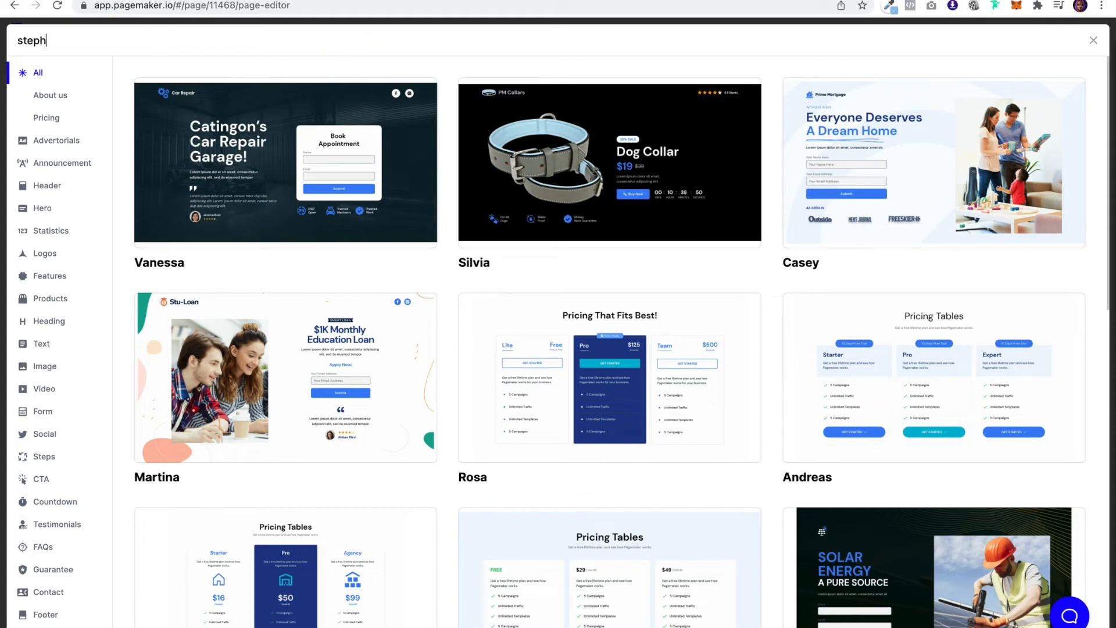
pyautogui.write('anie')
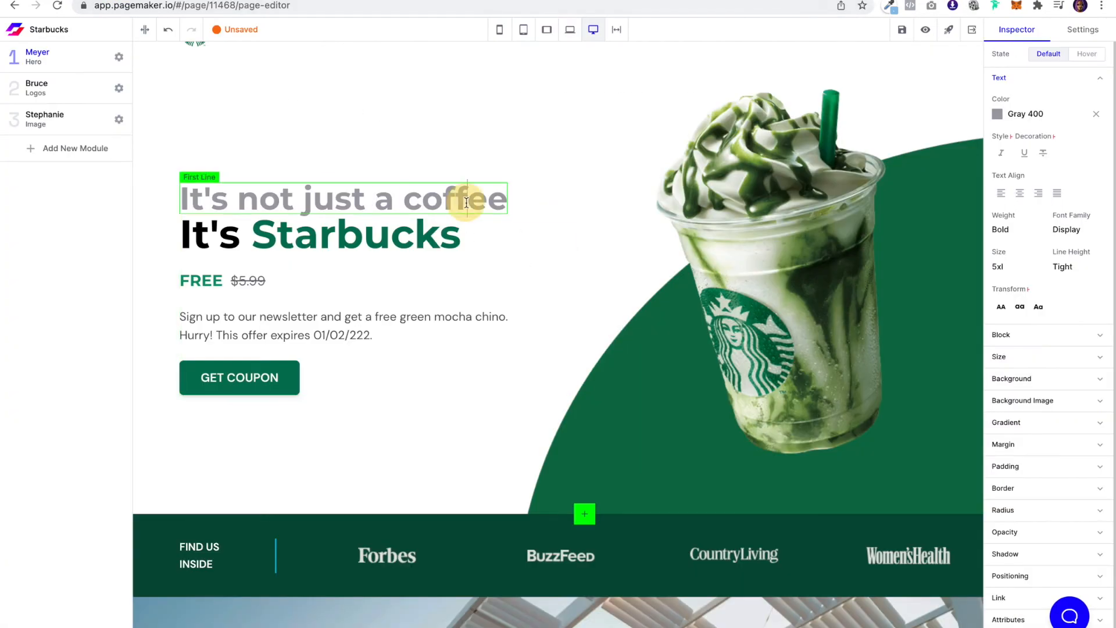
# Set the first headline line to Gray 500, recolour the word It's gray, and save.
pyautogui.click(998, 114)
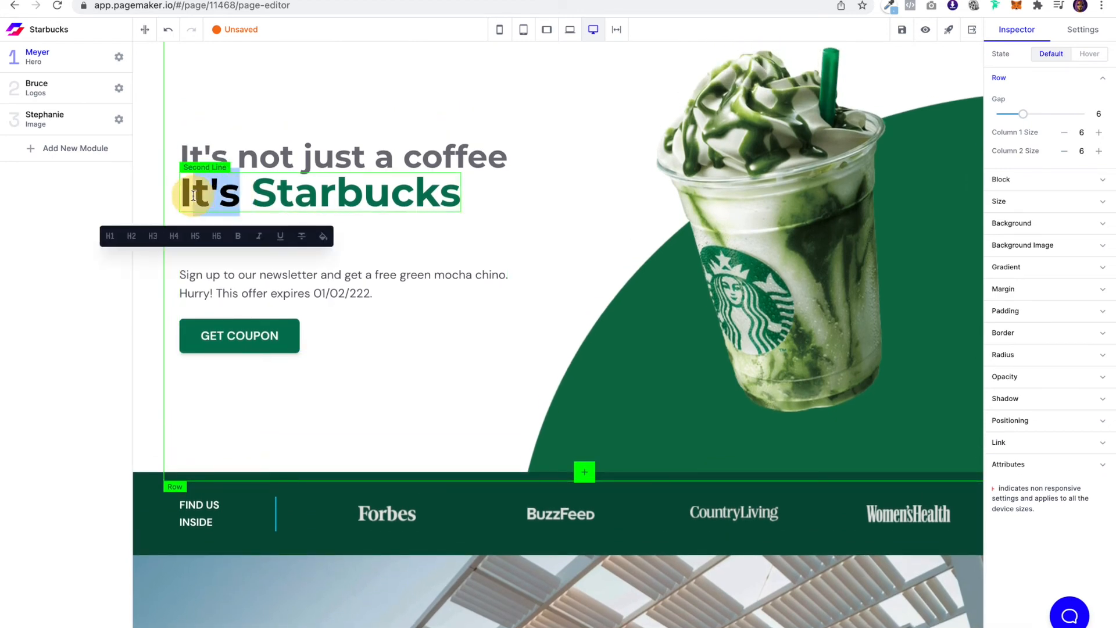
pyautogui.click(322, 236)
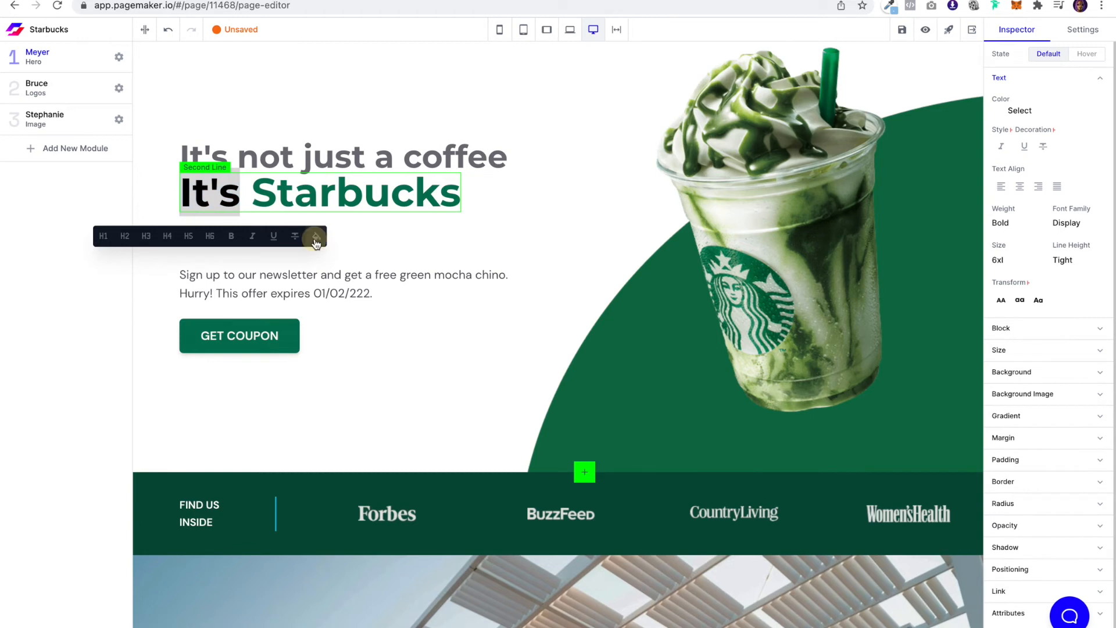
pyautogui.click(315, 236)
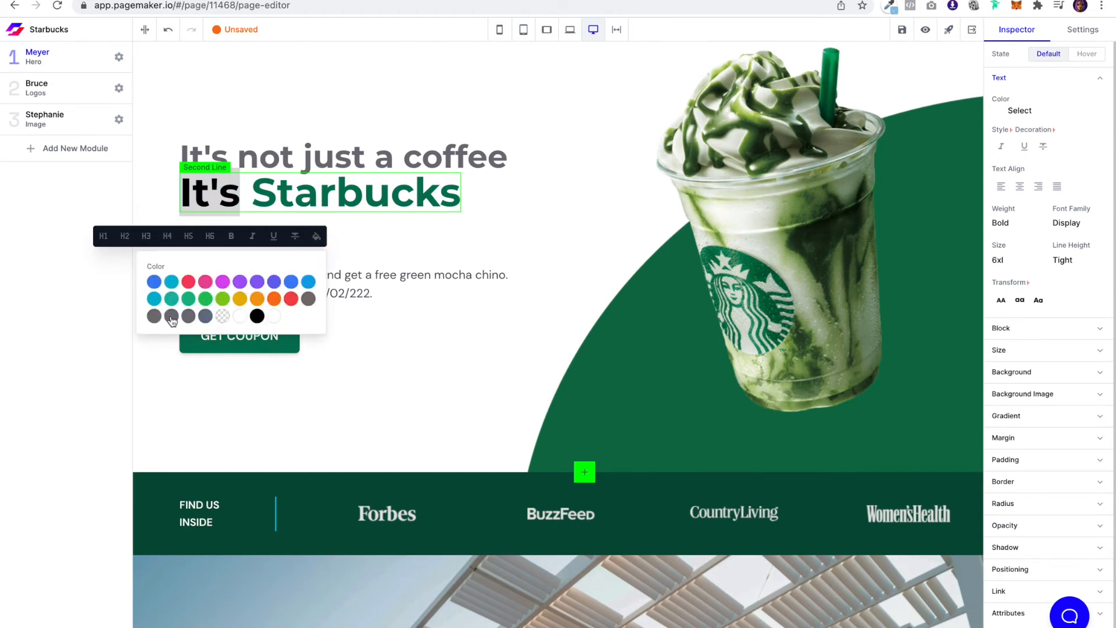
pyautogui.click(171, 315)
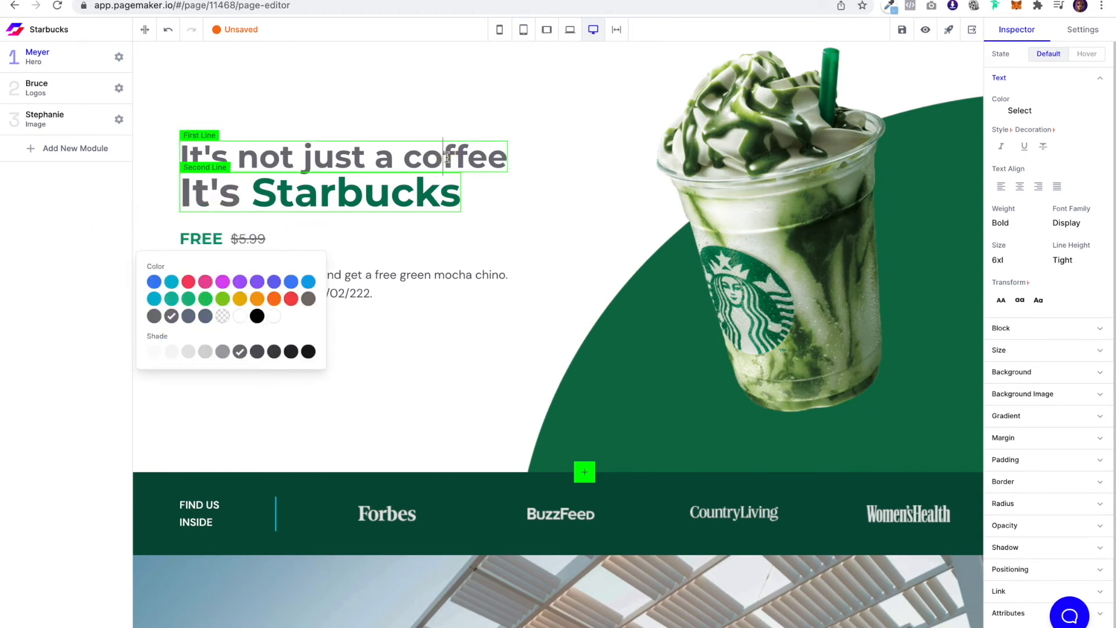
pyautogui.click(239, 351)
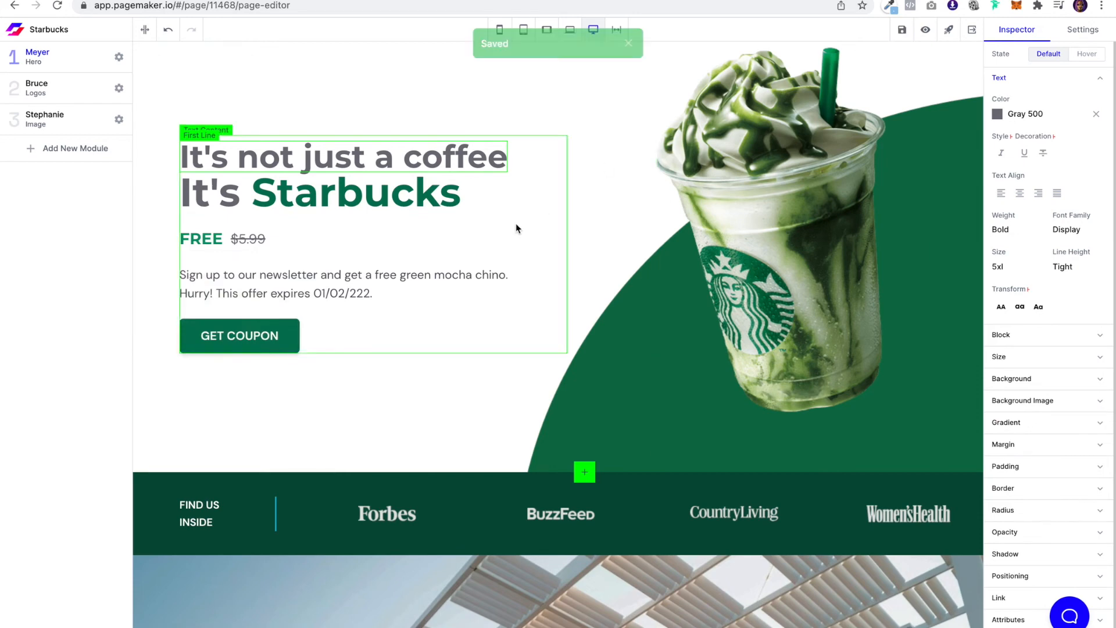
pyautogui.scroll(-3)
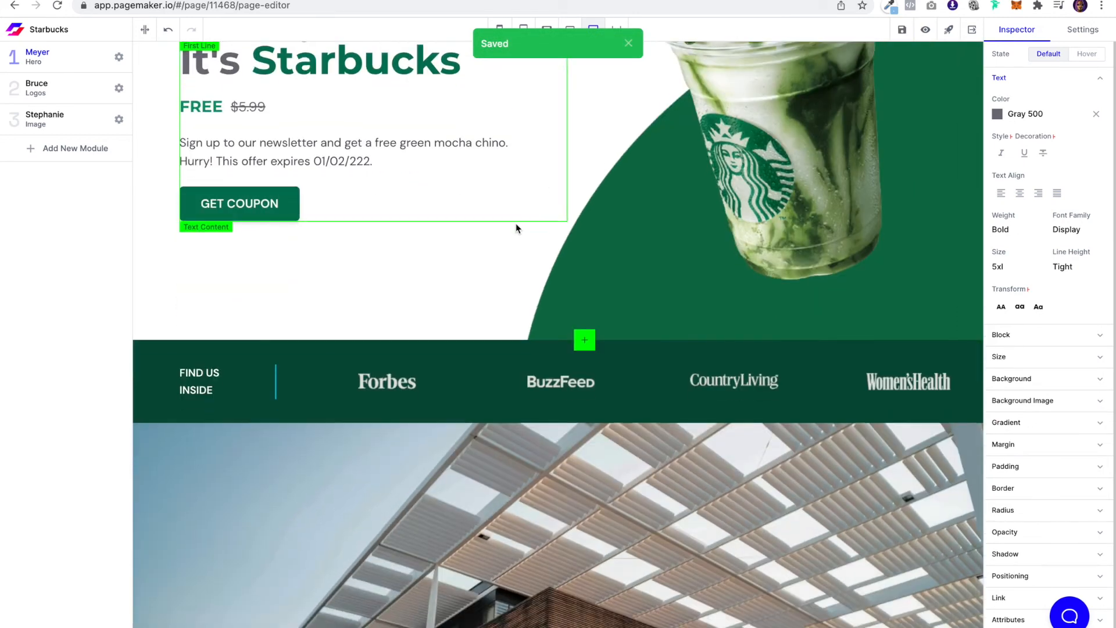
pyautogui.scroll(-3)
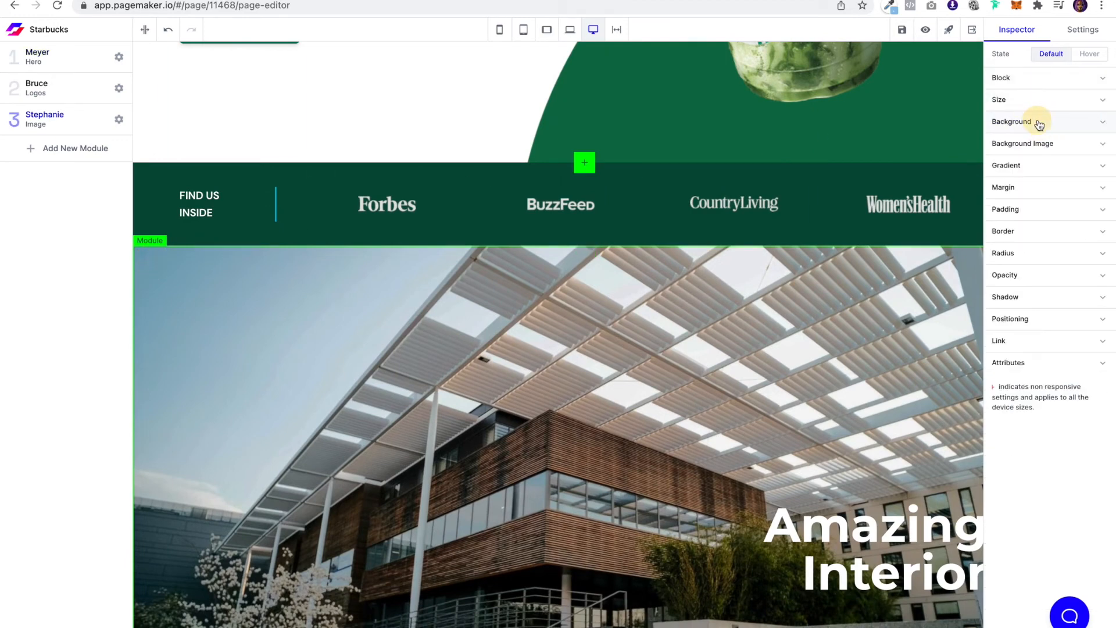
# Give the image section the Starbucks storefront photo over an Emerald 700 background.
pyautogui.click(1023, 143)
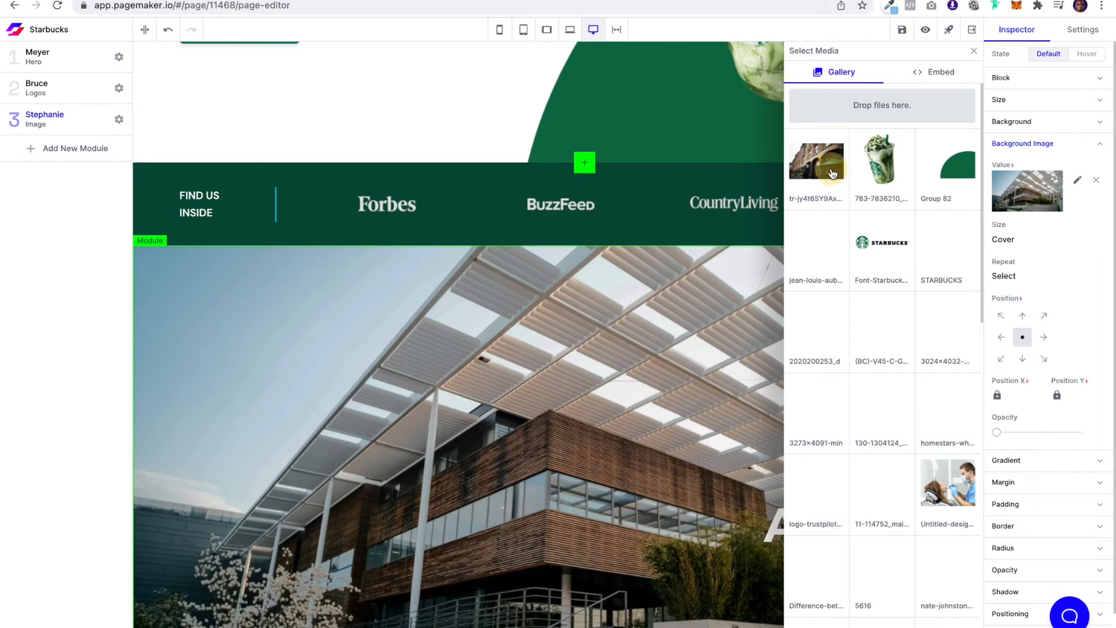
pyautogui.click(816, 159)
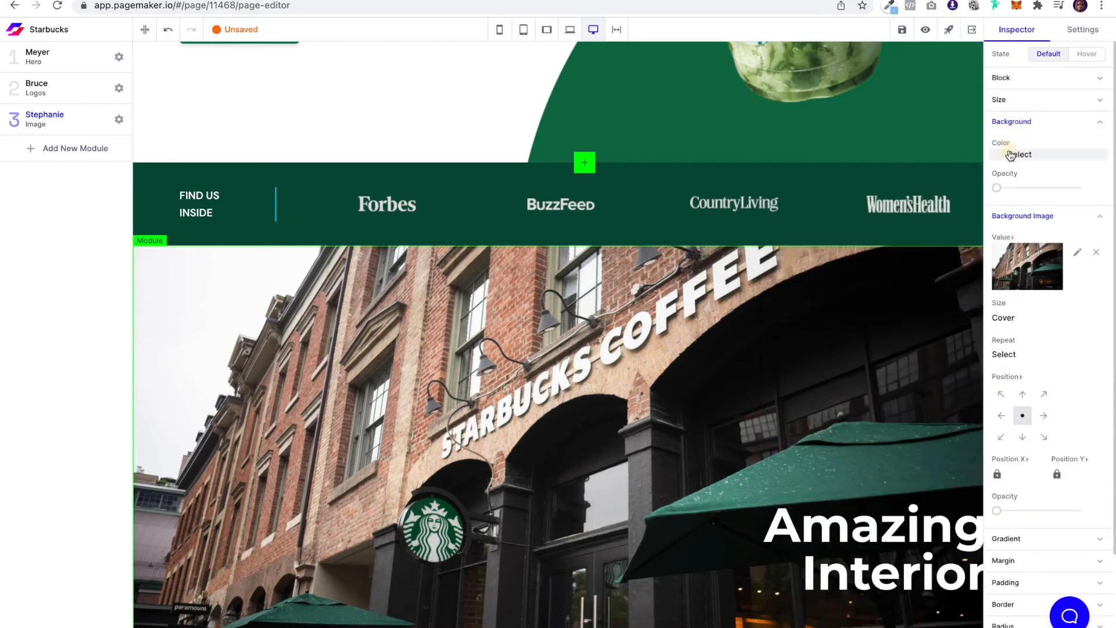
pyautogui.click(1014, 154)
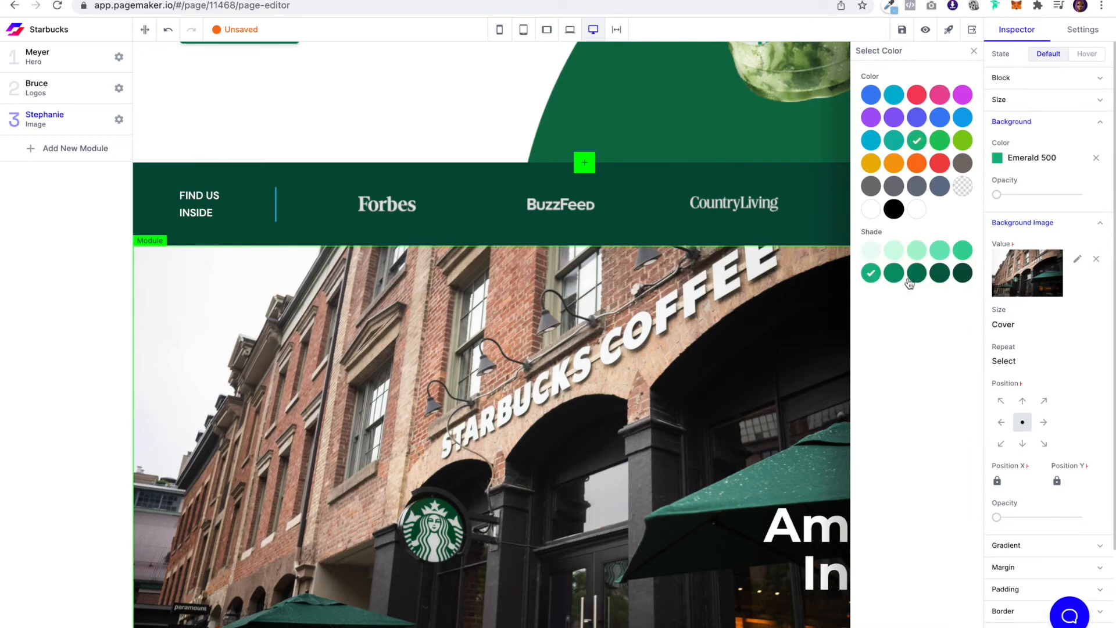
pyautogui.click(973, 50)
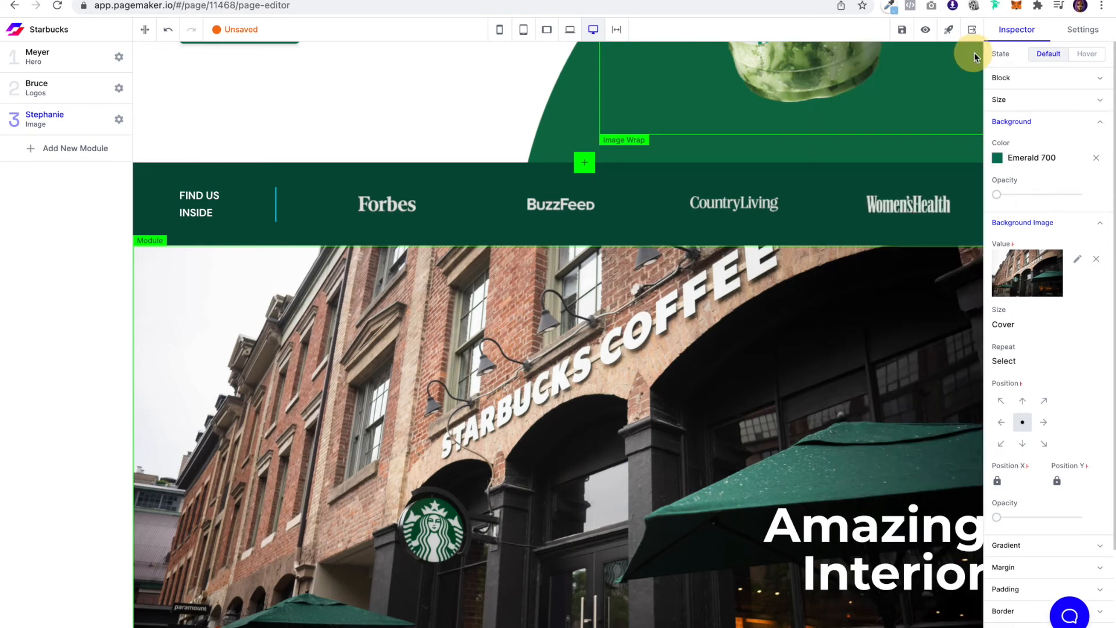
pyautogui.scroll(-3)
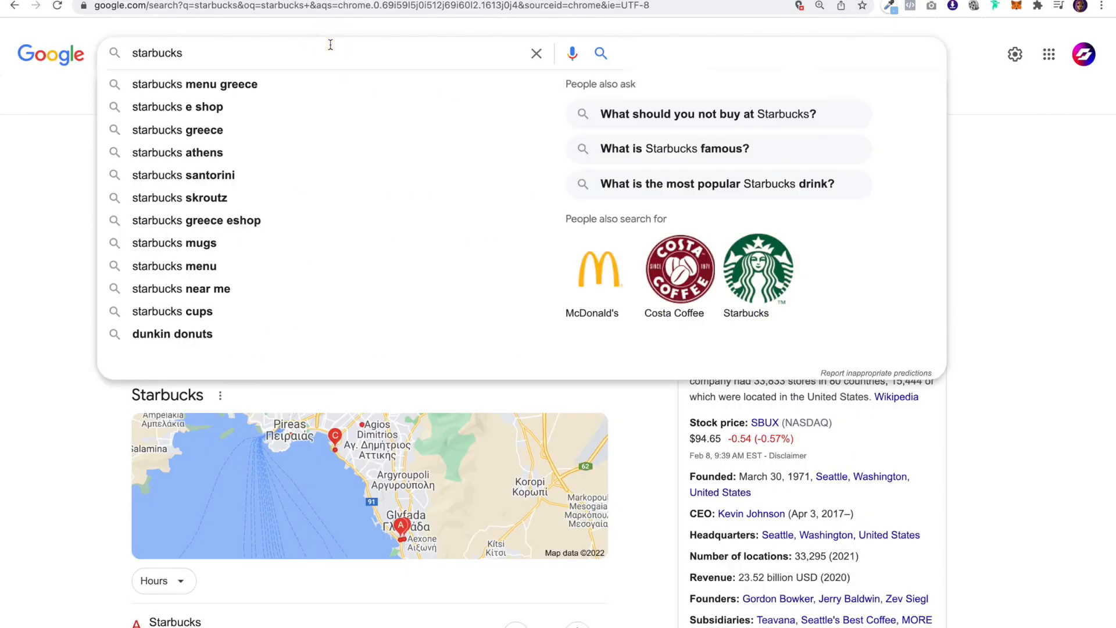
# Search Google for 'starbucks motto' to find a slogan.
pyautogui.write('= sl')
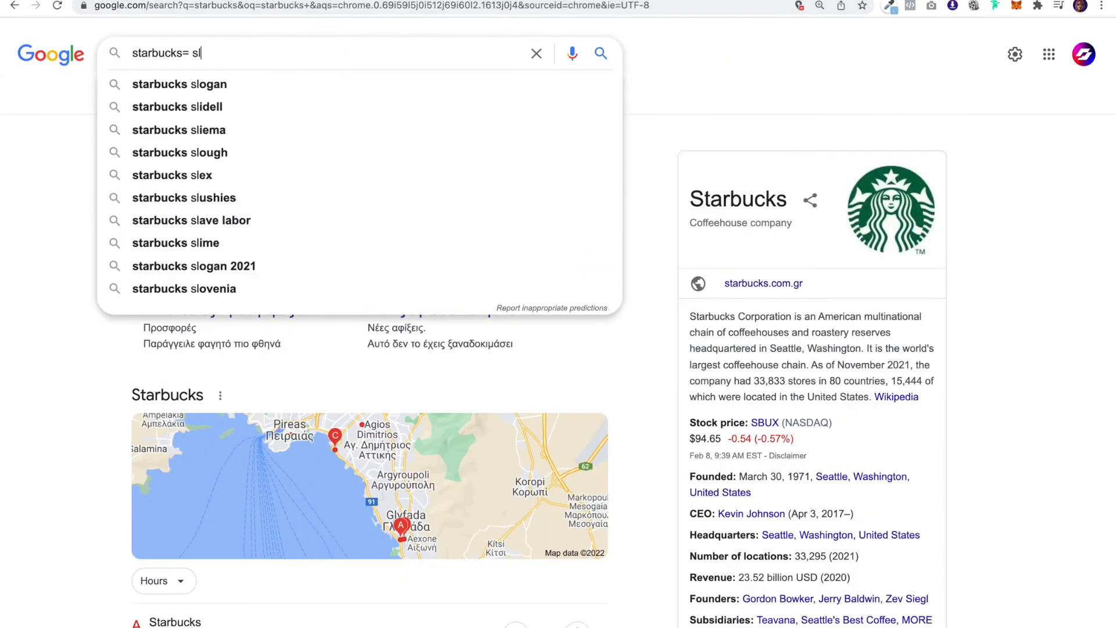
pyautogui.write('starbucks motto')
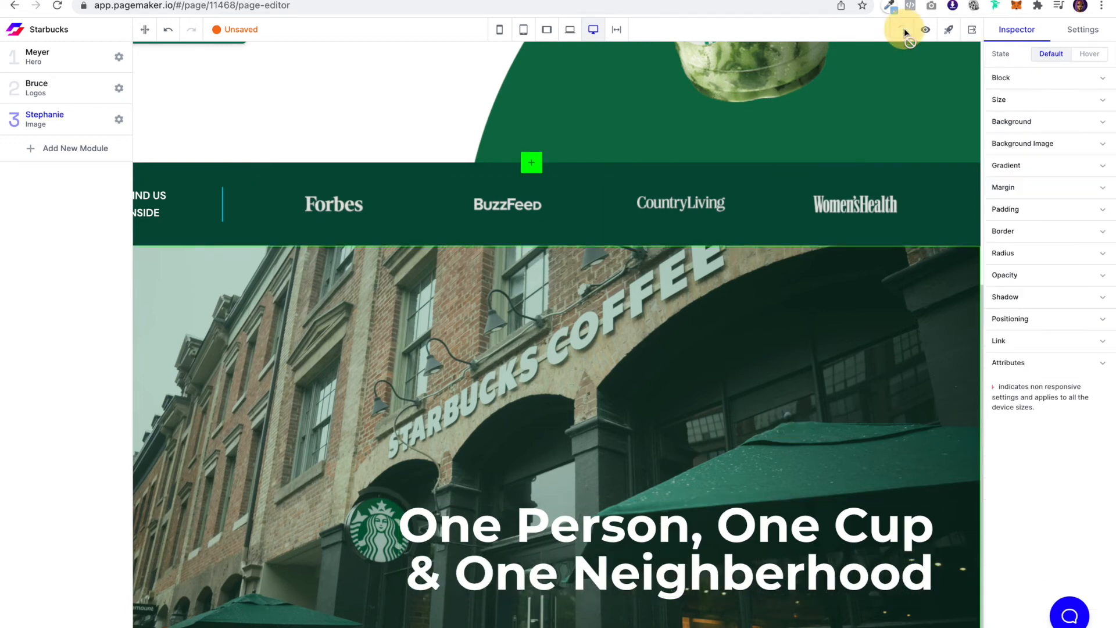
# Save the page with the slogan 'One Person, One Cup & One Neighborhood'.
pyautogui.click(904, 30)
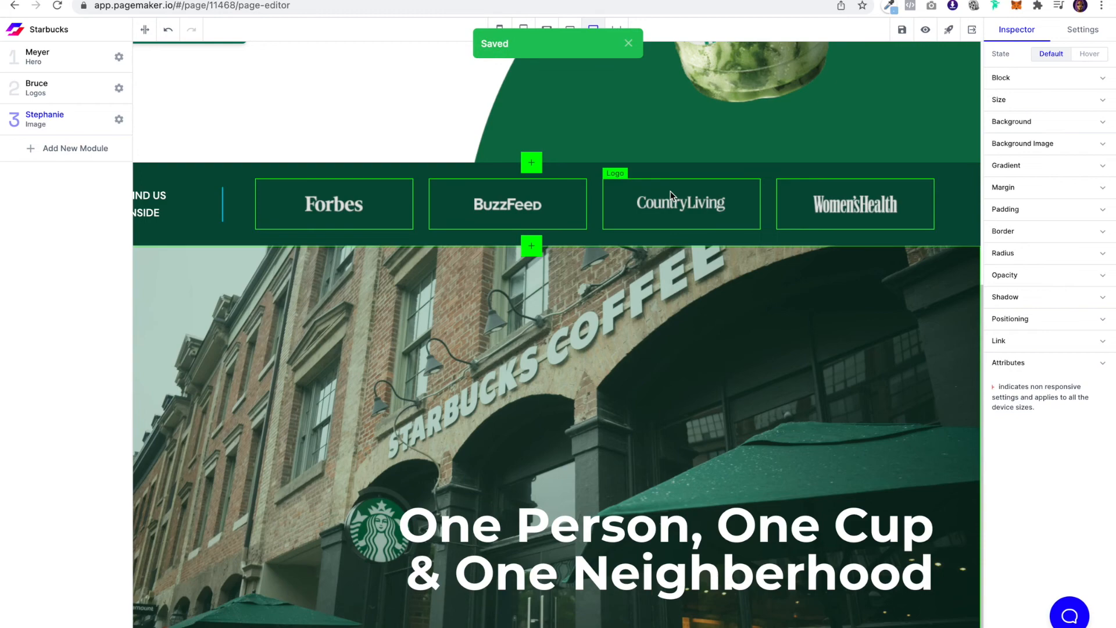
pyautogui.scroll(3)
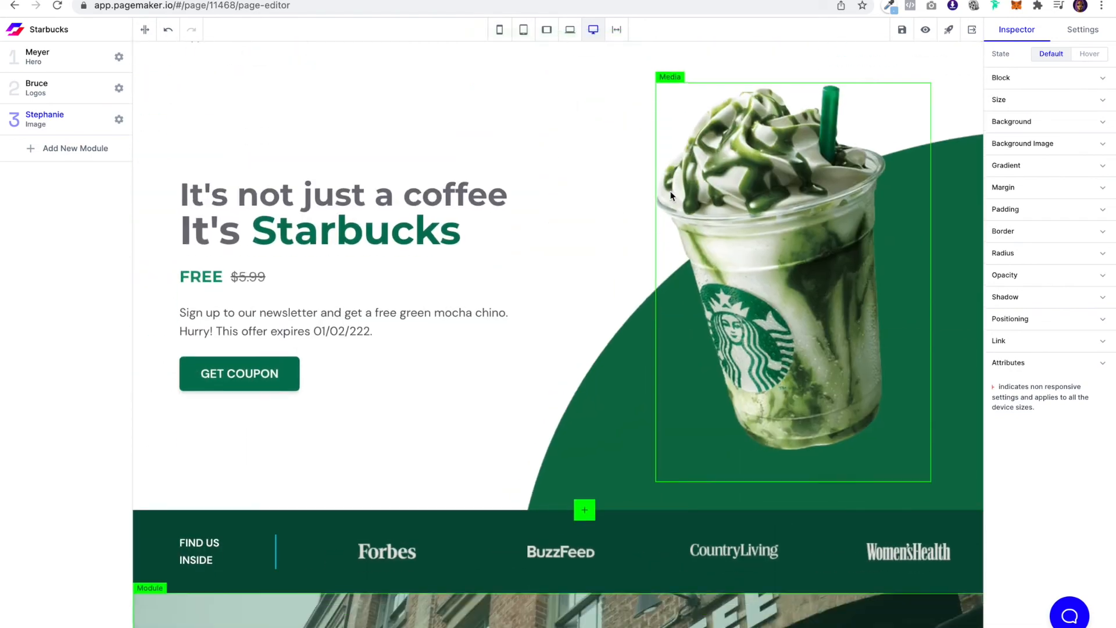
pyautogui.scroll(-3)
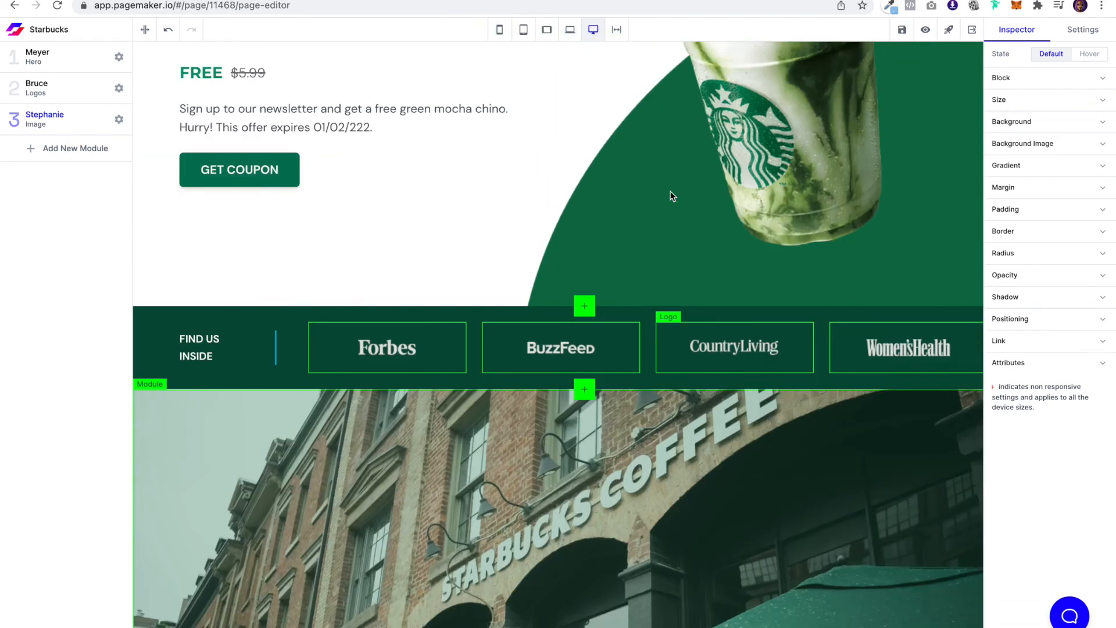
pyautogui.scroll(3)
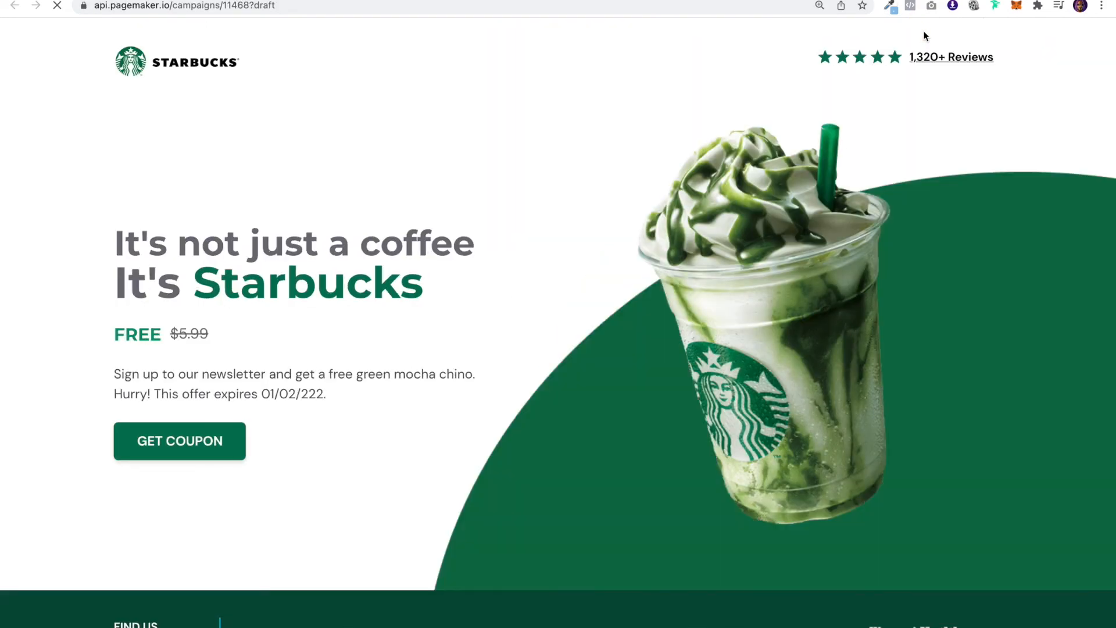
# Scroll through the draft preview to check the hero, logos strip and slogan.
pyautogui.scroll(-3)
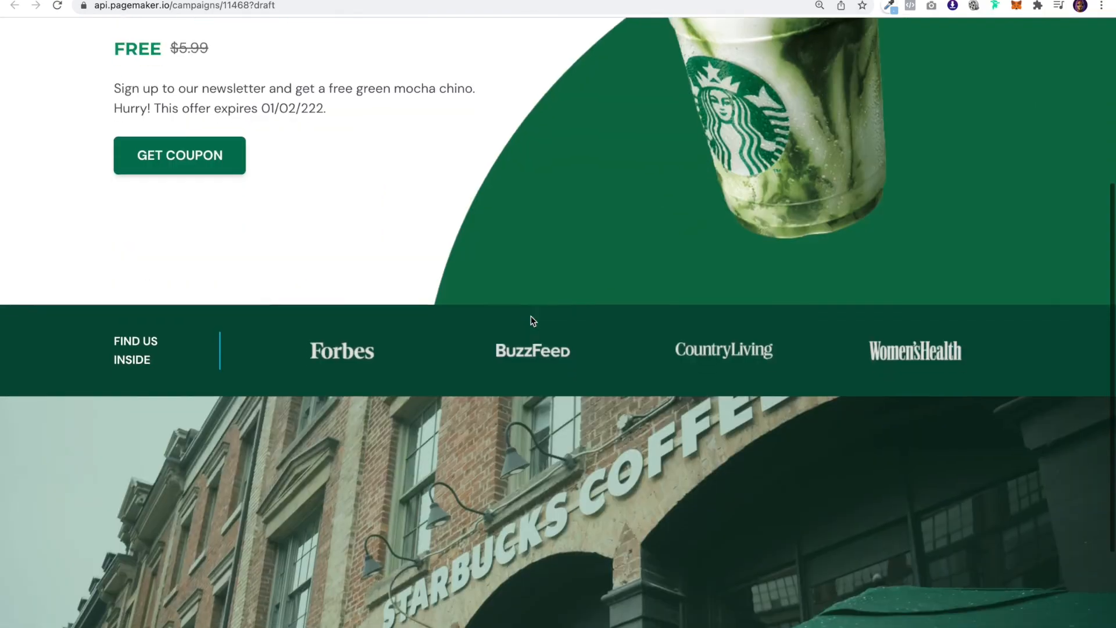
pyautogui.scroll(3)
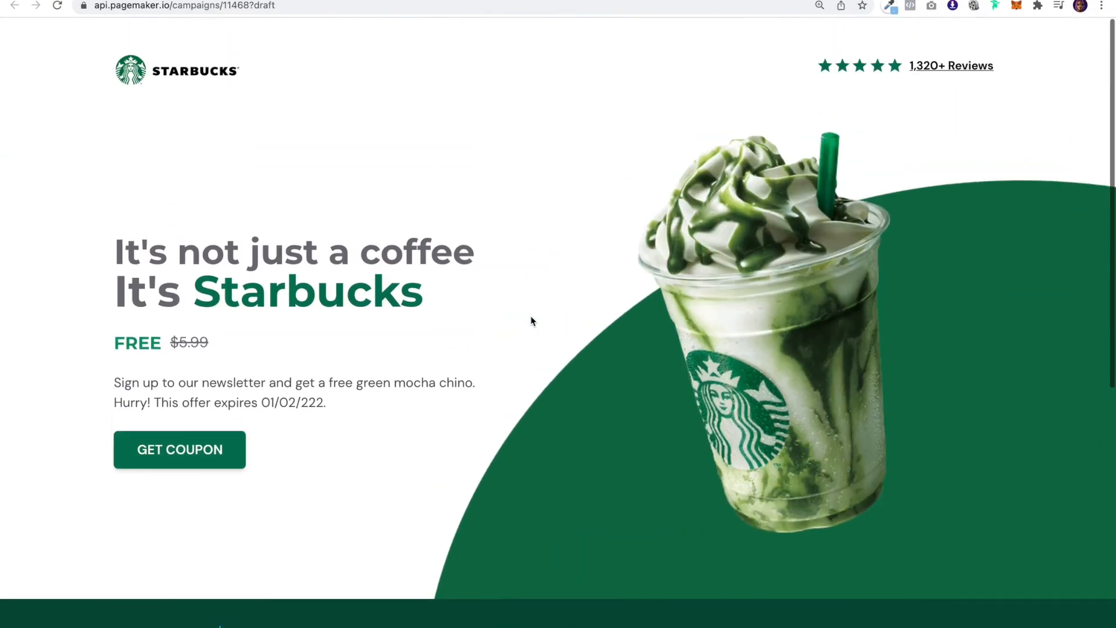
pyautogui.scroll(-3)
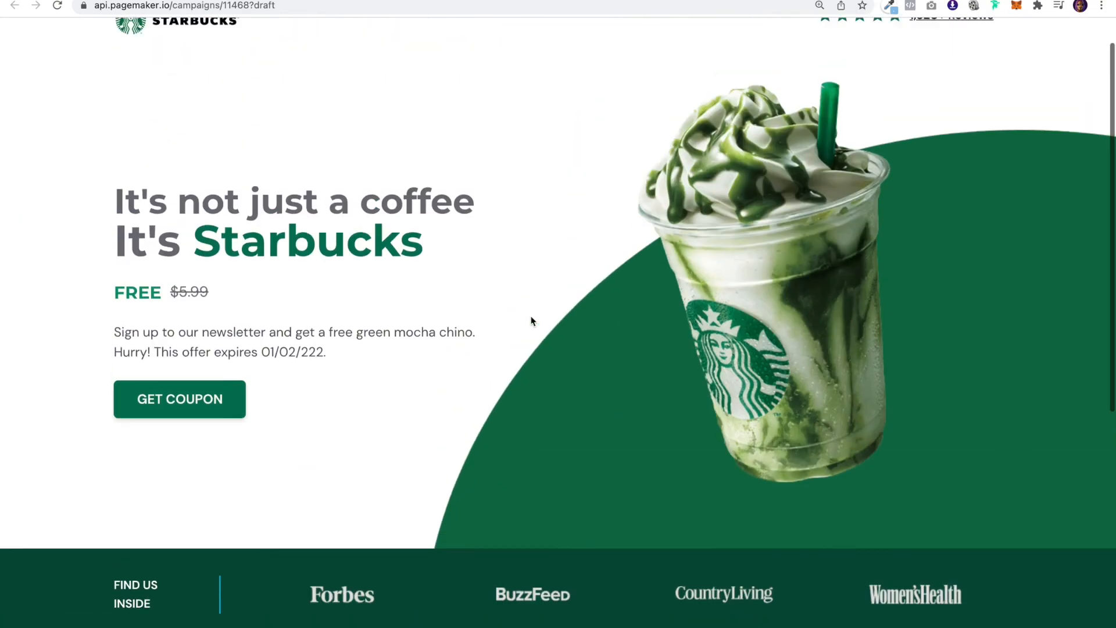
pyautogui.scroll(-3)
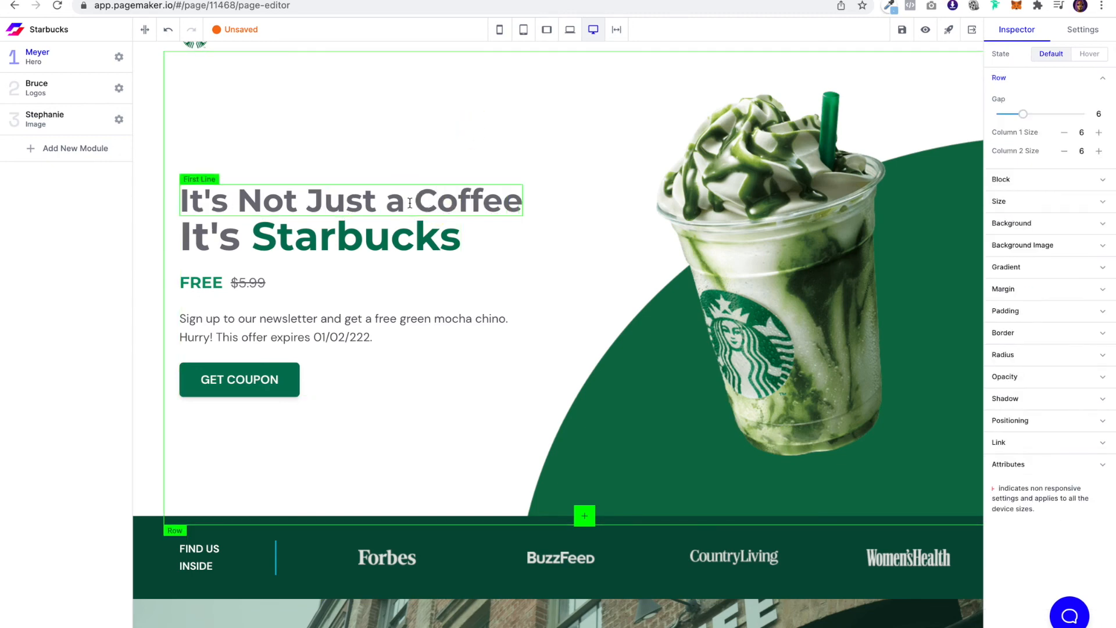
# Shrink the storefront slogan to 6xl, correct the spelling to Neighborhood, and save.
pyautogui.click(320, 236)
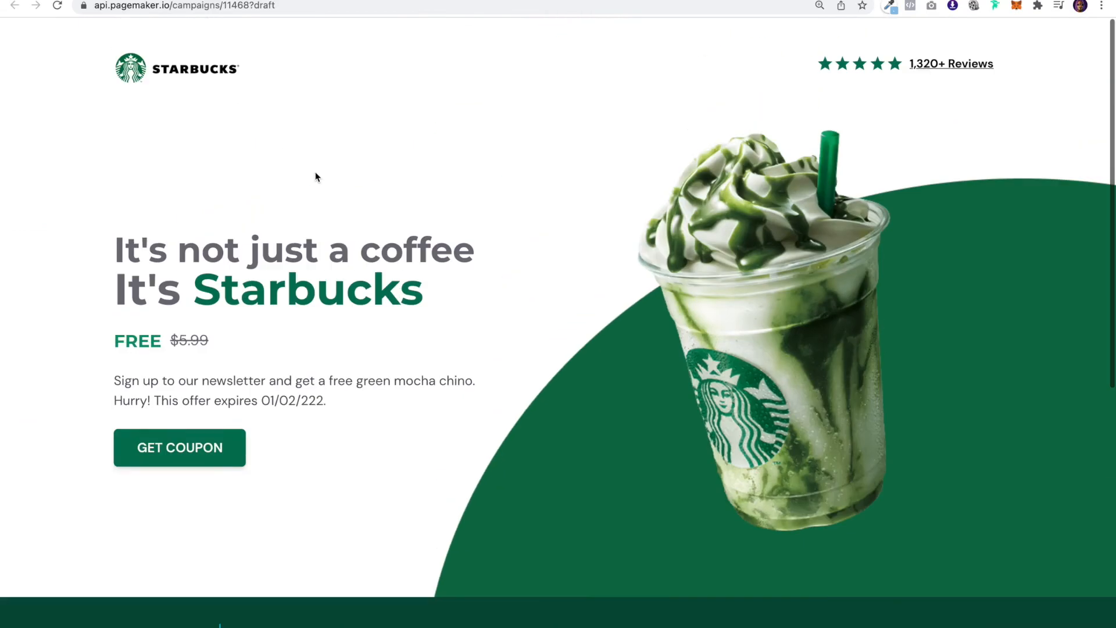
pyautogui.scroll(-3)
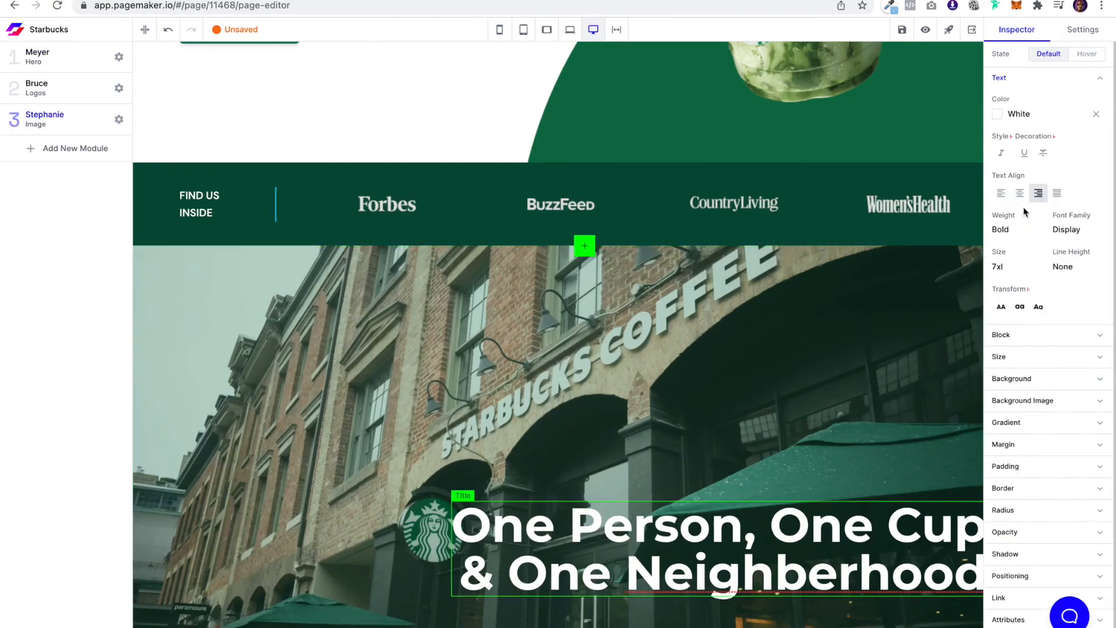
pyautogui.click(1019, 267)
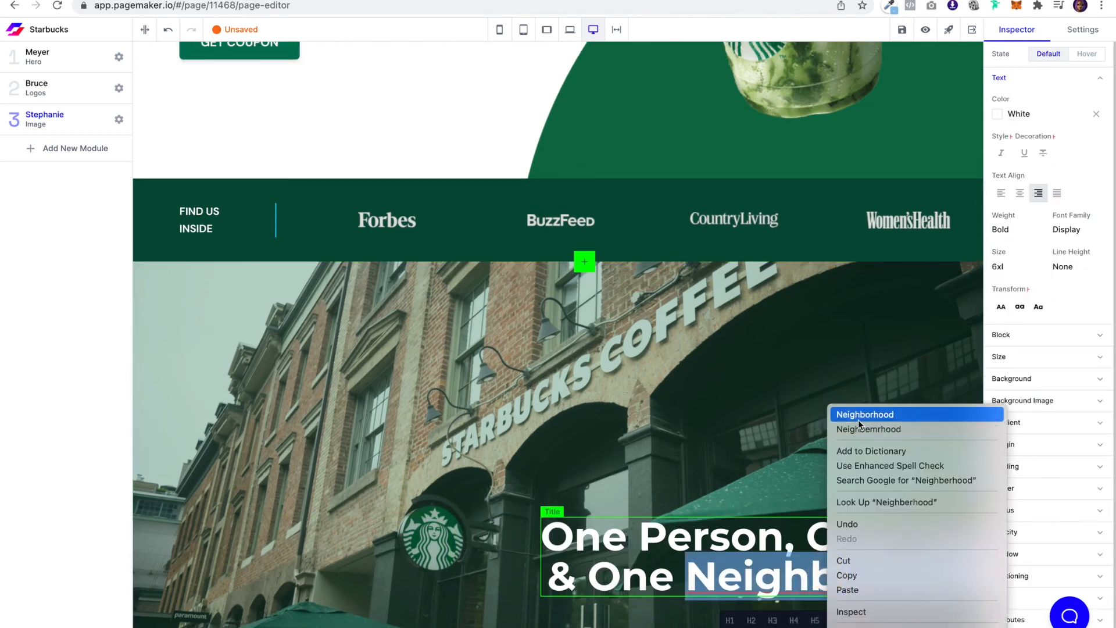
pyautogui.click(865, 414)
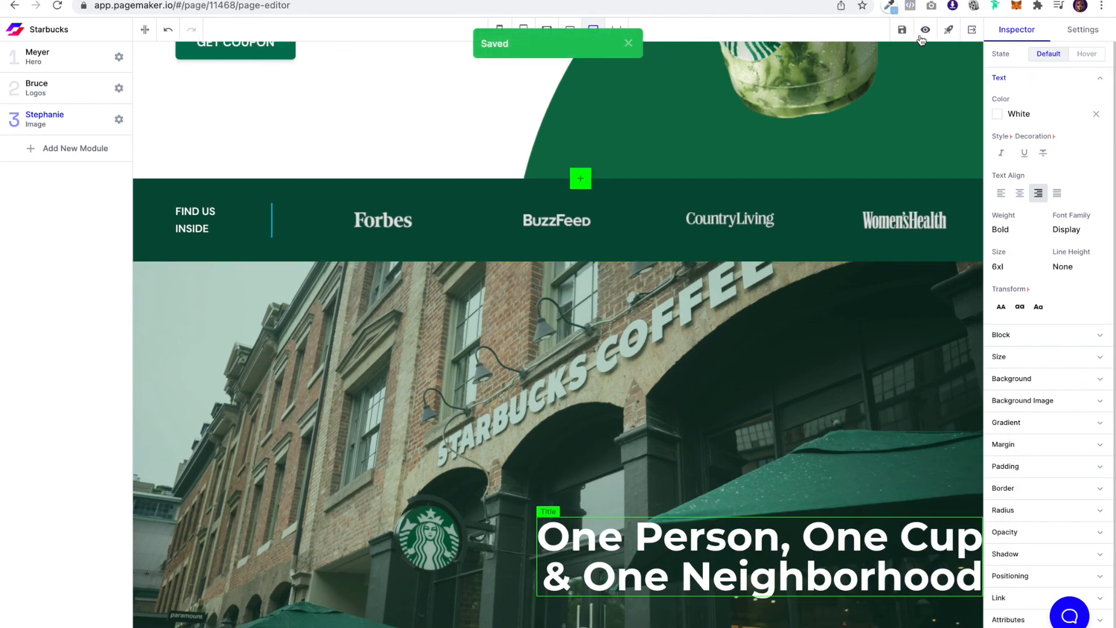
pyautogui.click(925, 29)
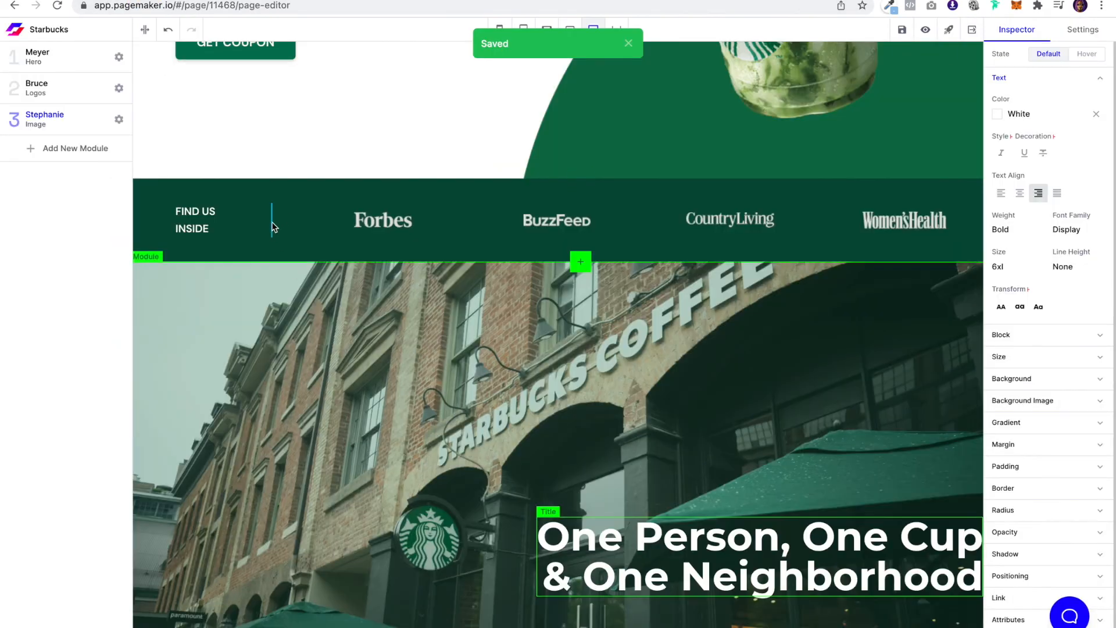
# Give FIND US INSIDE a 2px white right border and preview the page.
pyautogui.click(203, 220)
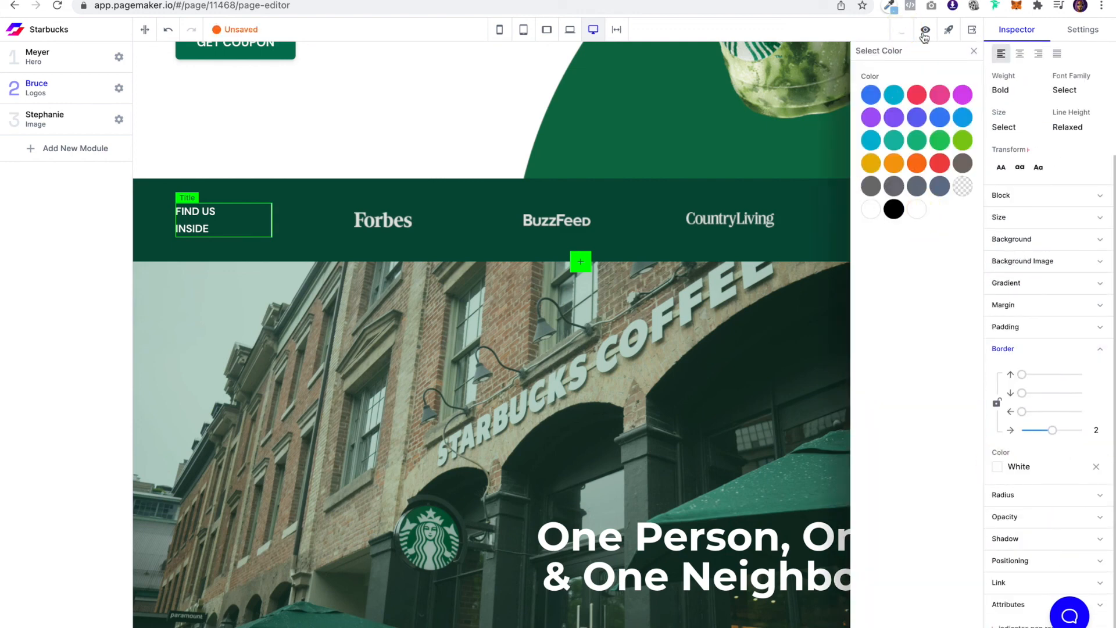
pyautogui.click(926, 29)
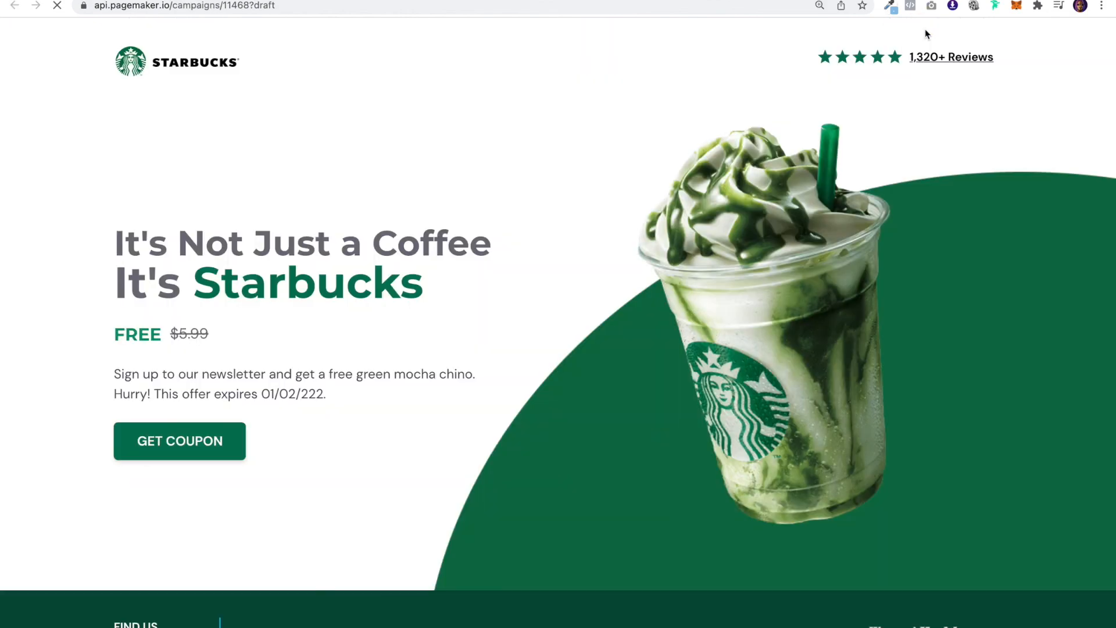
pyautogui.moveTo(908, 328)
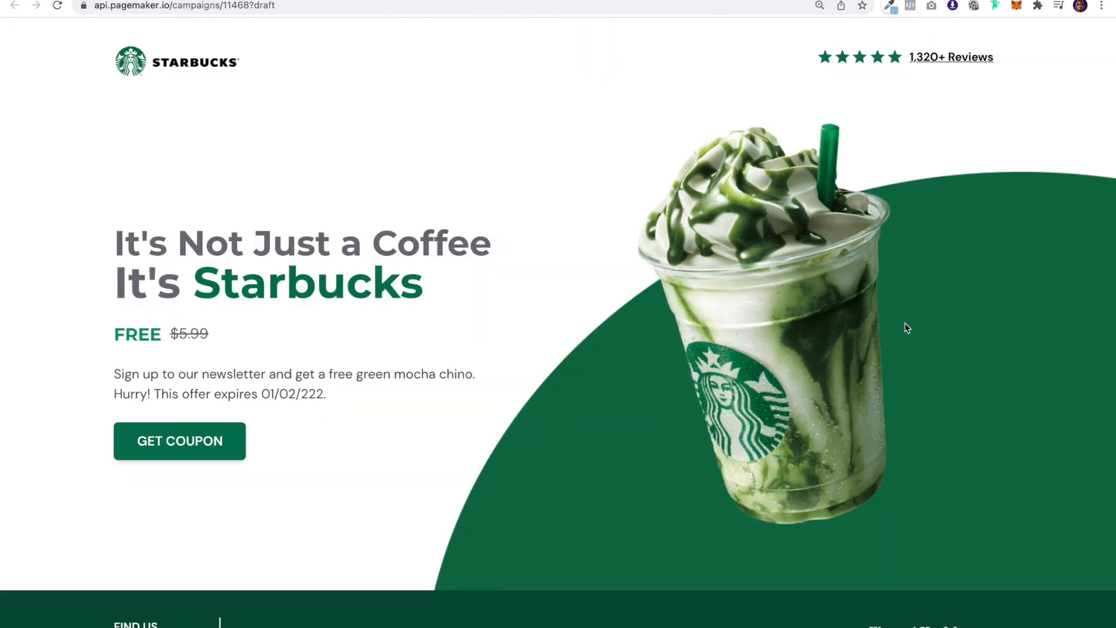
# Review the preview's headline, logos strip, white divider and slogan, then return to the editor.
pyautogui.scroll(-3)
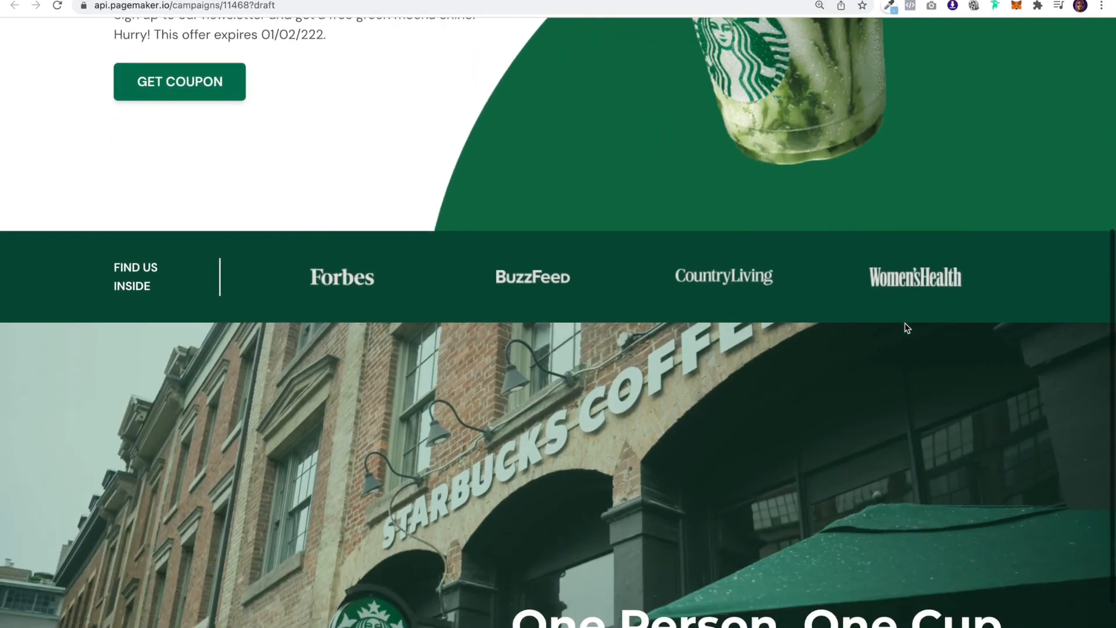
pyautogui.scroll(3)
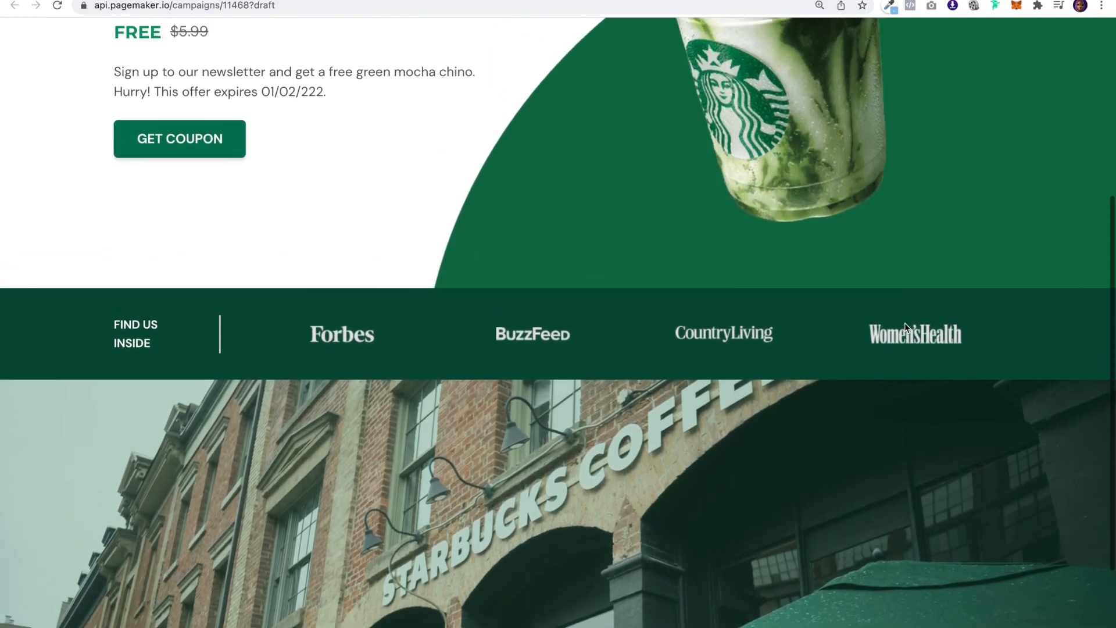
pyautogui.scroll(3)
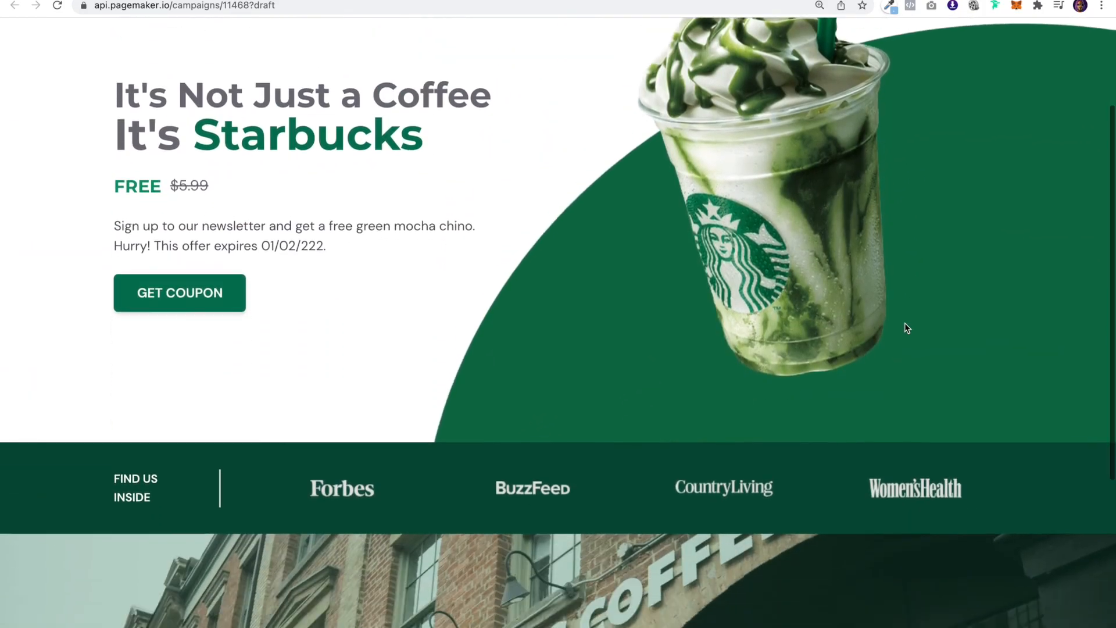
pyautogui.scroll(-3)
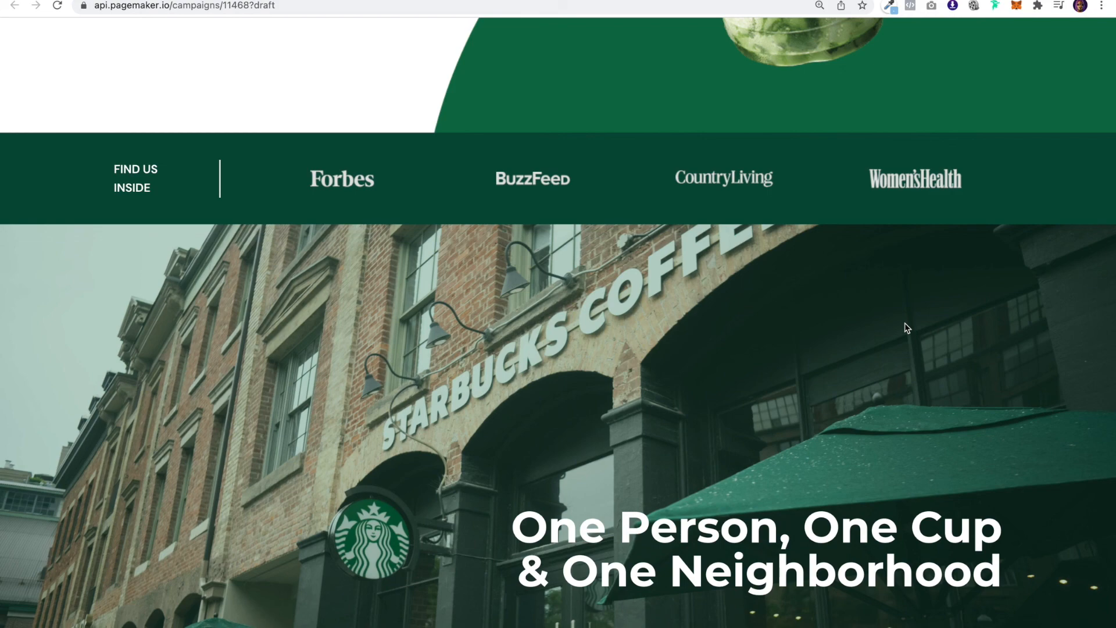
pyautogui.scroll(3)
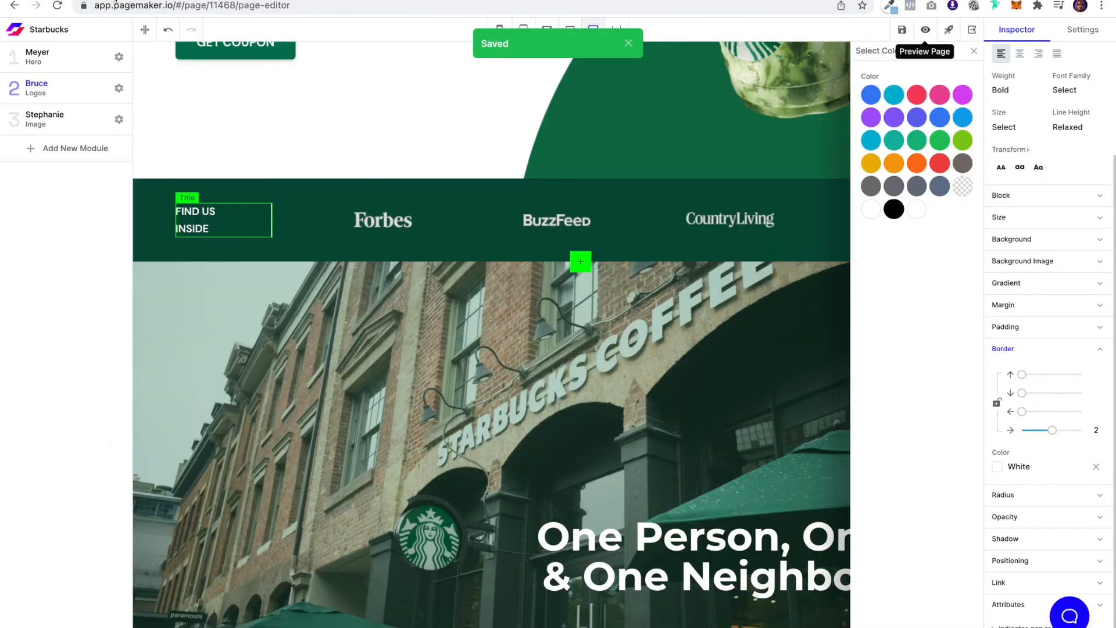
# Switch to the YouTube Starbucks Elementor tutorial tab for reference.
pyautogui.scroll(3)
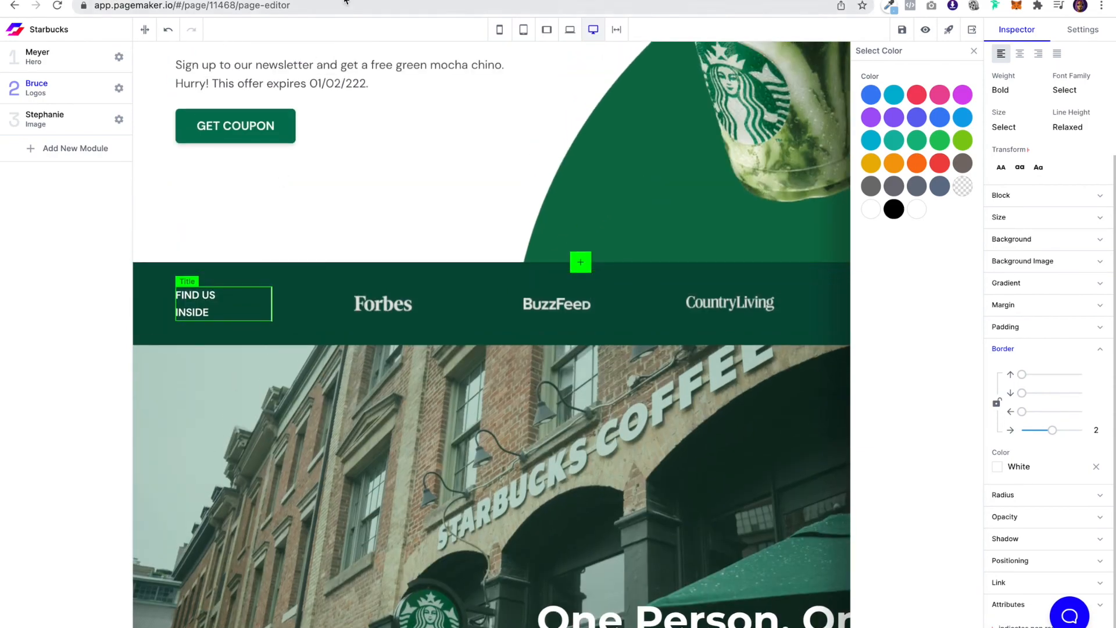
pyautogui.click(192, 5)
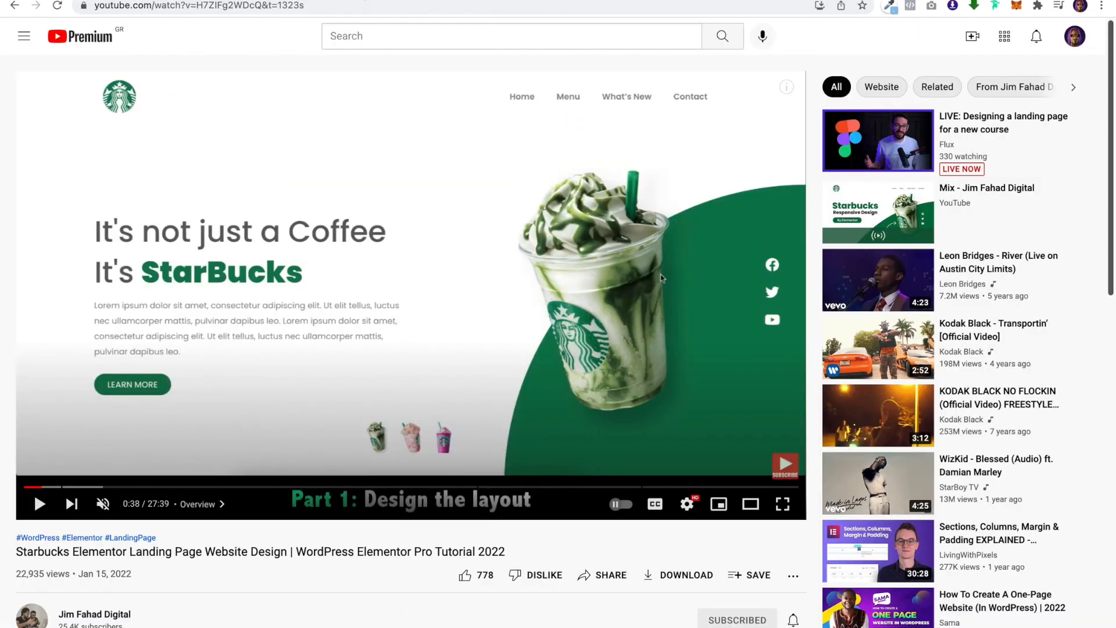